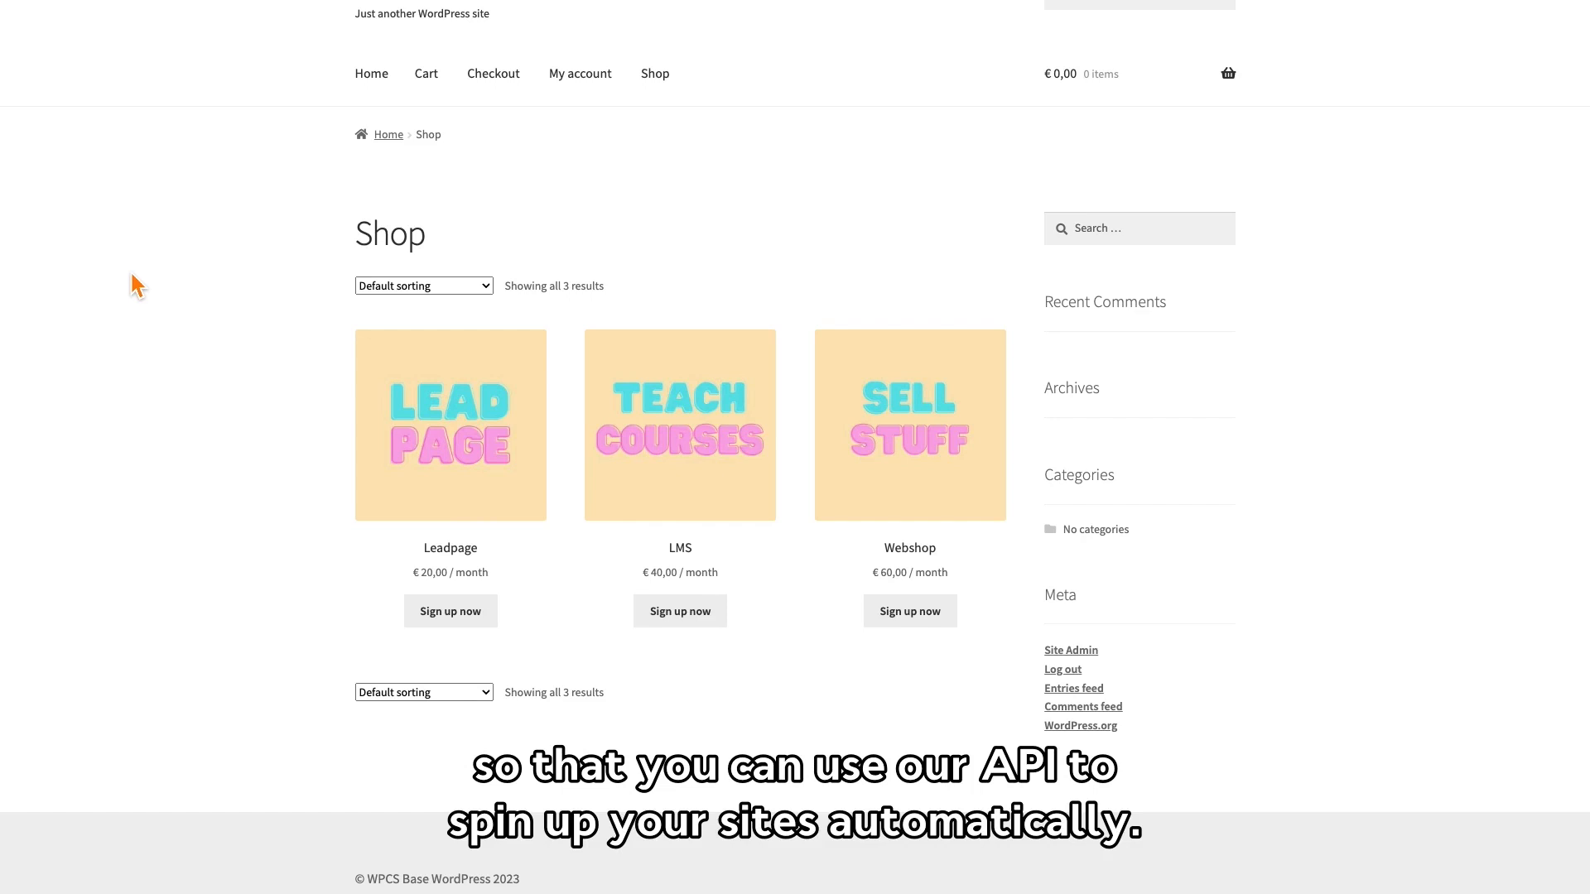
mouse_move(168, 289)
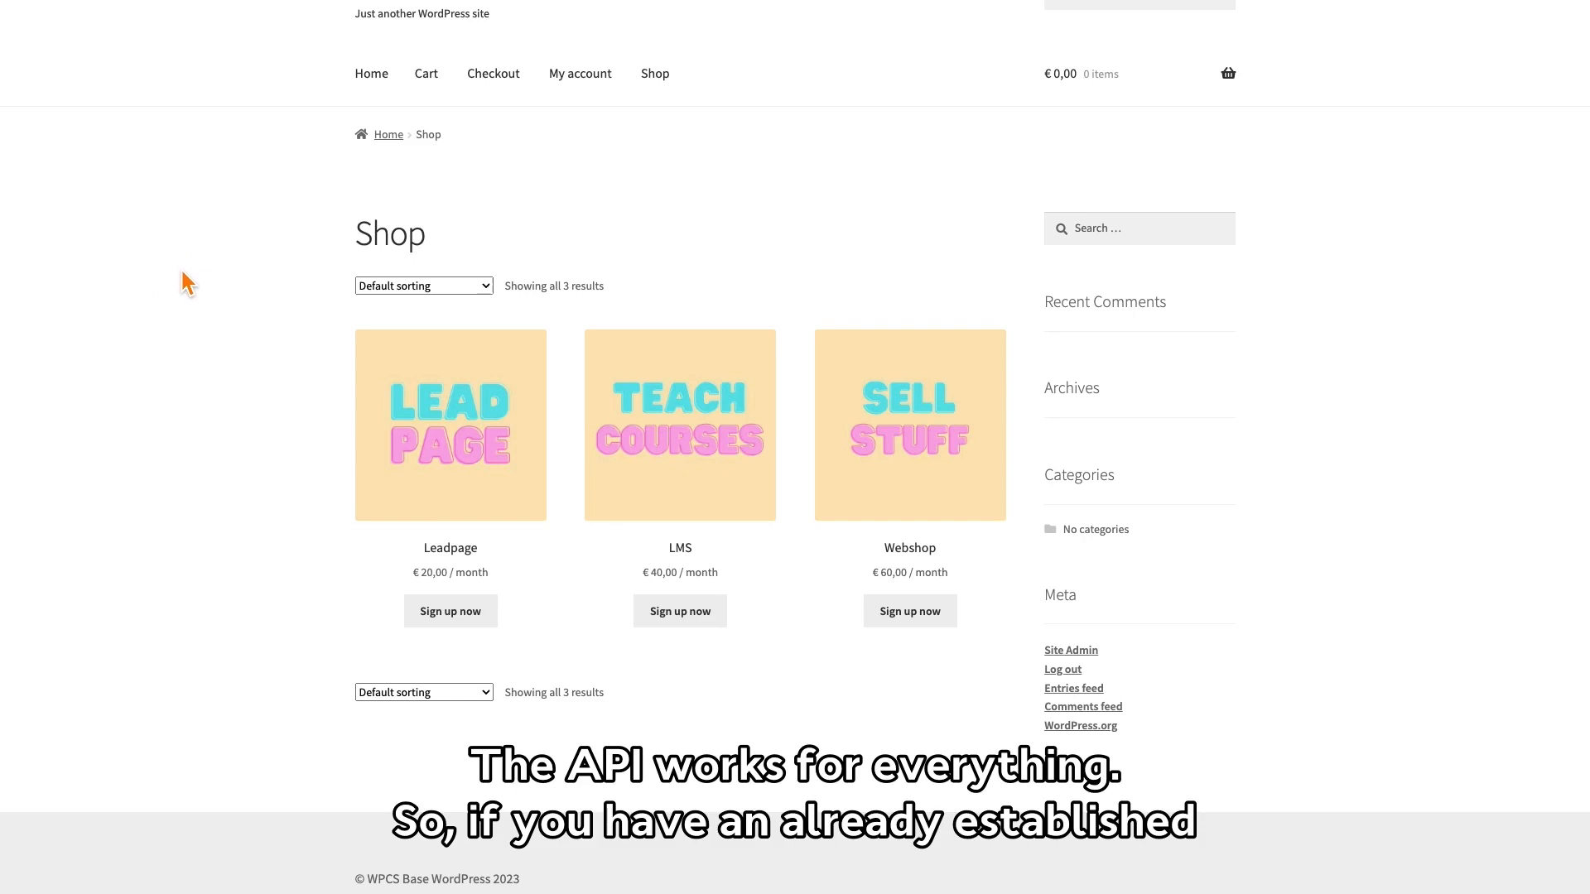
mouse_move(196, 284)
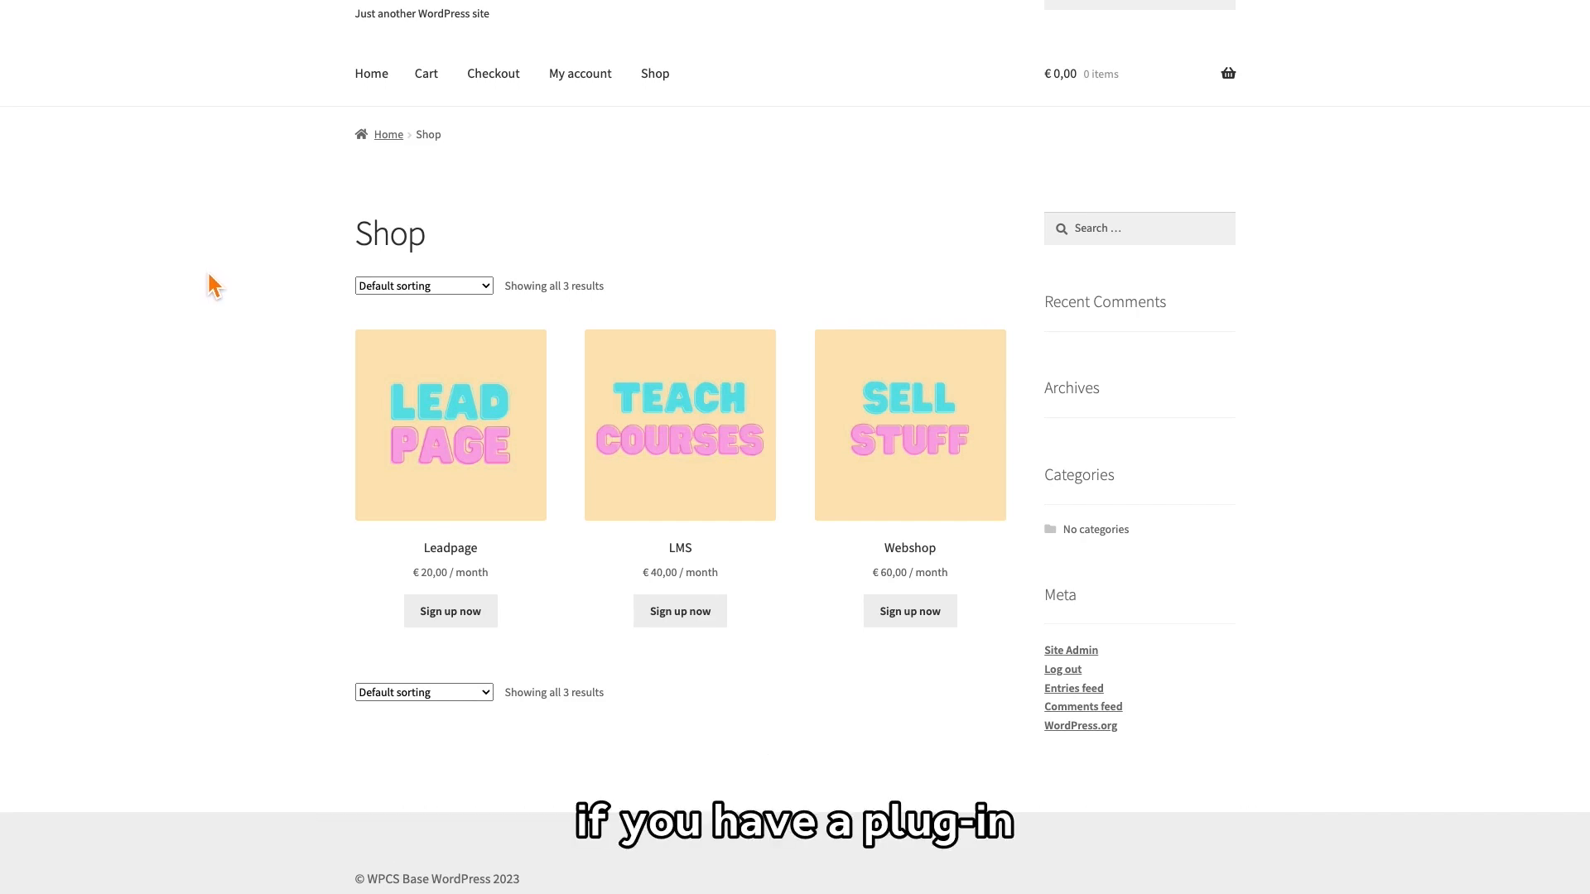
mouse_move(220, 288)
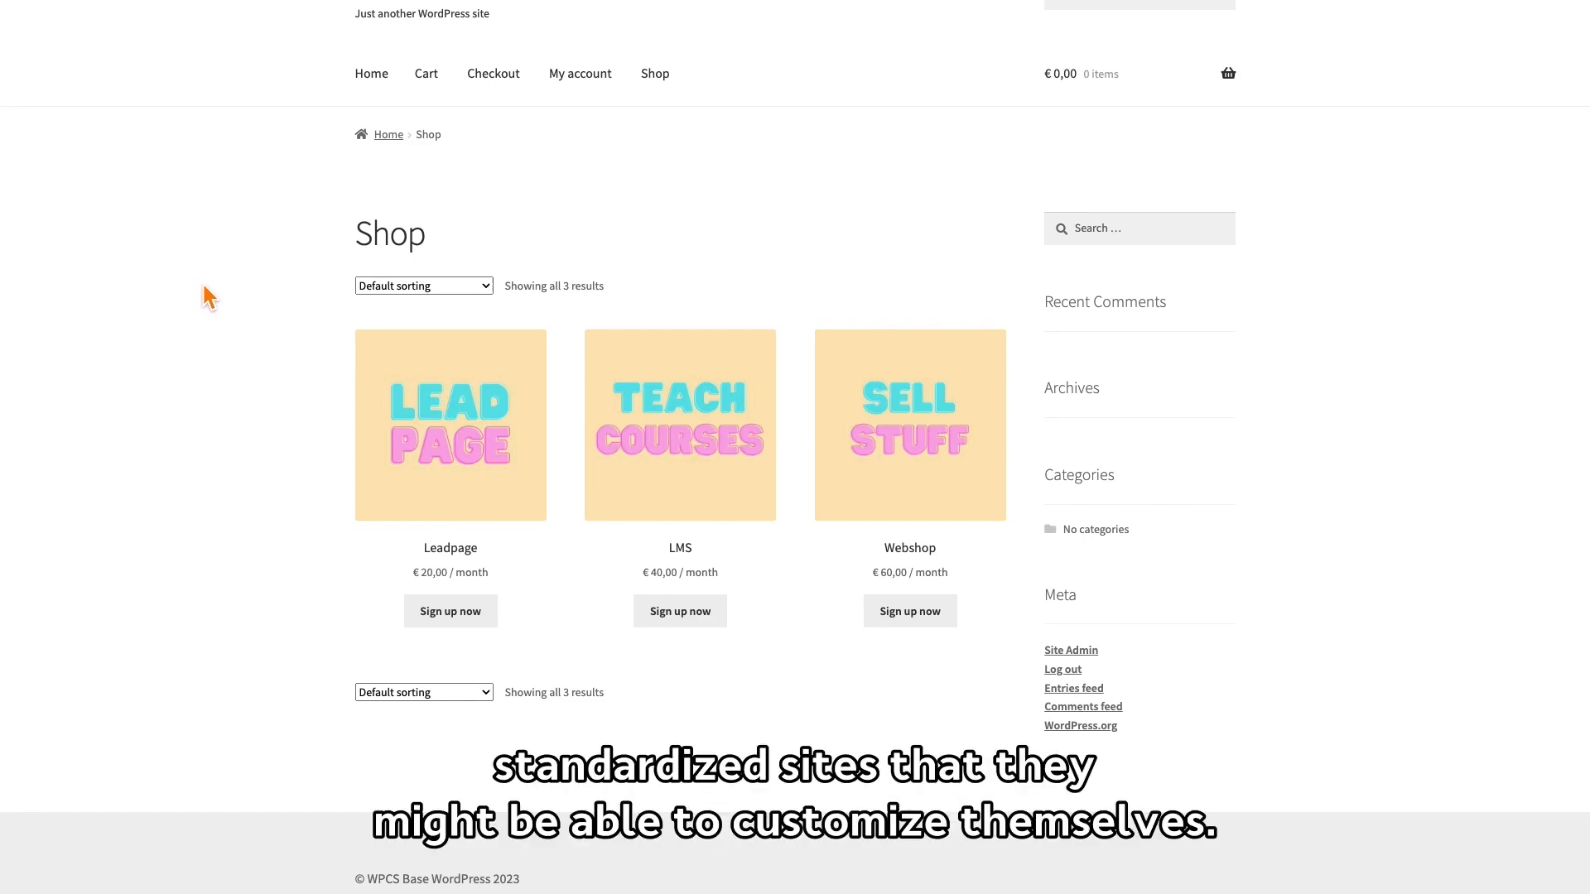
mouse_move(249, 307)
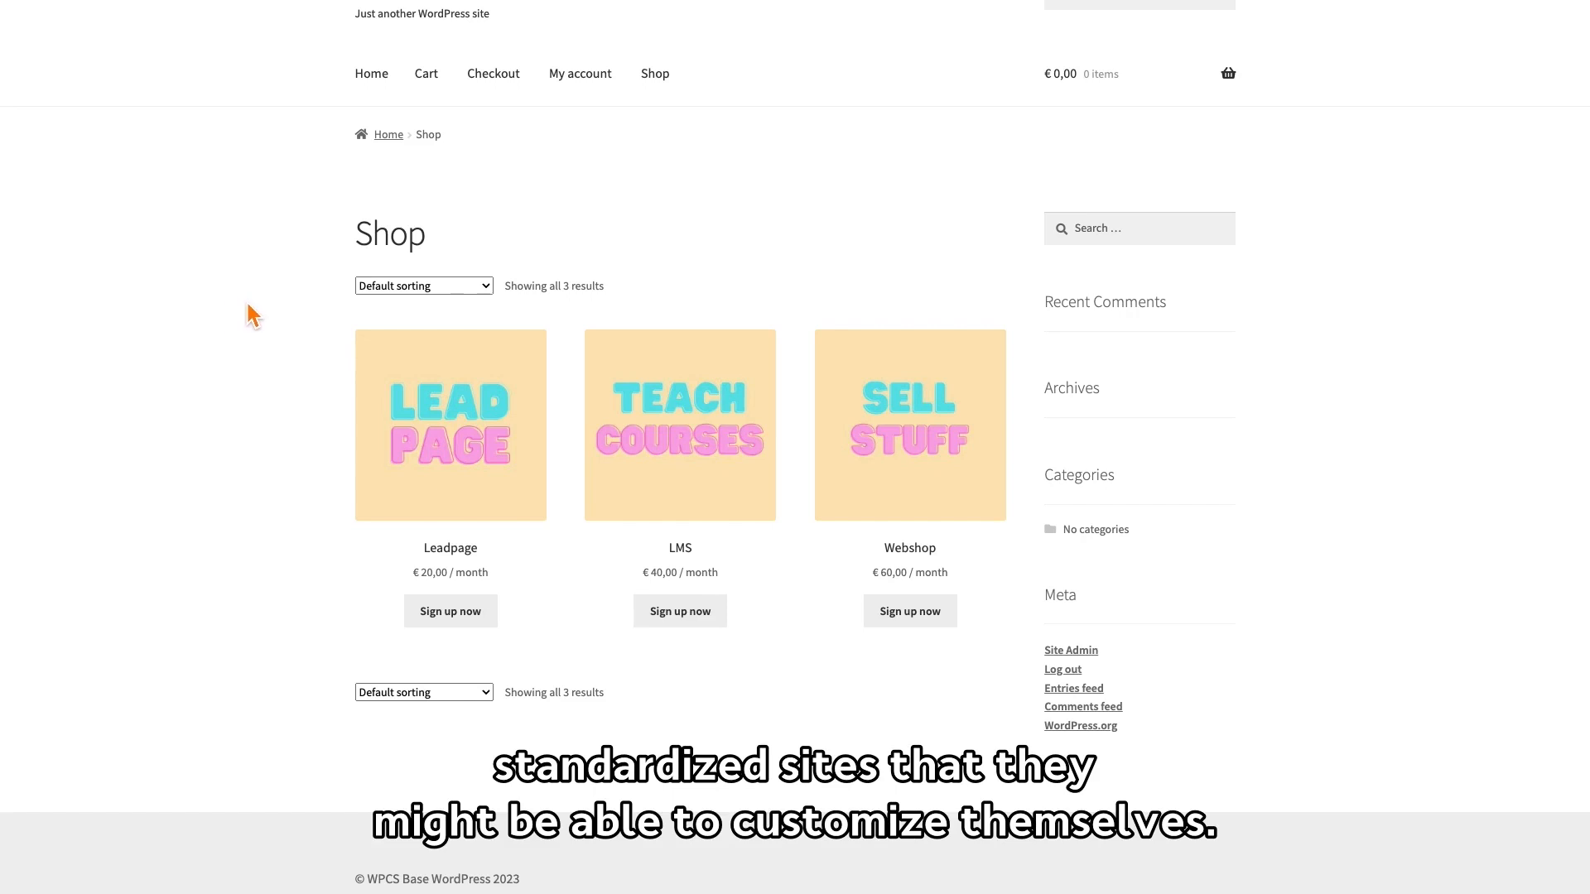
mouse_move(265, 315)
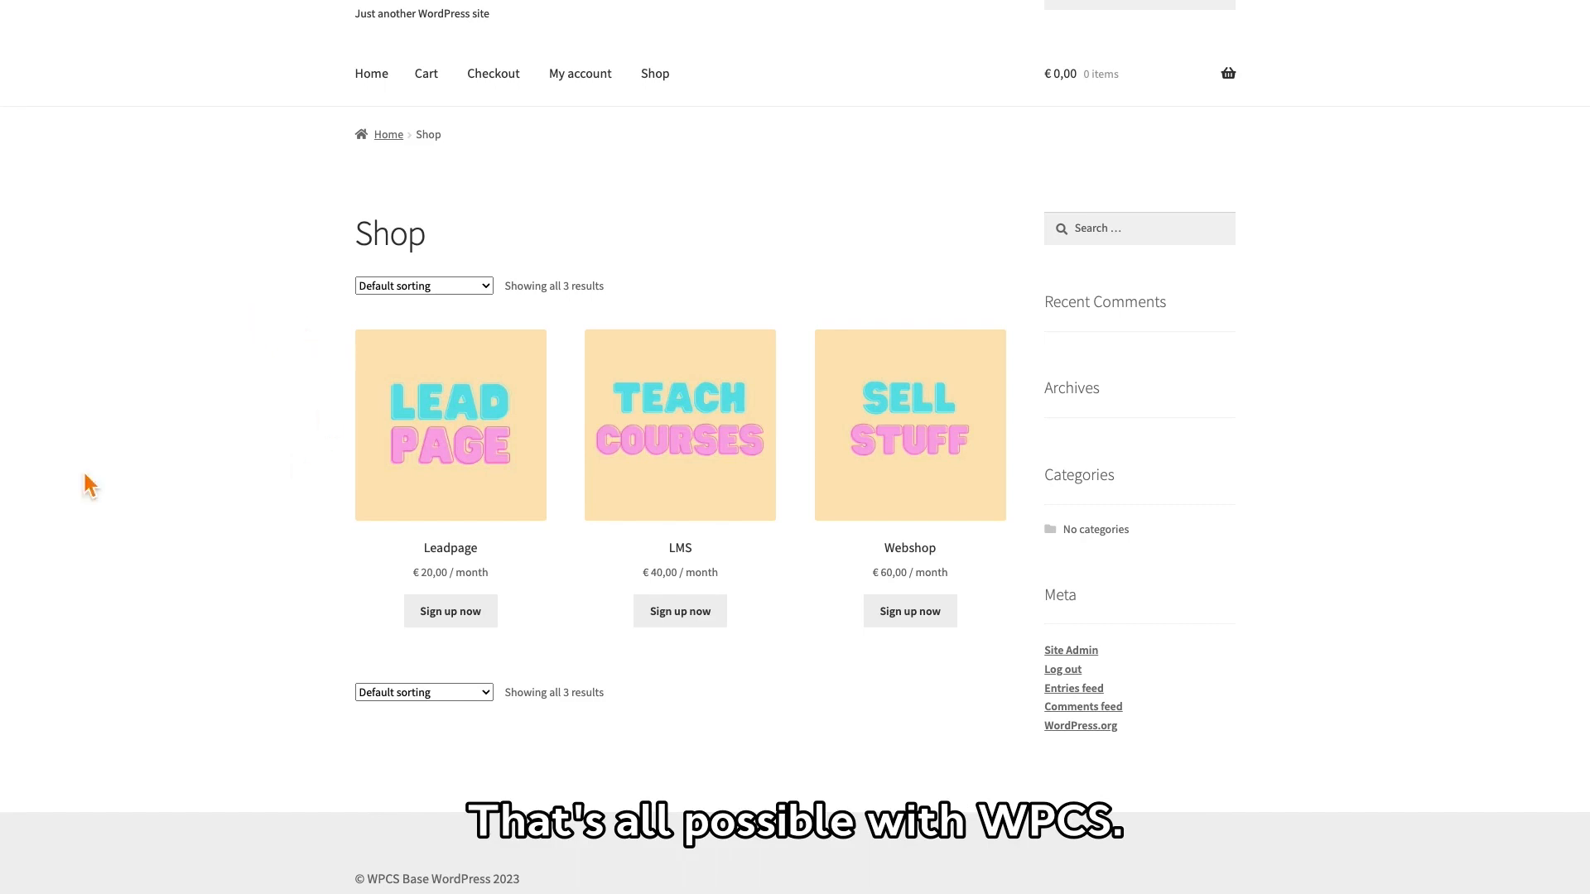
Add the Leadpage monthly plan to the cart and review the €20.00/month totals
click(450, 611)
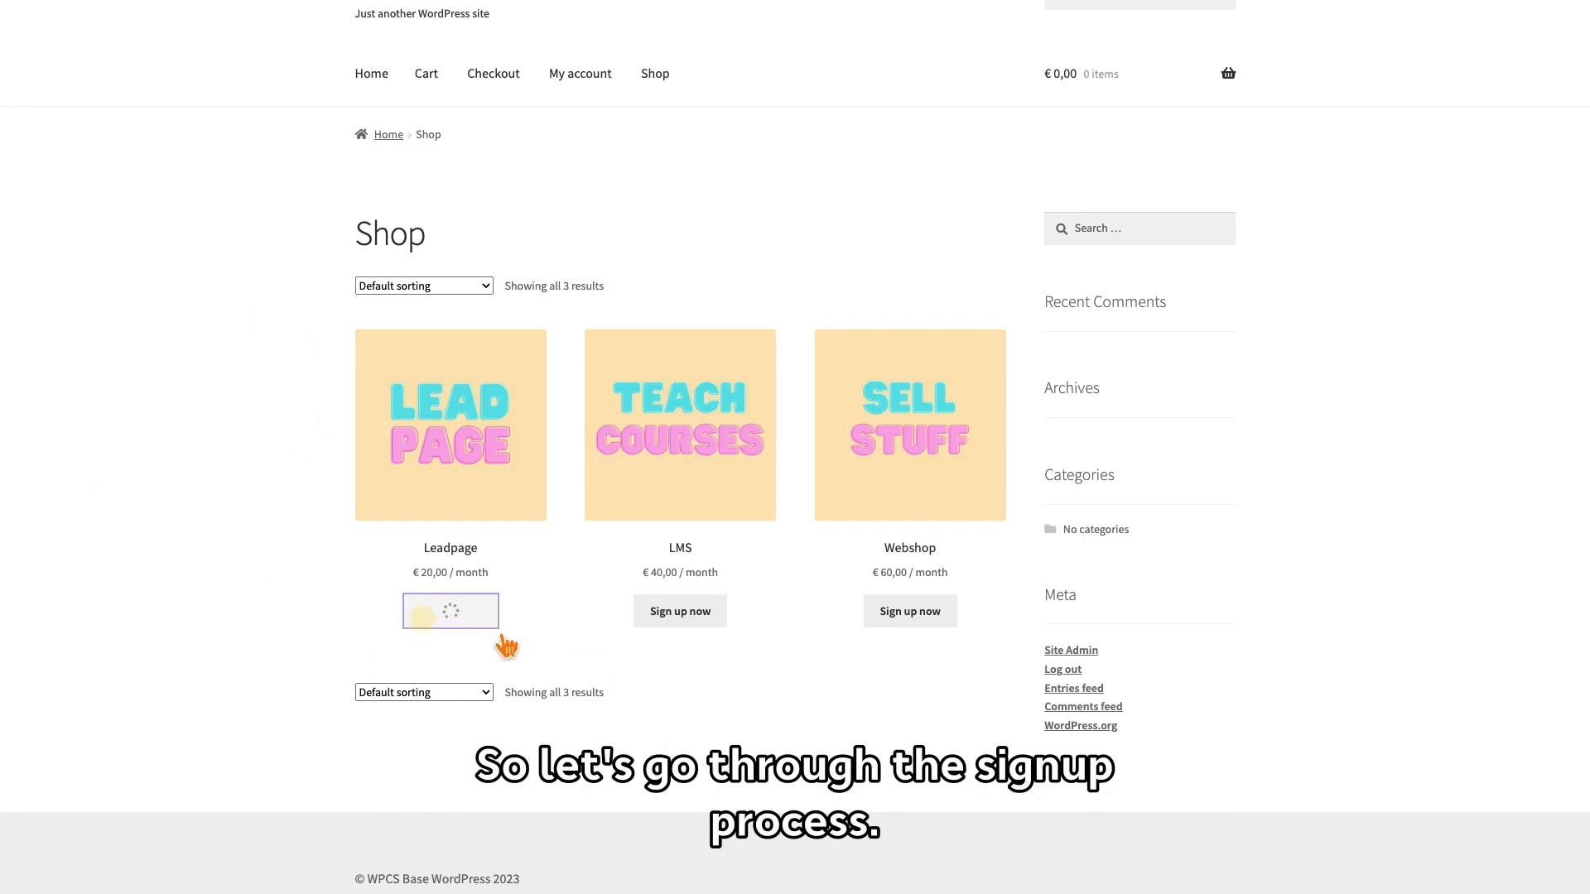
click(451, 611)
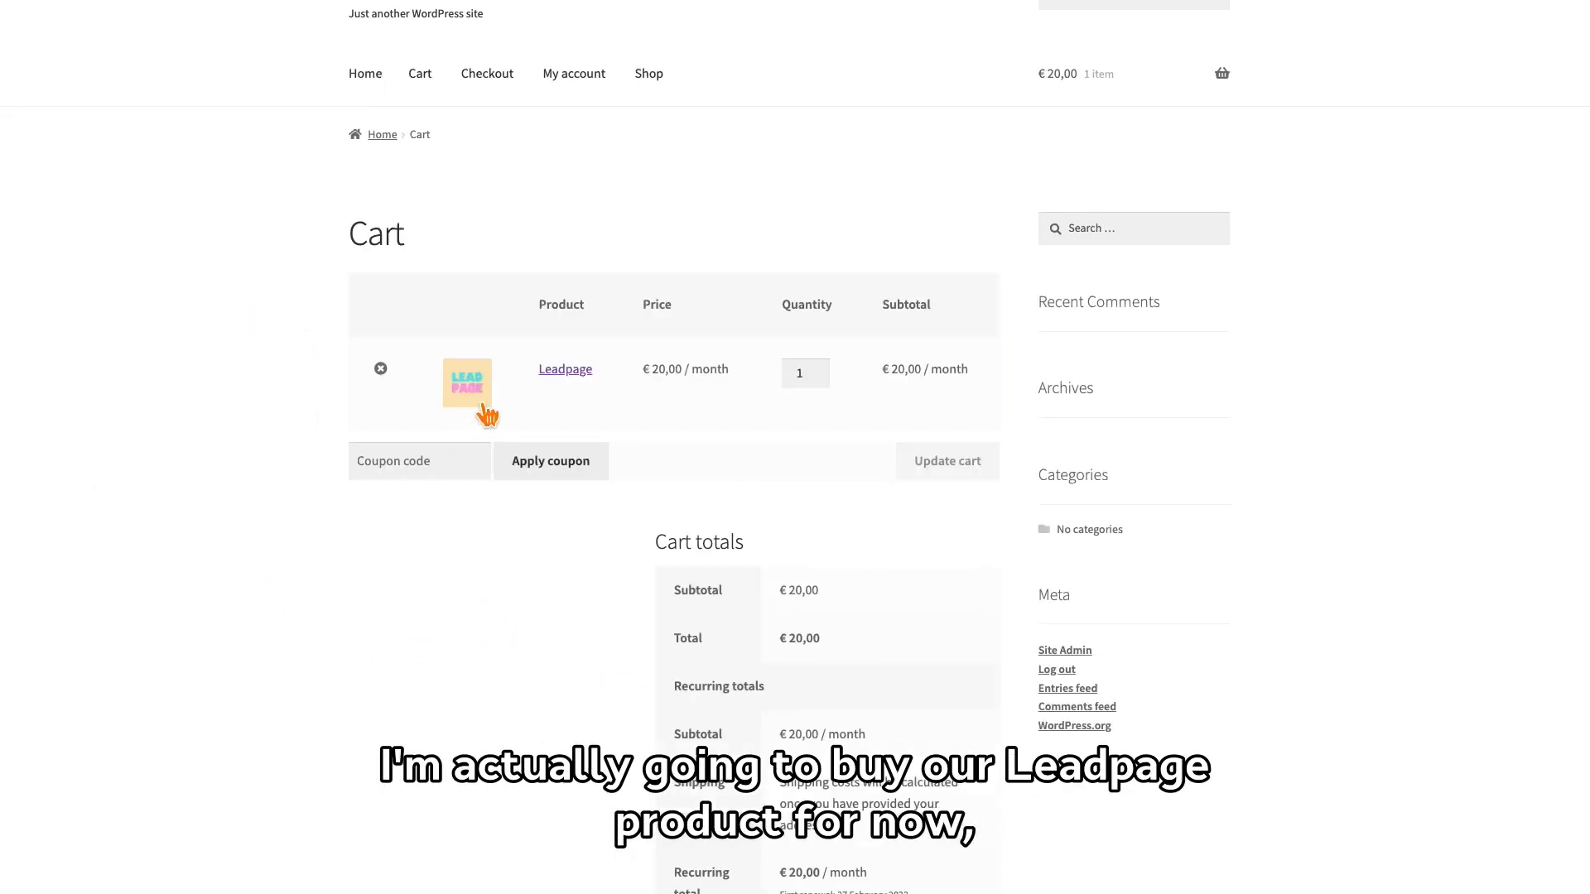
mouse_move(537, 828)
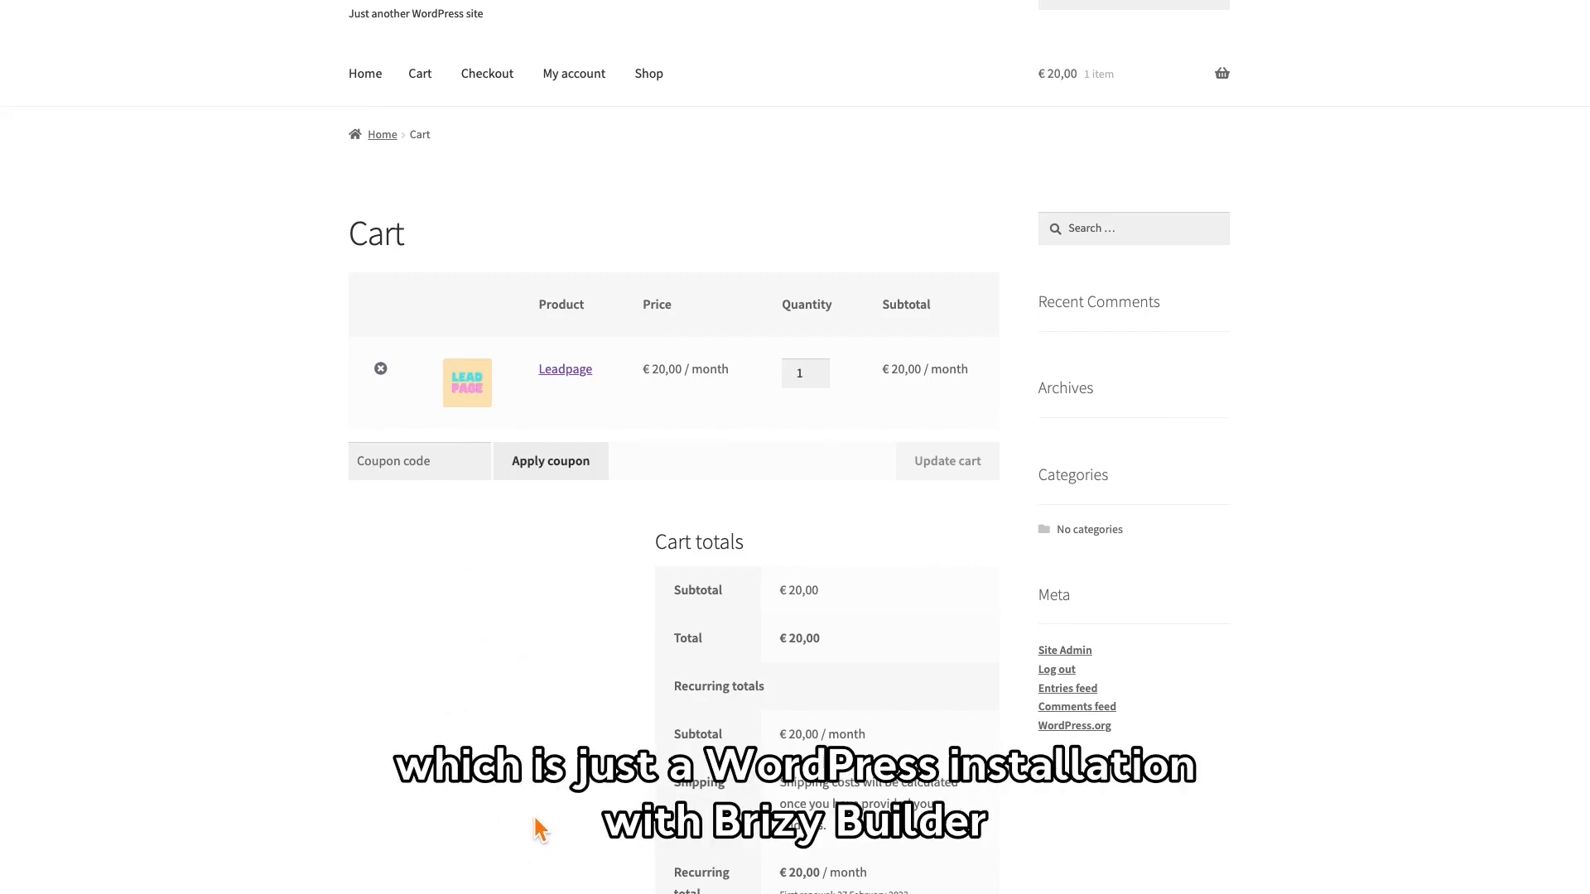
scroll(down, 3)
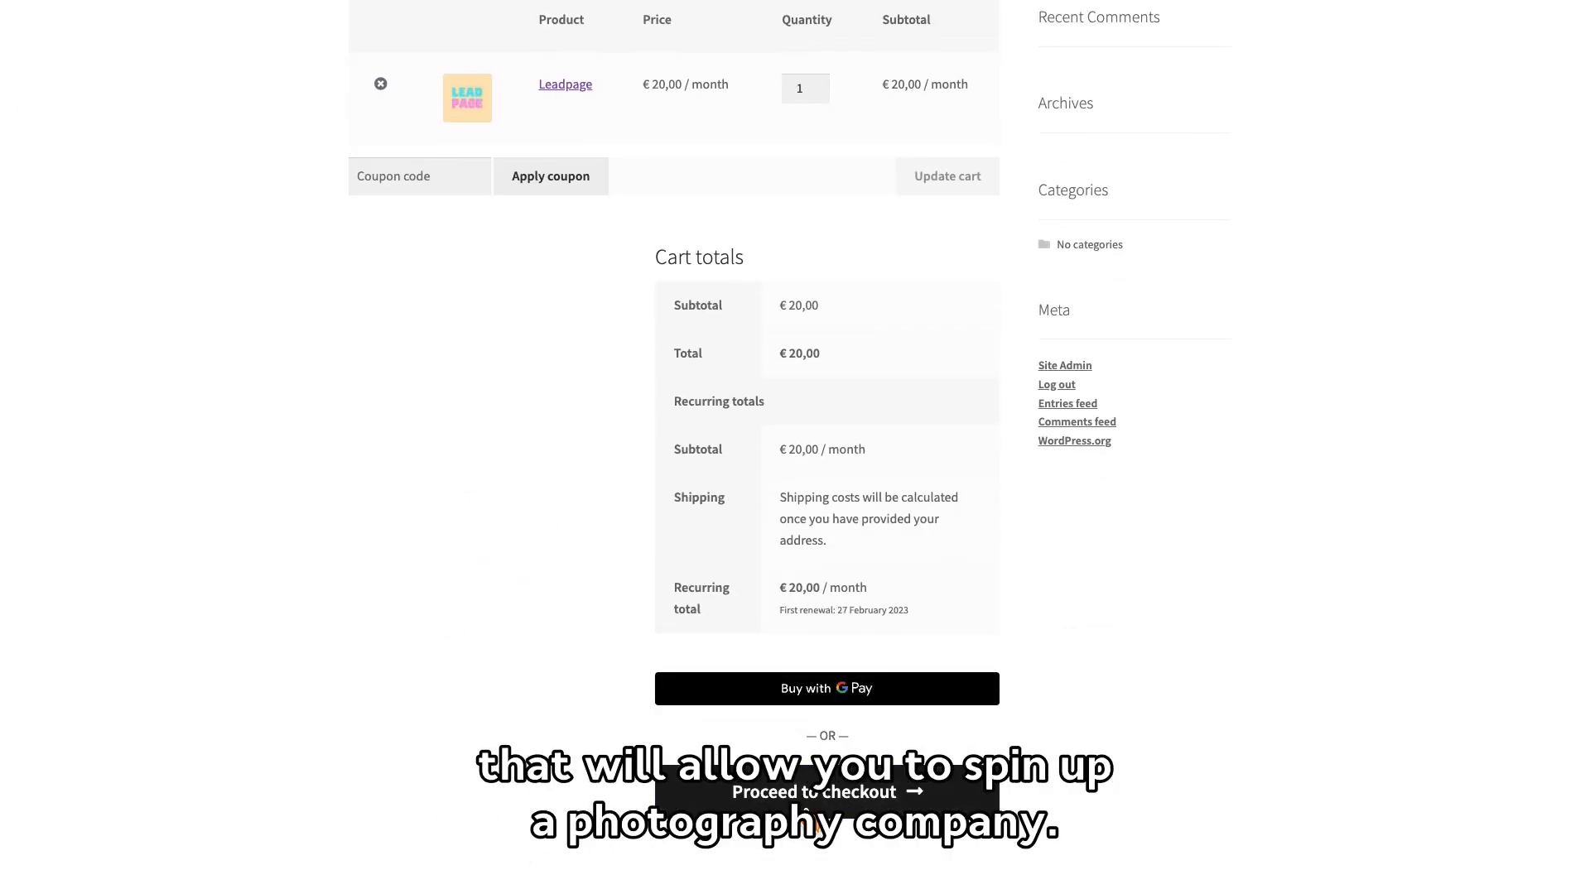
Check out Leadpage with website name 'photo1' and submit the sign-up order
click(827, 792)
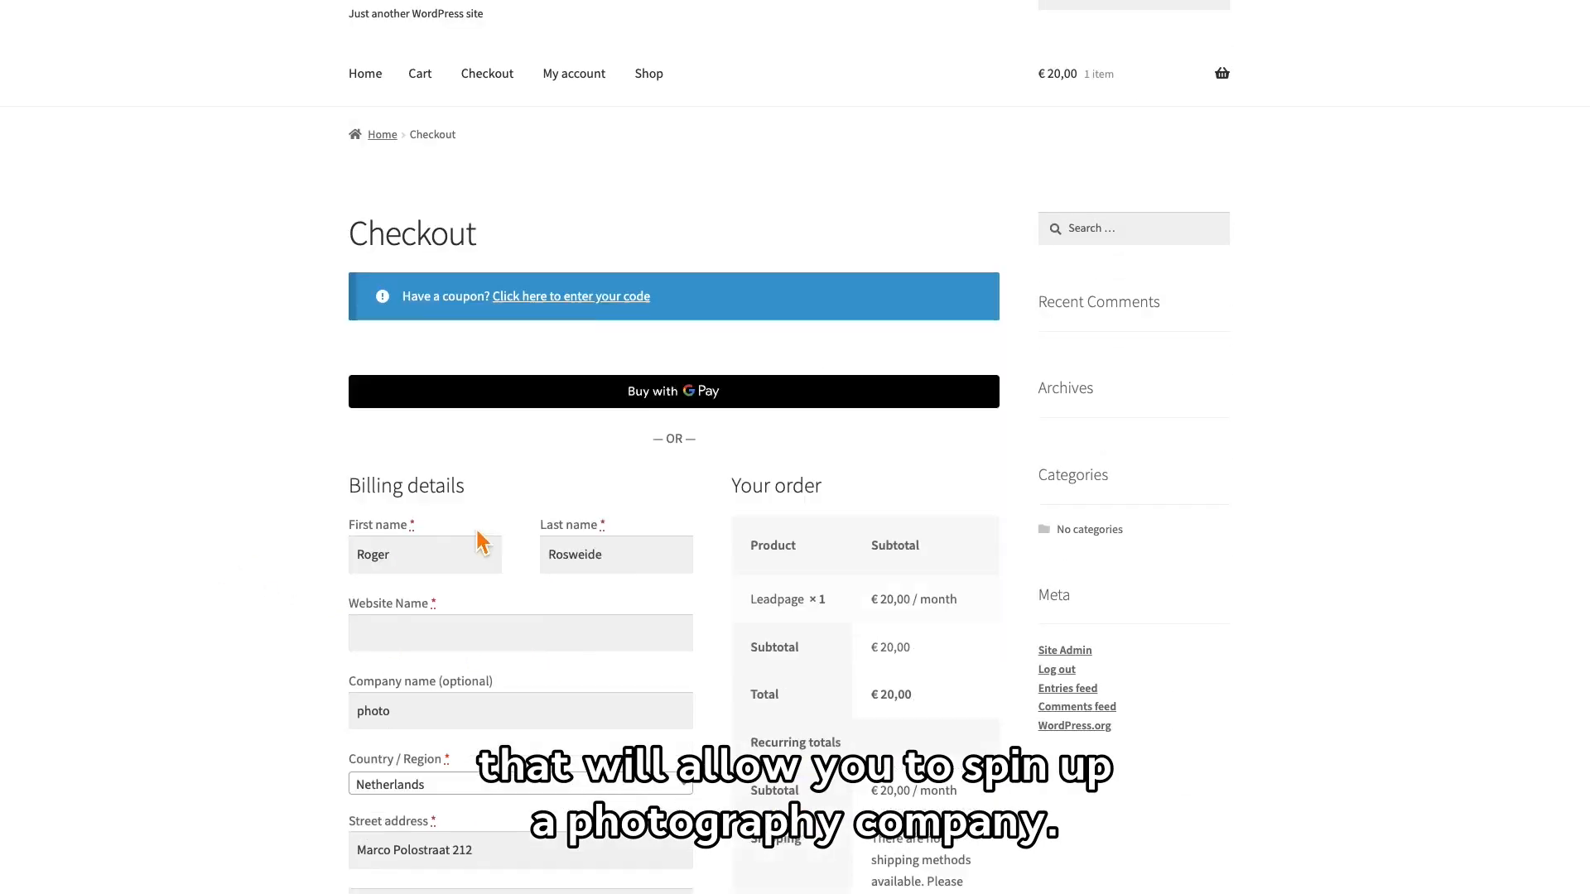
click(520, 632)
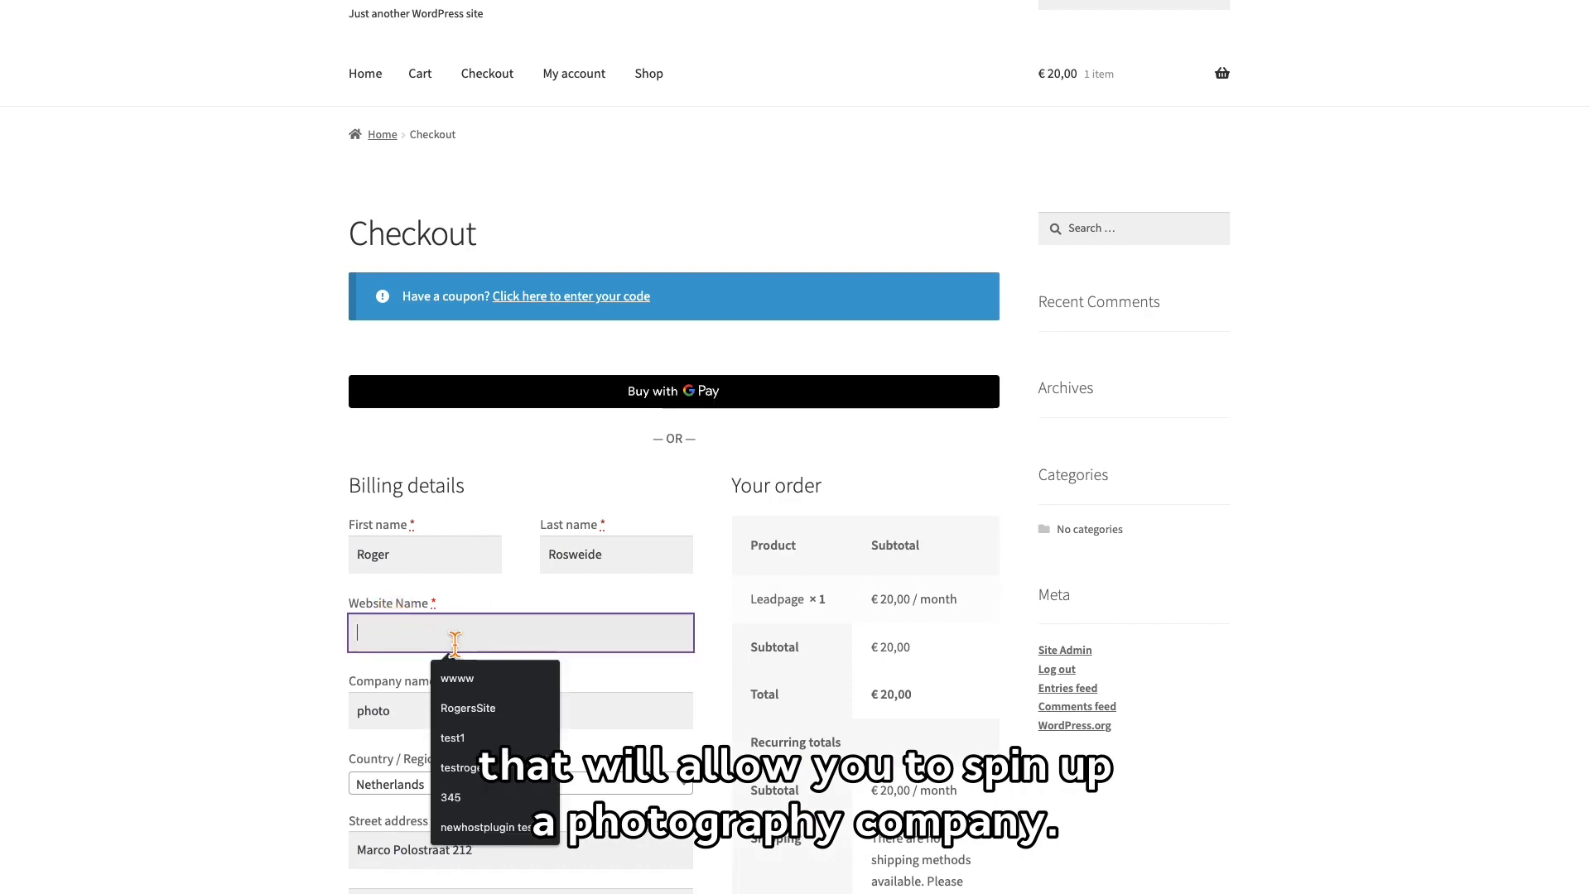
text(pjhoto1)
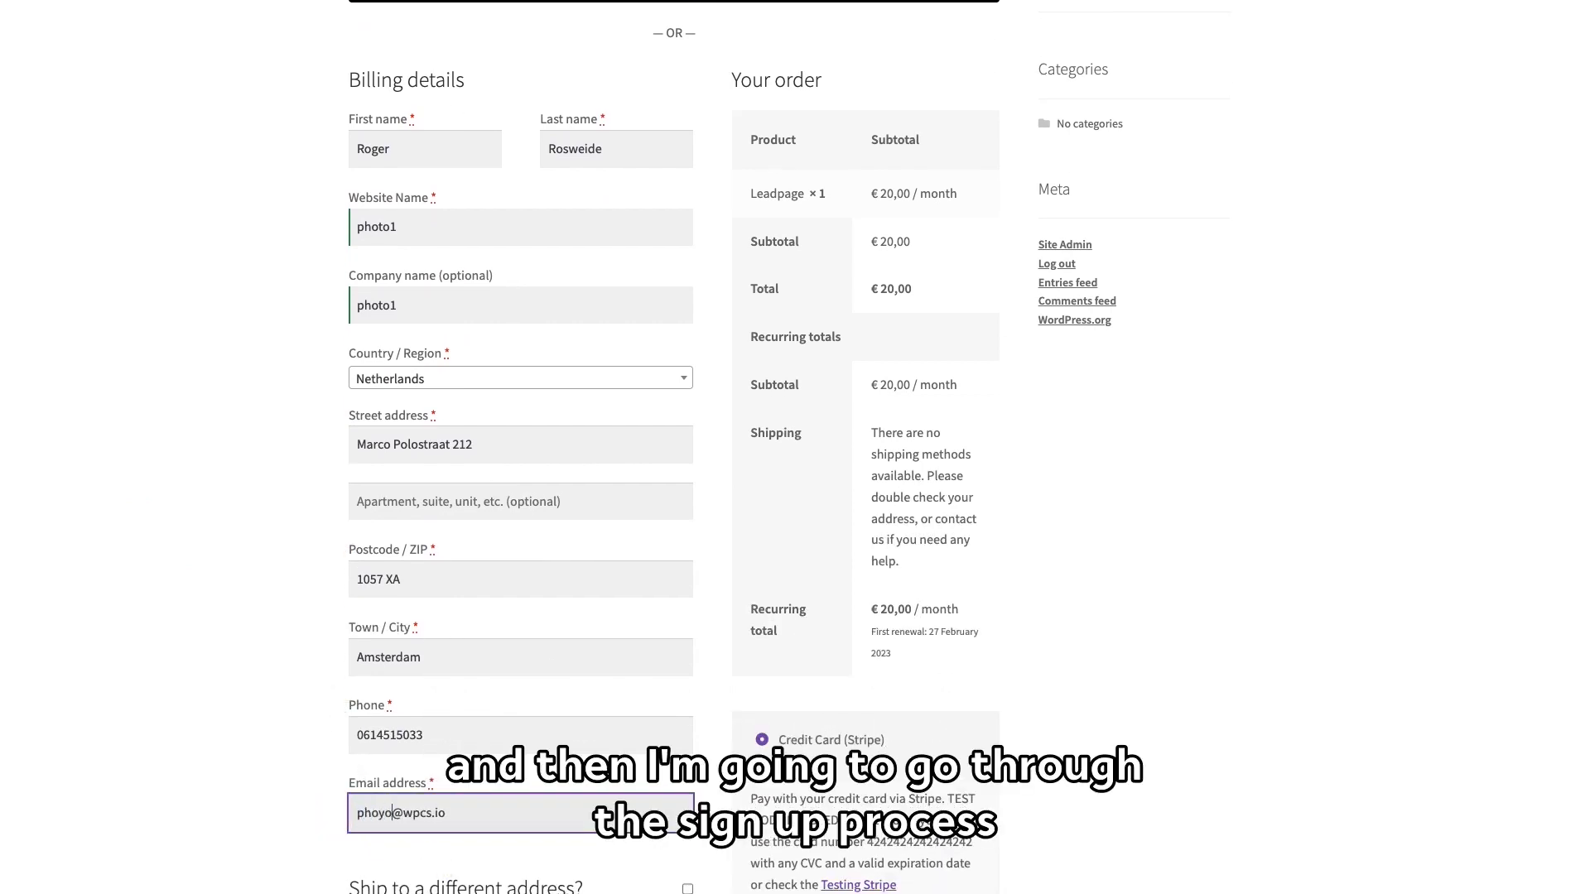
scroll(down, 3)
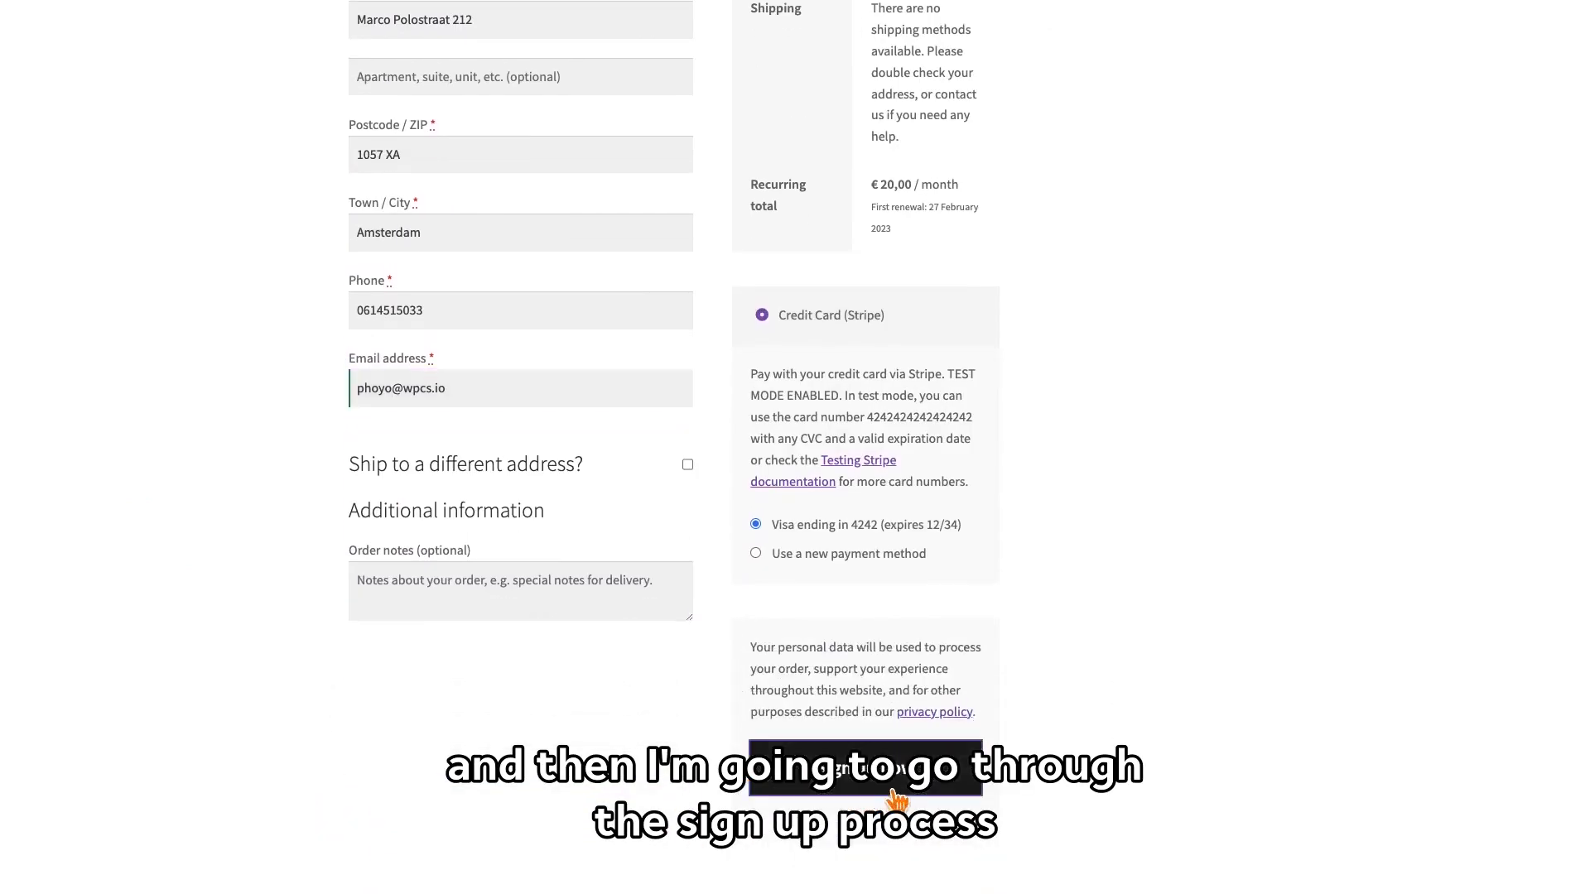
click(865, 768)
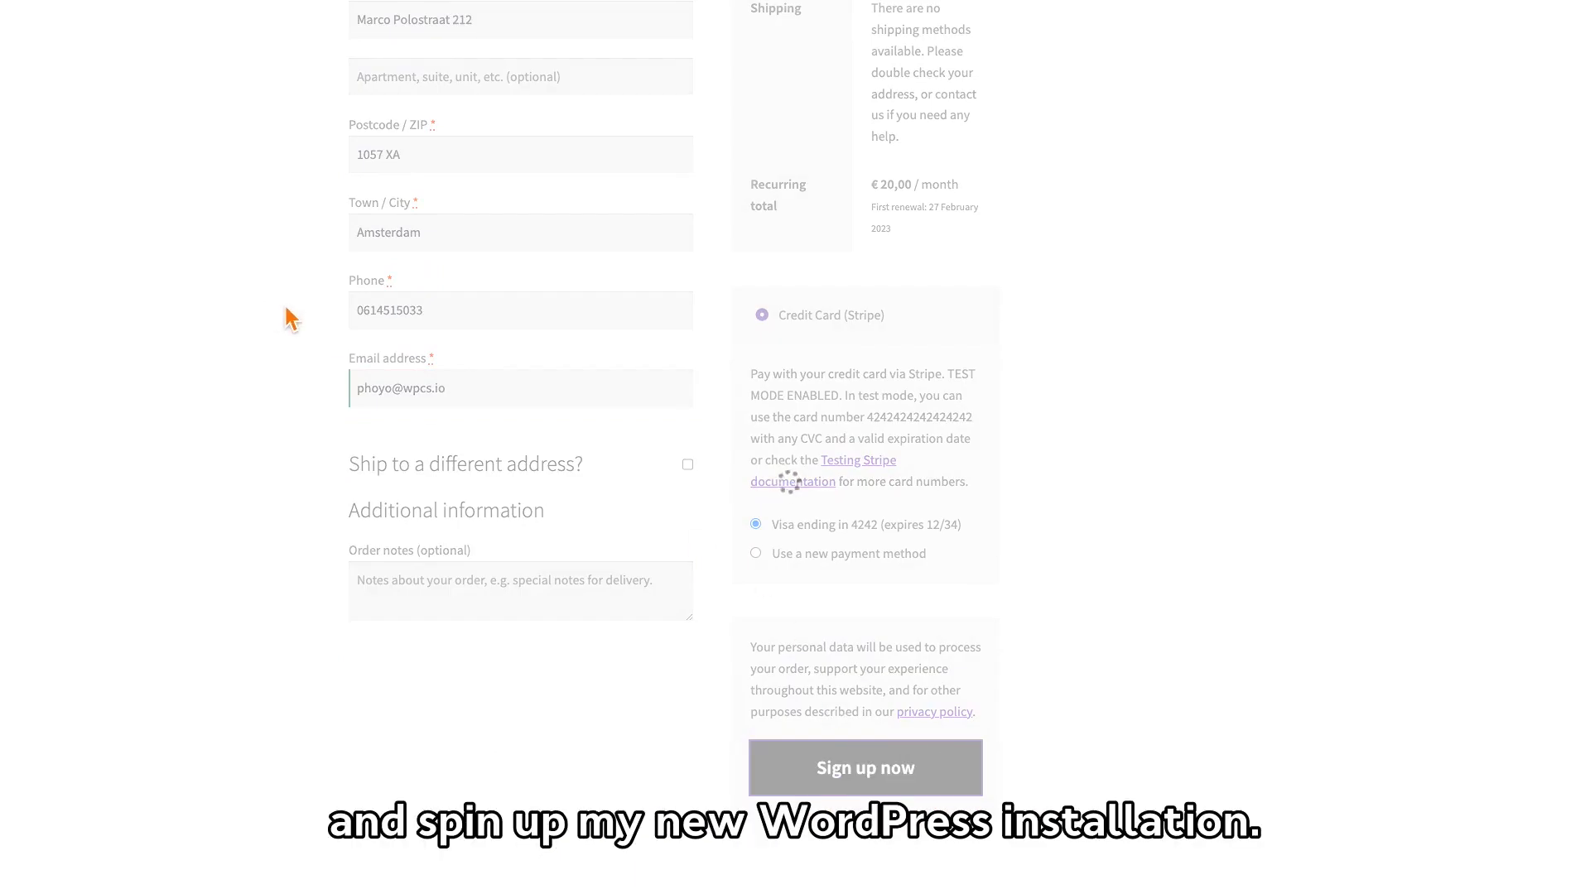
In WPCS Clients Demo, scroll the Tenants table for photo1, then back to Versions
click(866, 767)
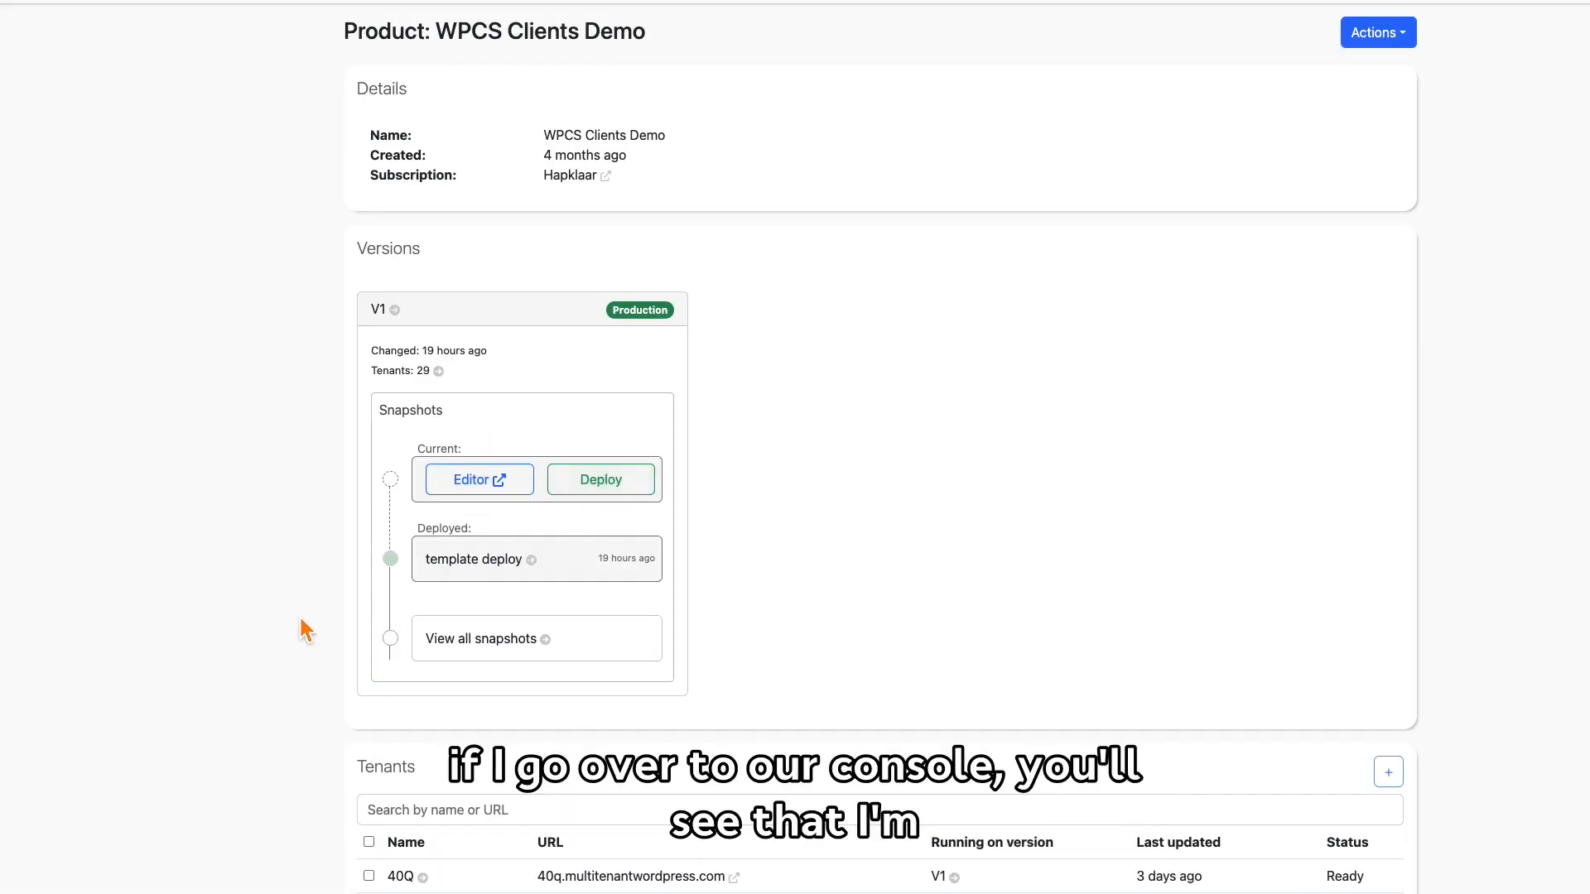
scroll(down, 3)
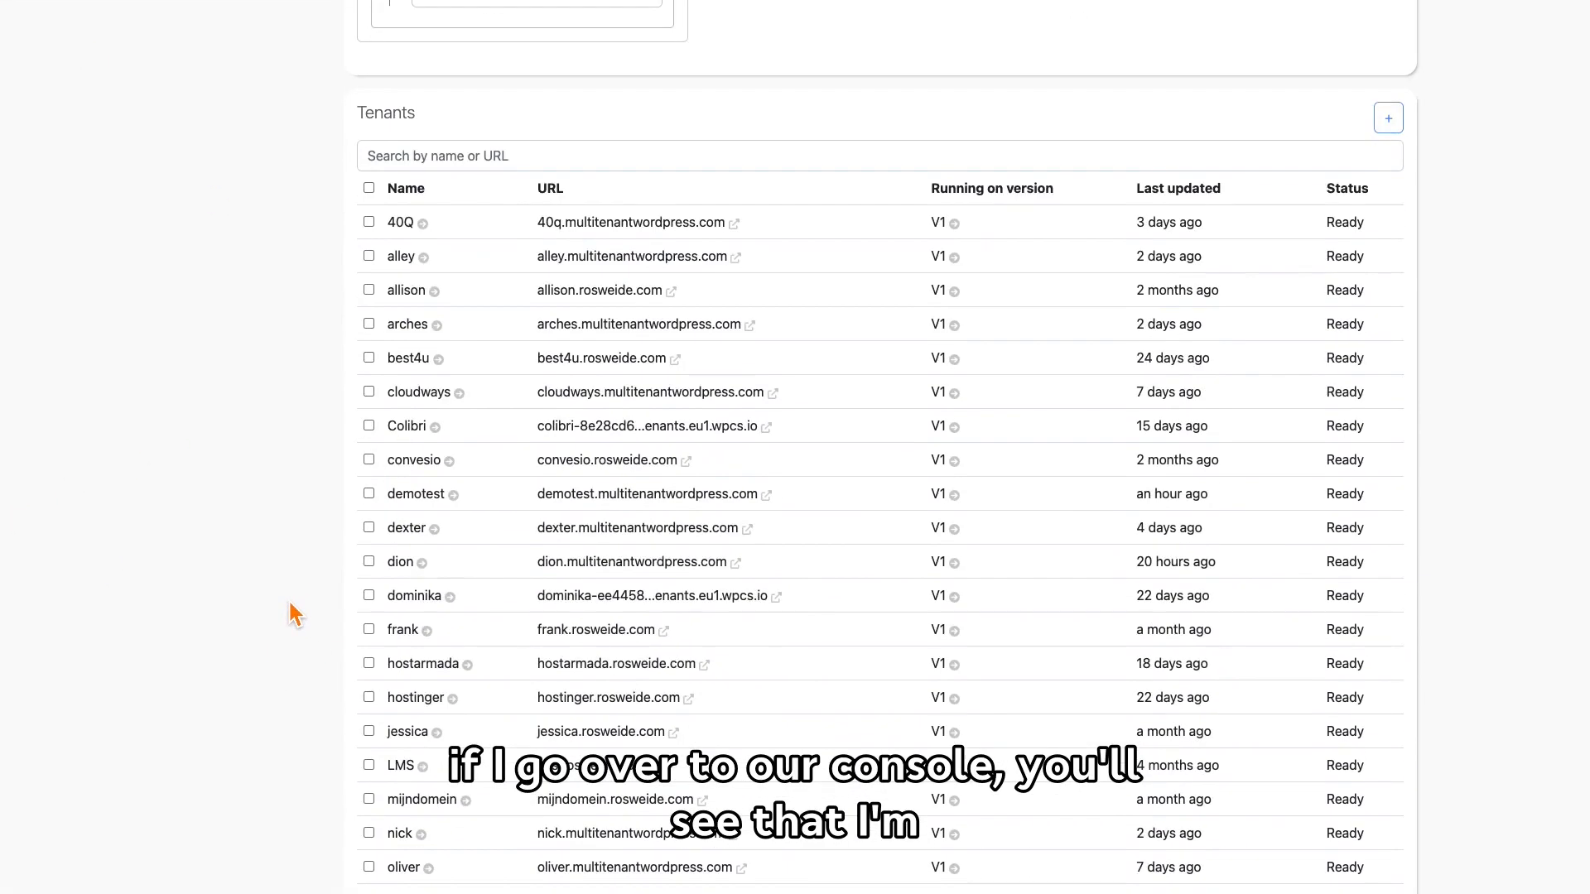
scroll(down, 3)
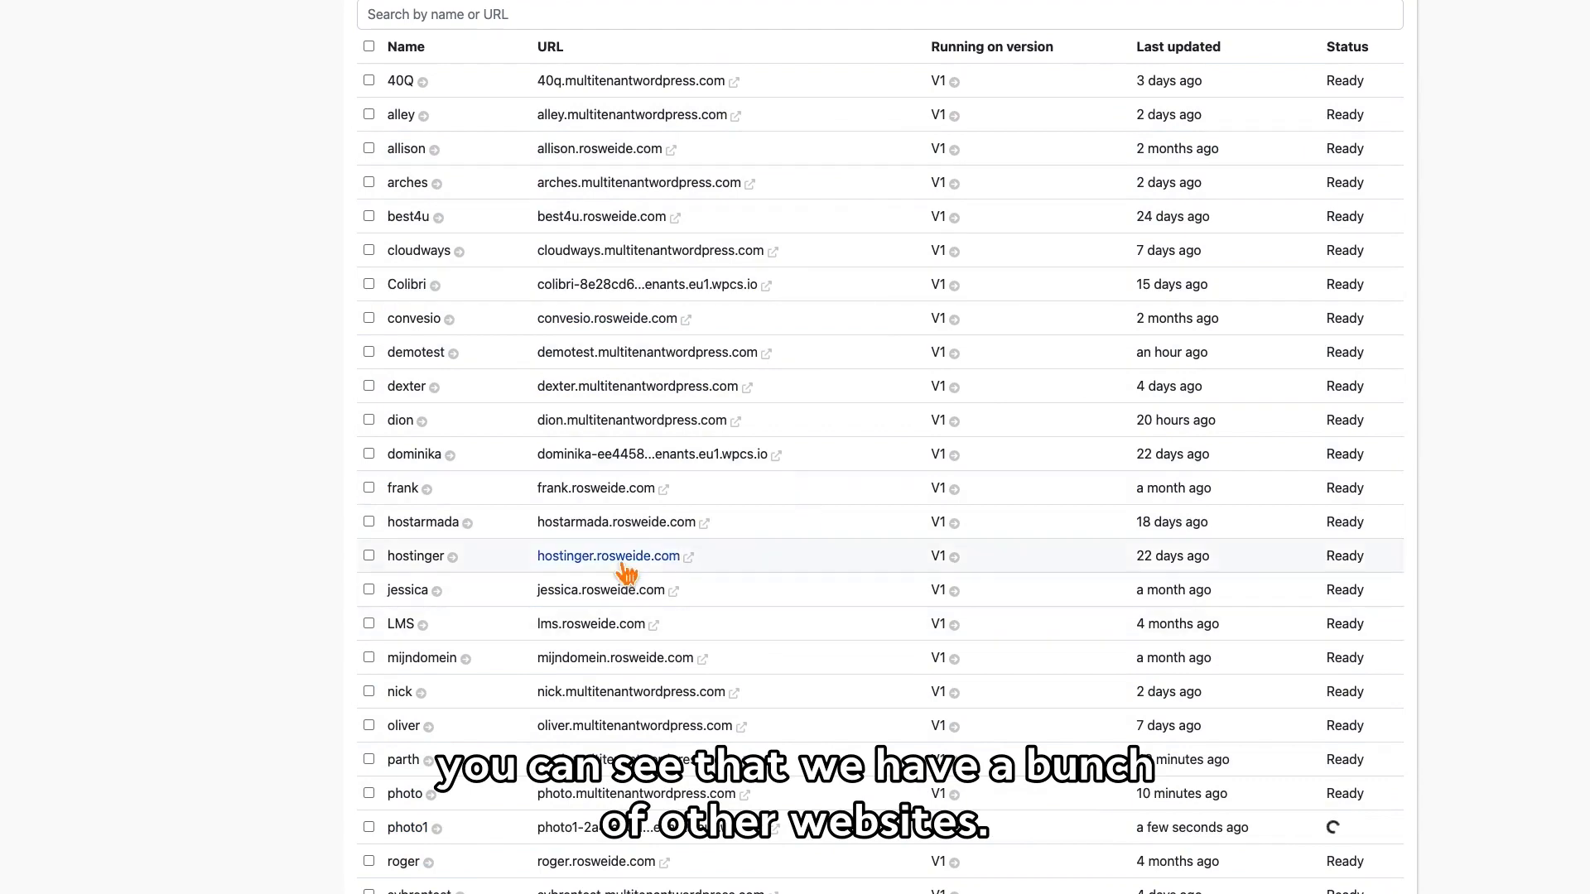
mouse_move(796, 471)
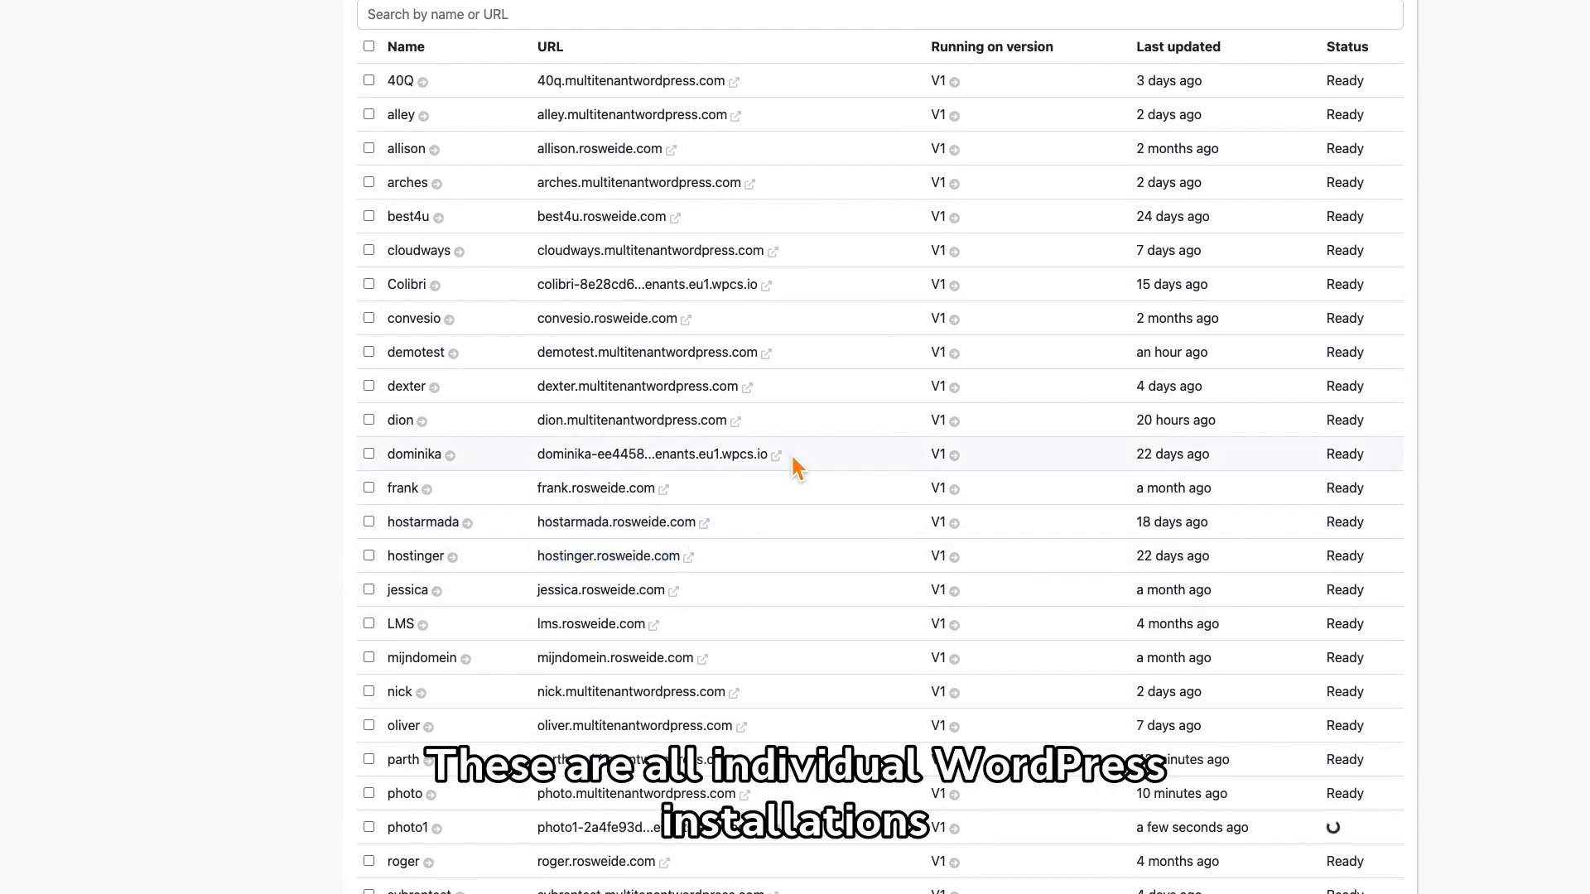
mouse_move(871, 415)
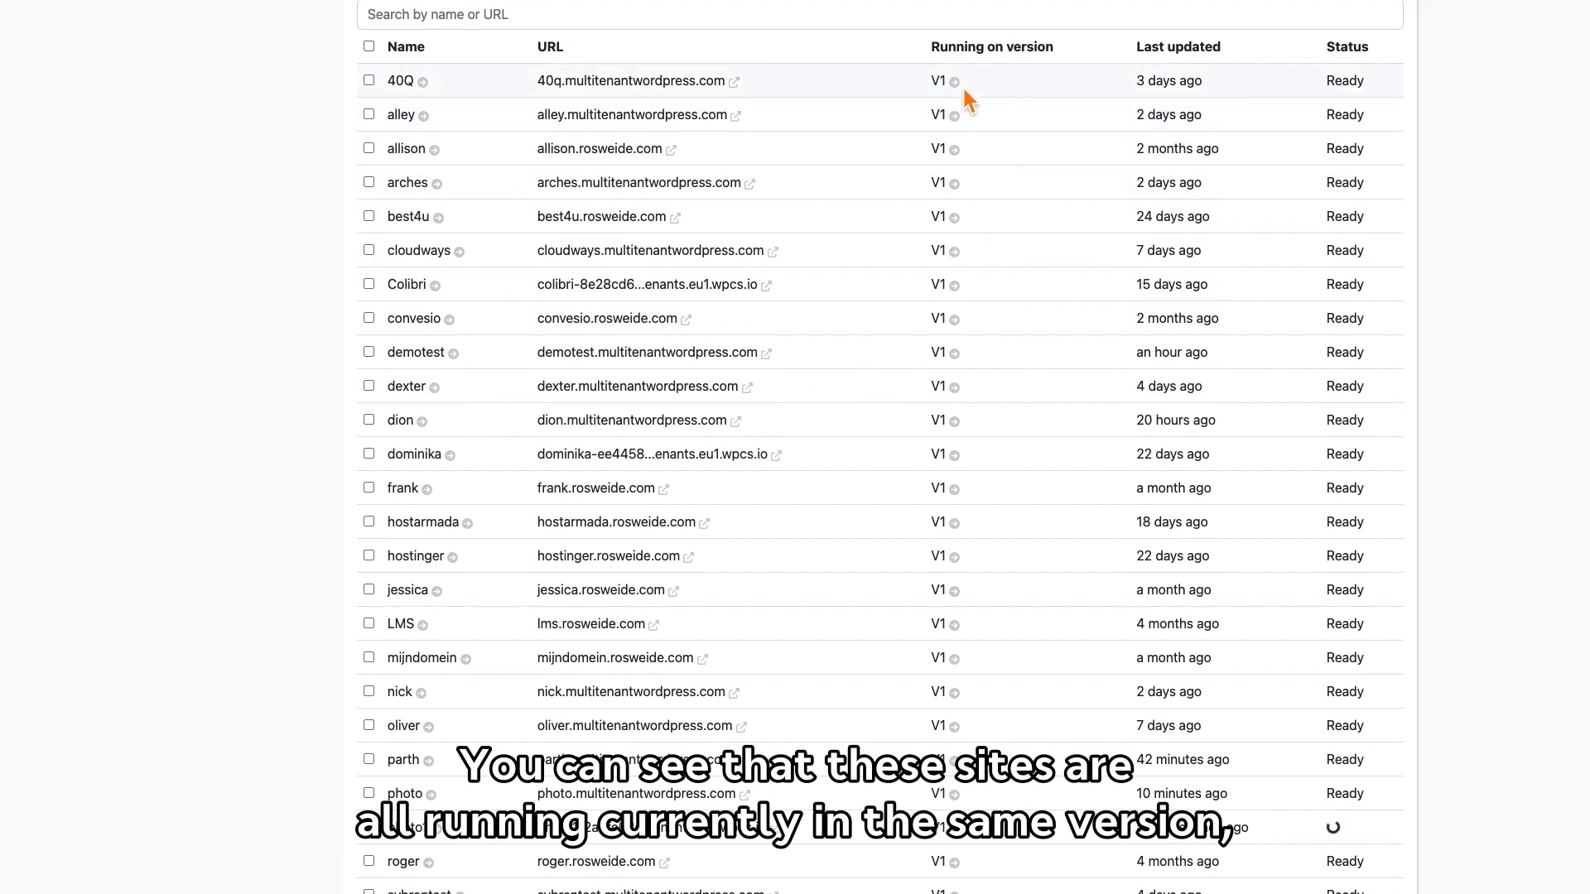
scroll(up, 3)
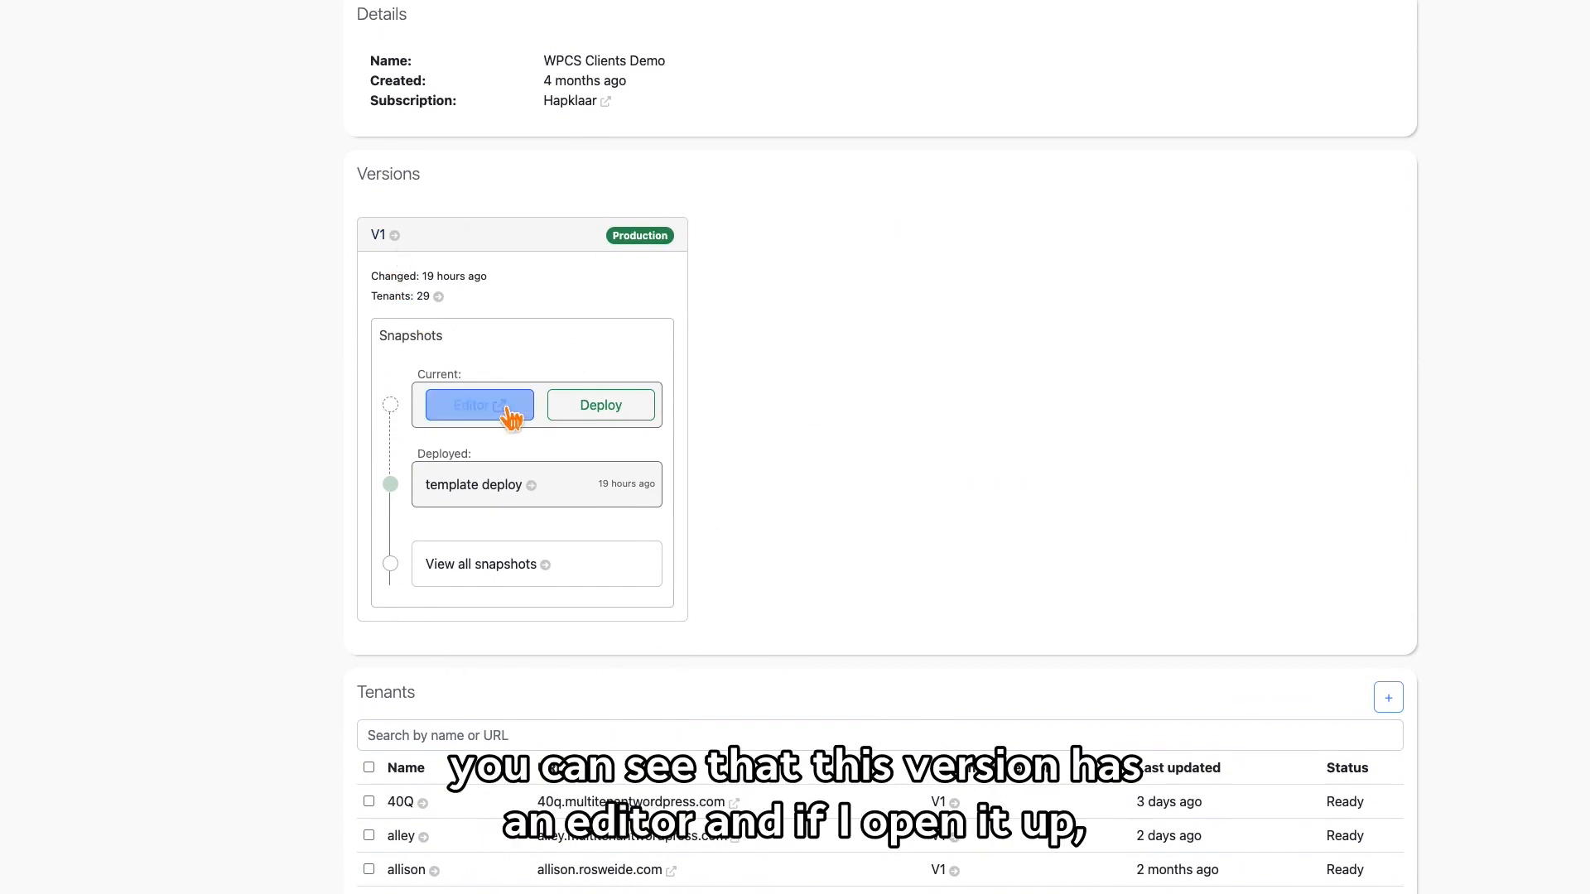
Open the V1 snapshot's Editor to reach the WPCS Base template site dashboard
click(478, 405)
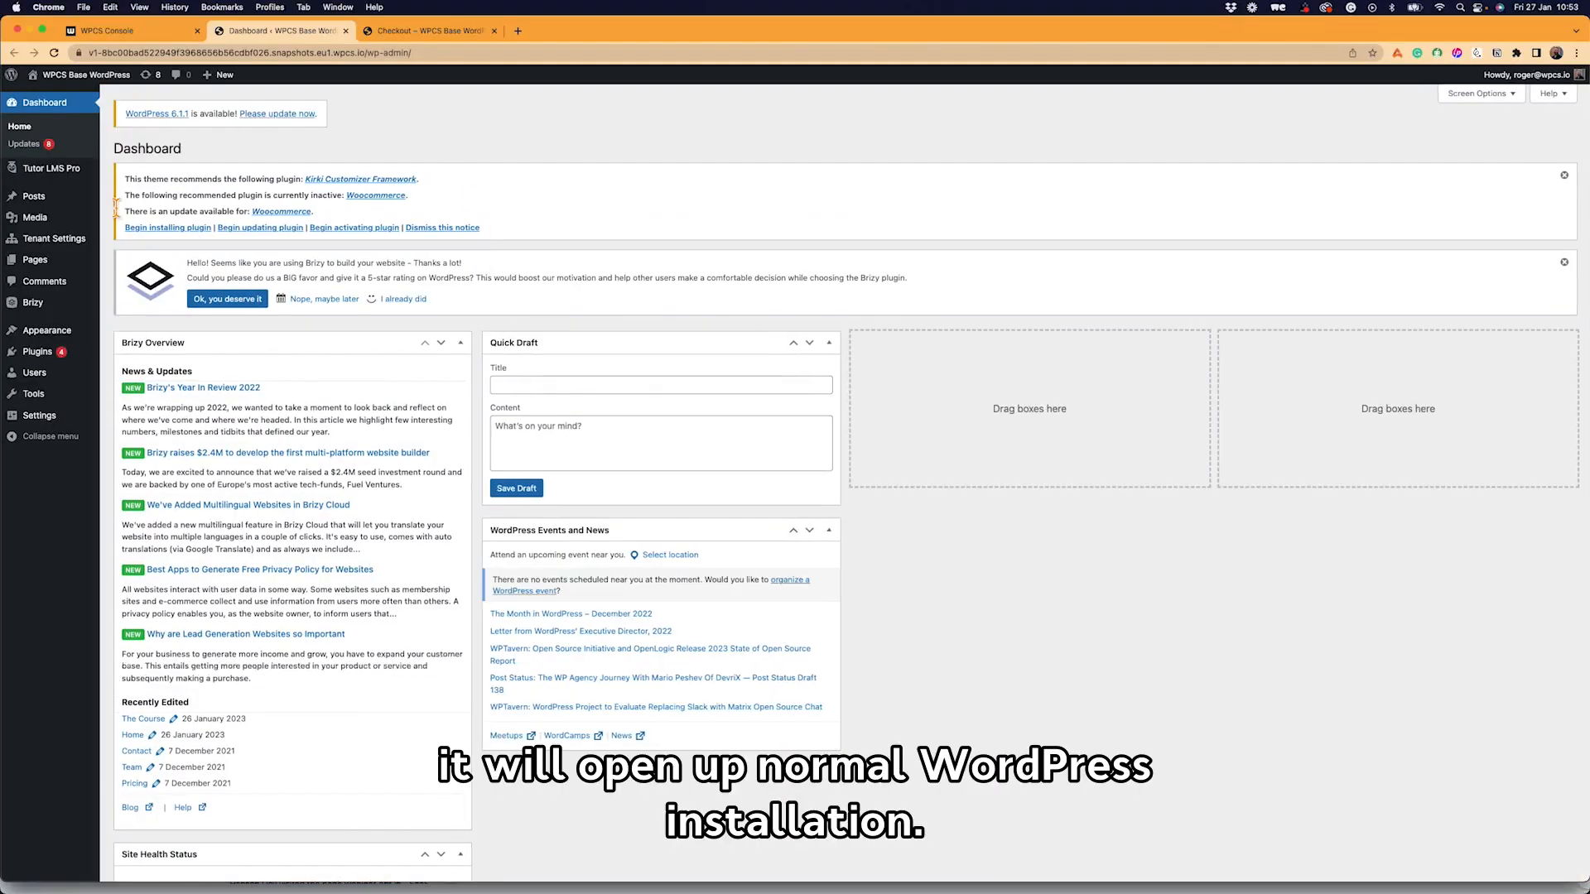
mouse_move(31, 373)
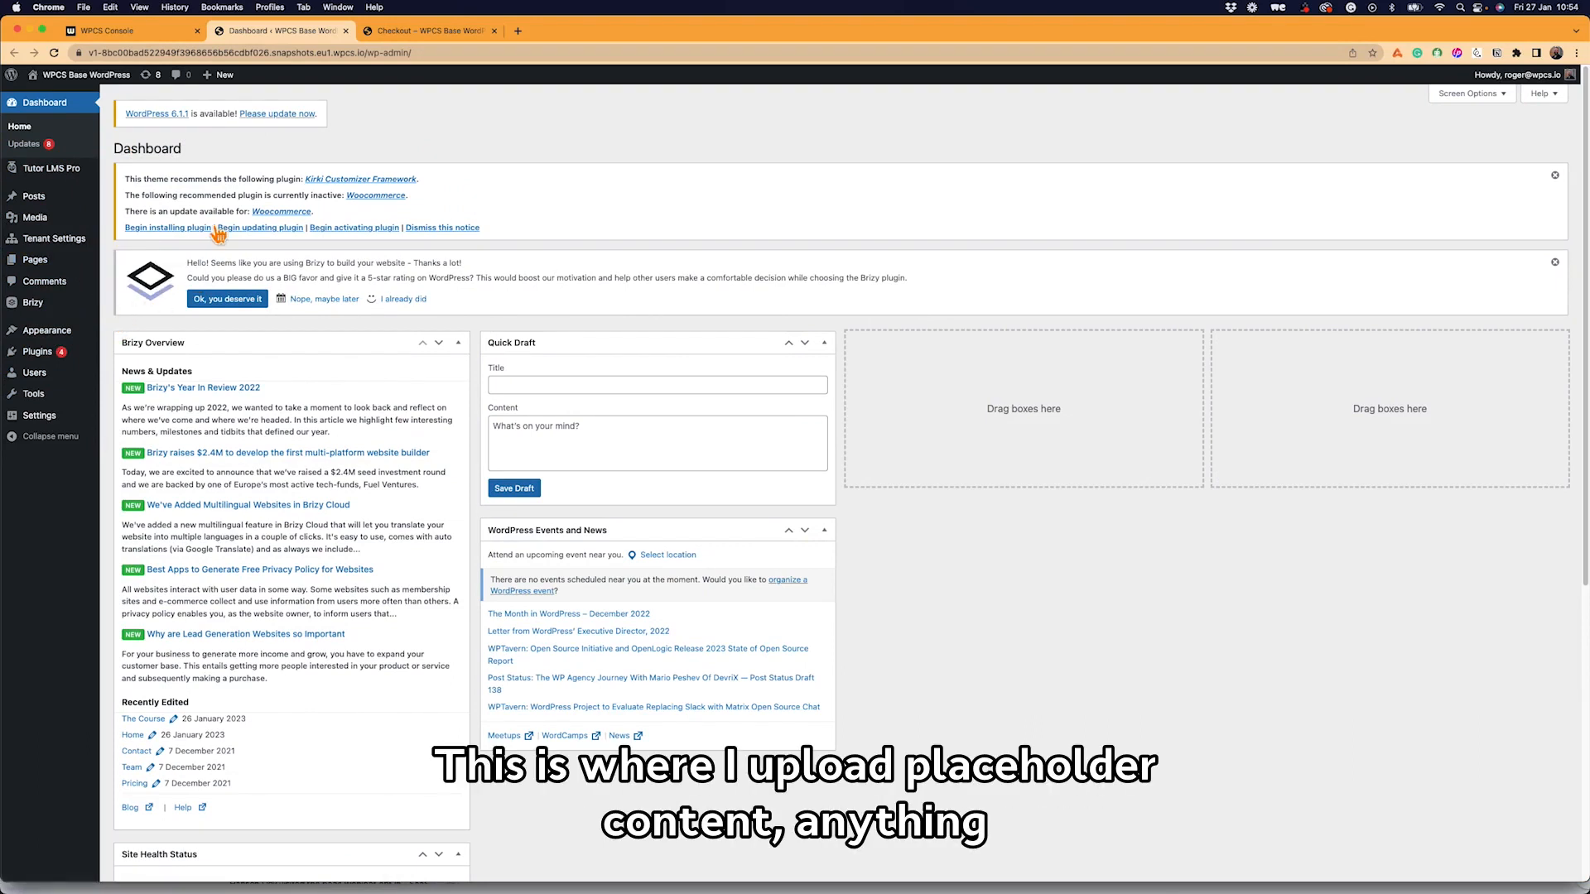
mouse_move(209, 139)
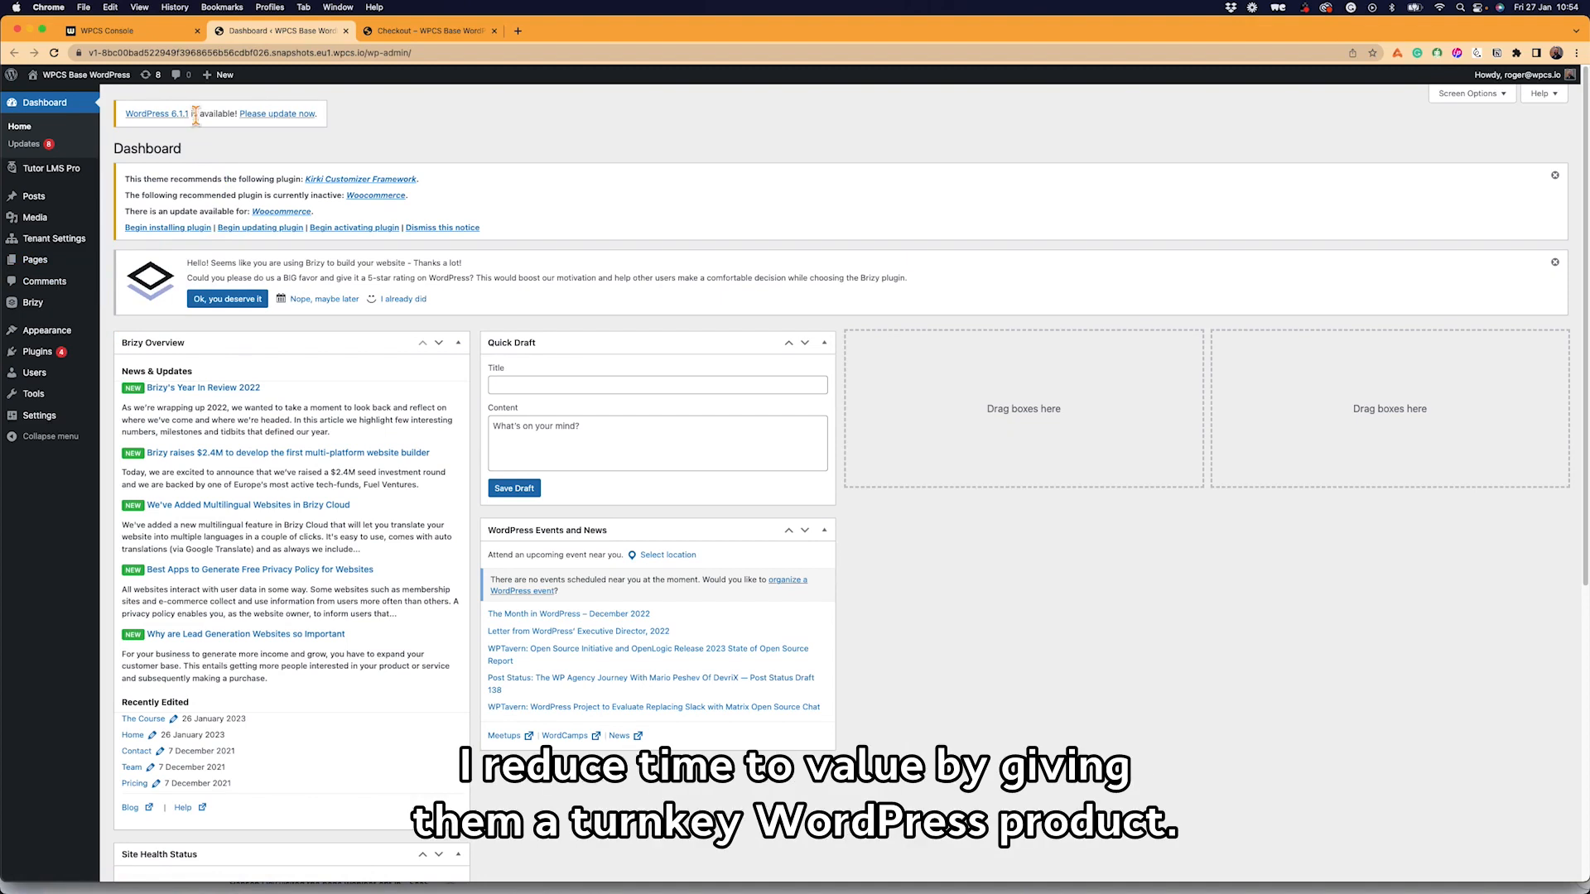
Return to the product page and view, then cancel, the Deploy snapshot dialog
click(118, 31)
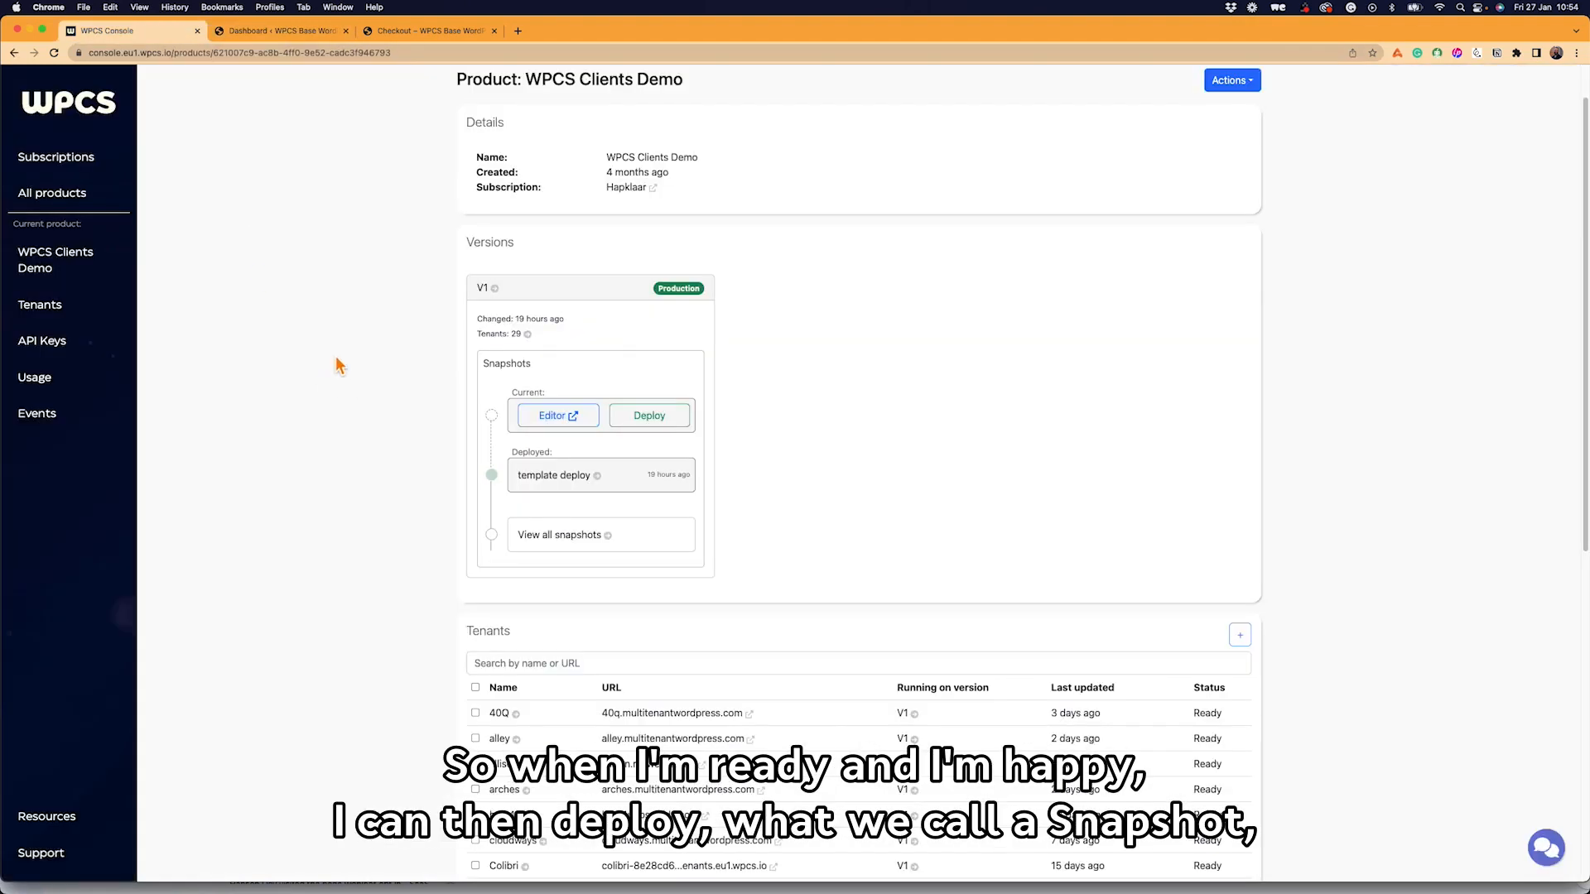
click(649, 415)
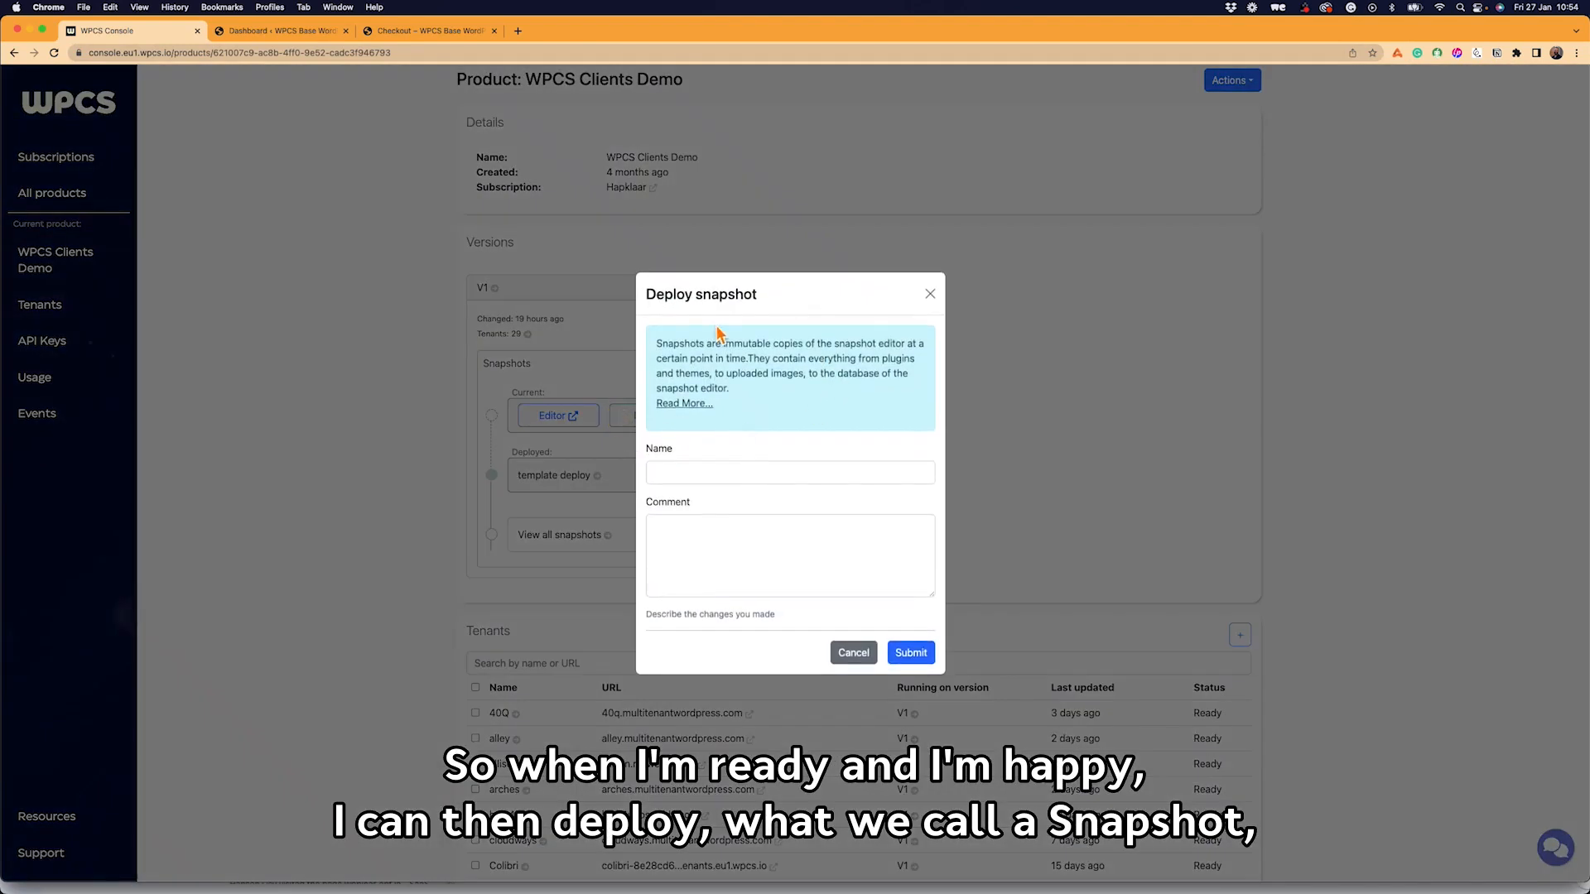
click(853, 653)
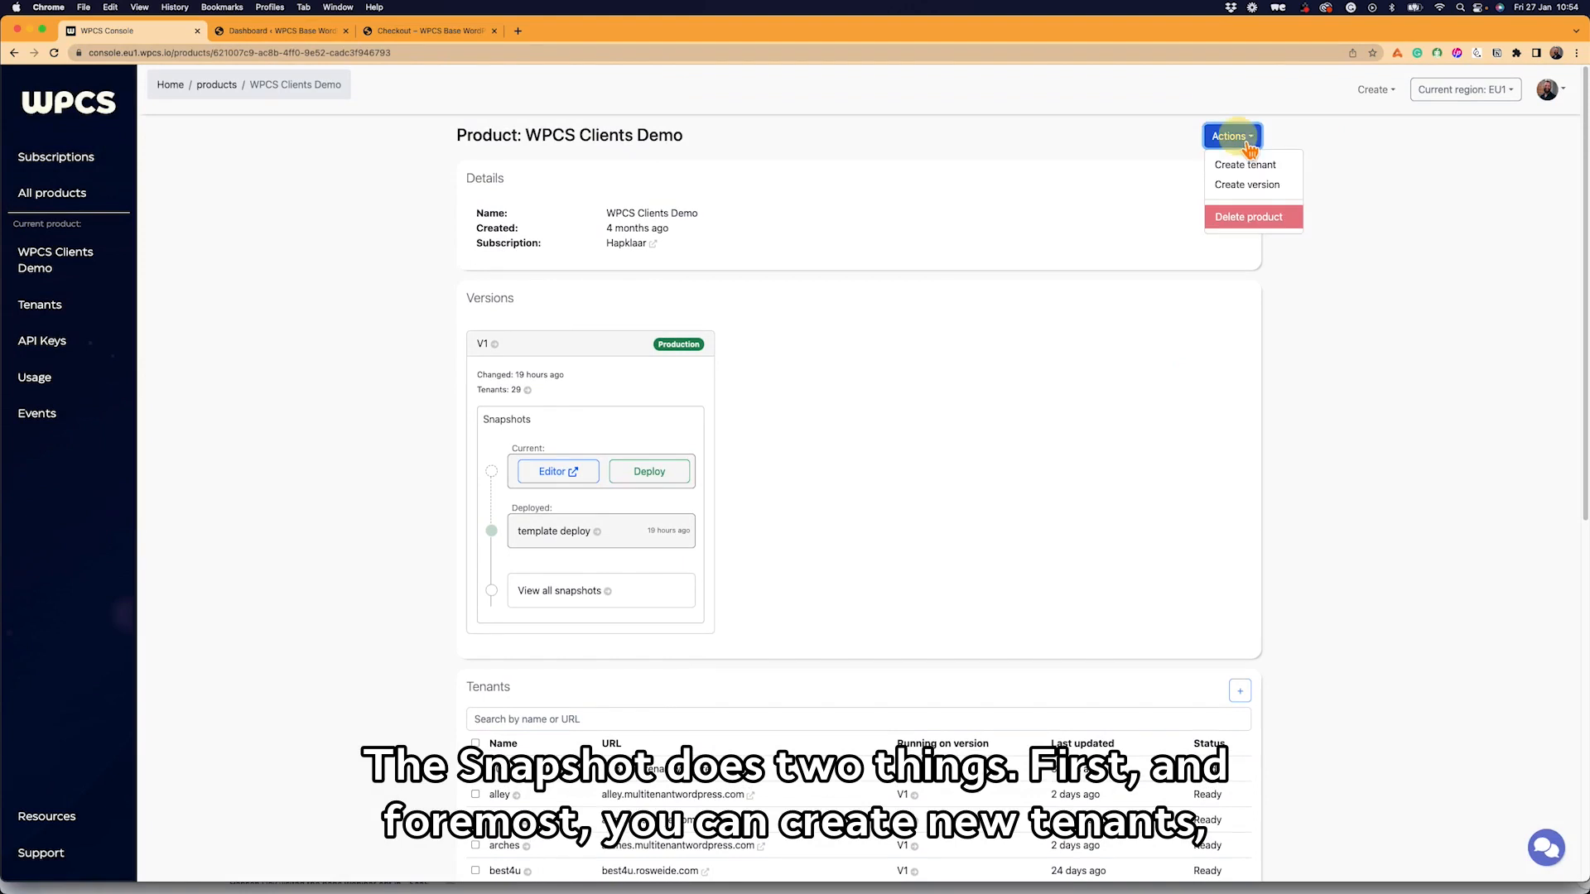
click(1244, 164)
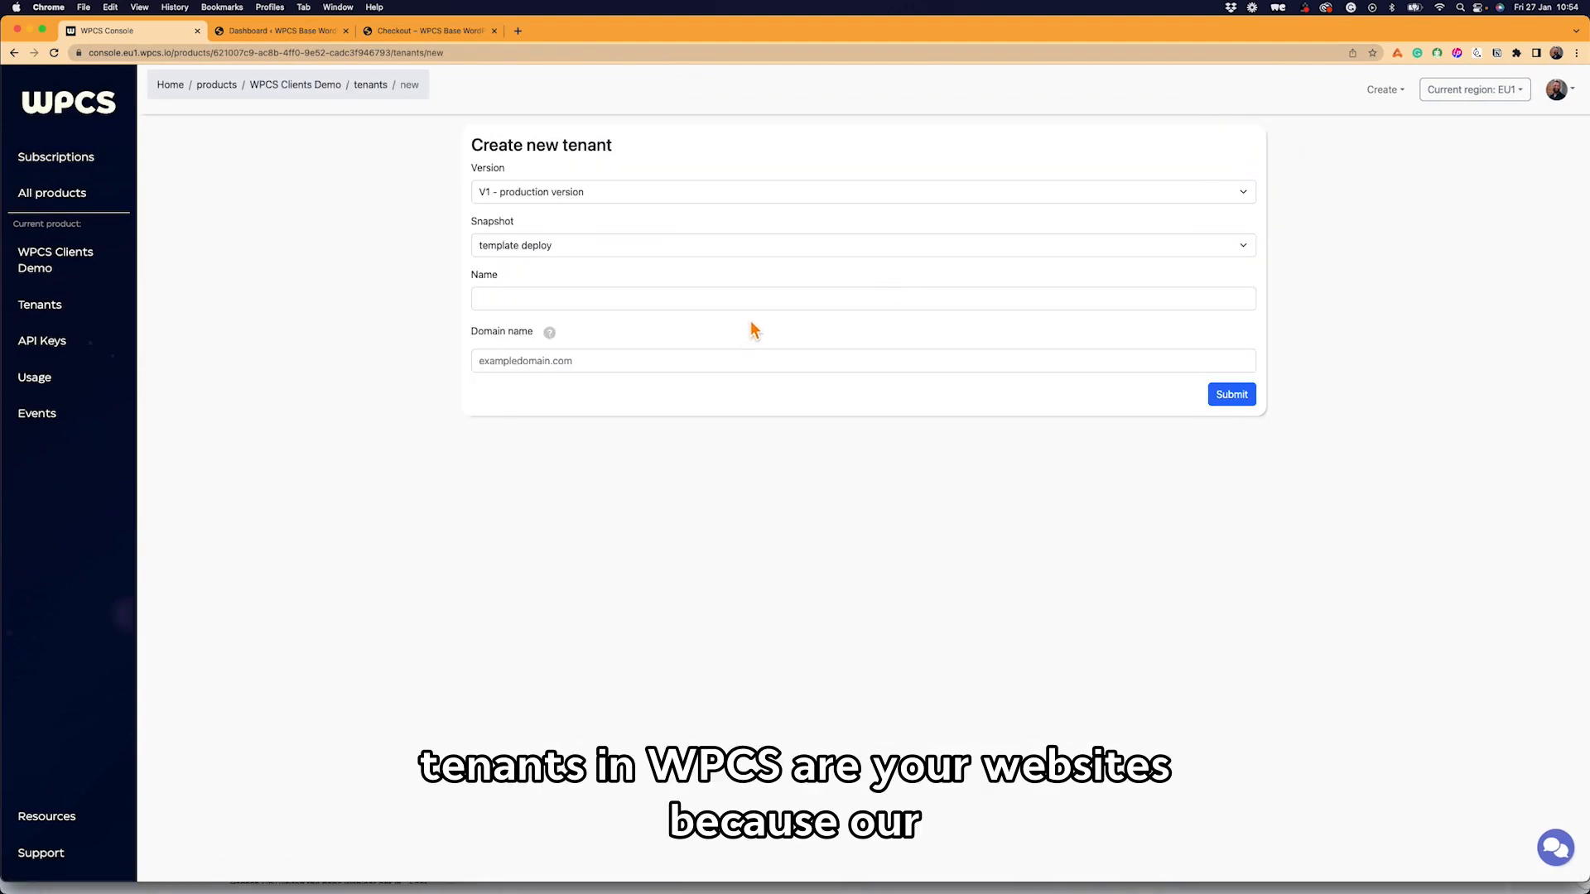
mouse_move(648, 247)
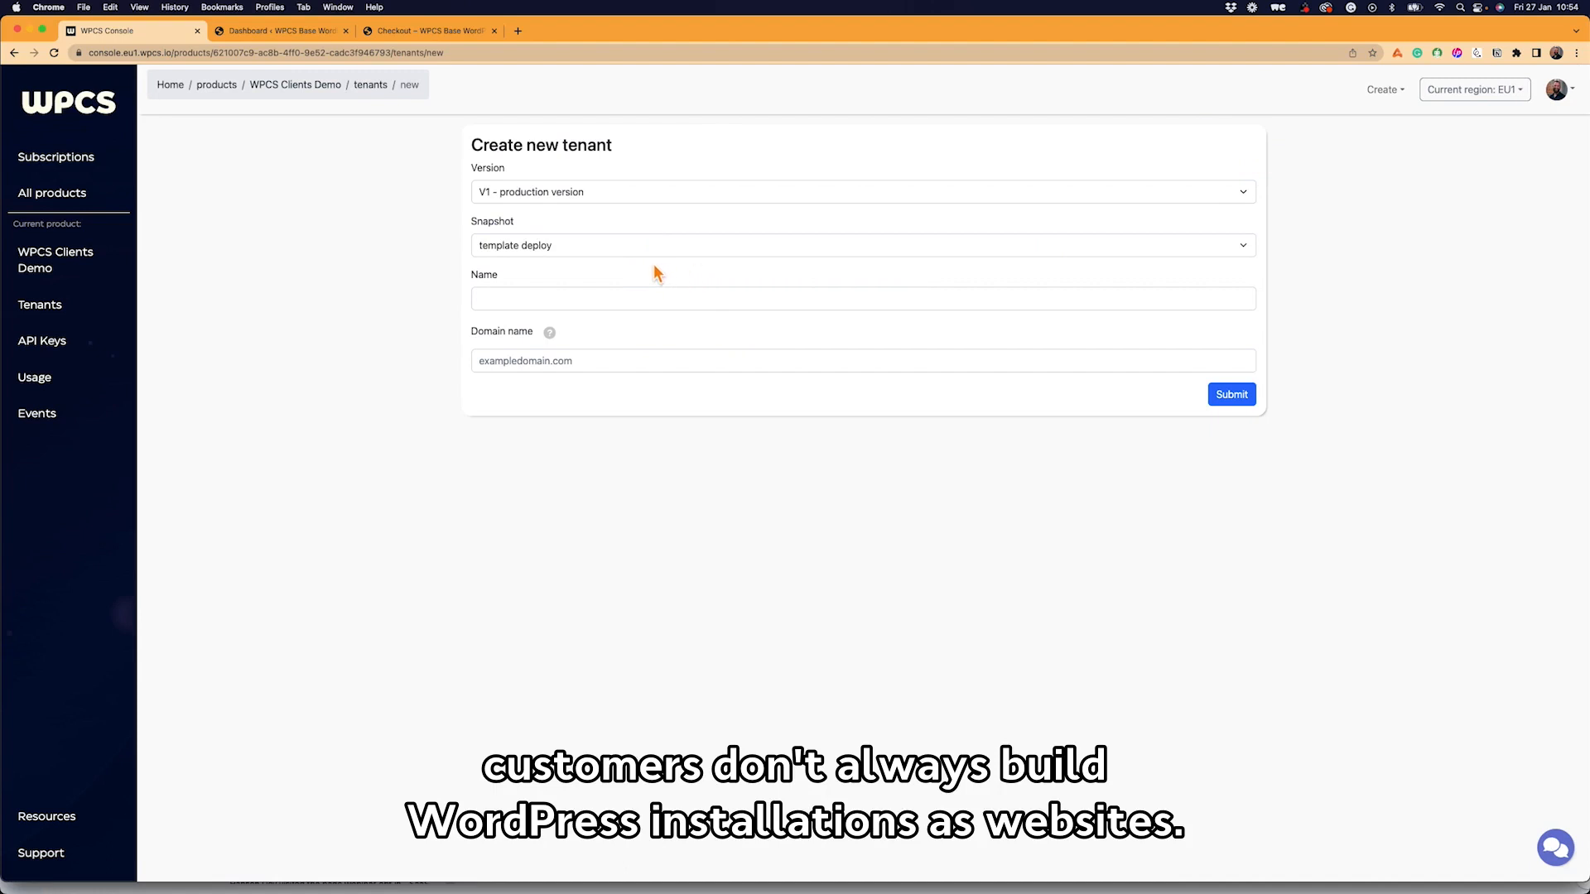
mouse_move(647, 270)
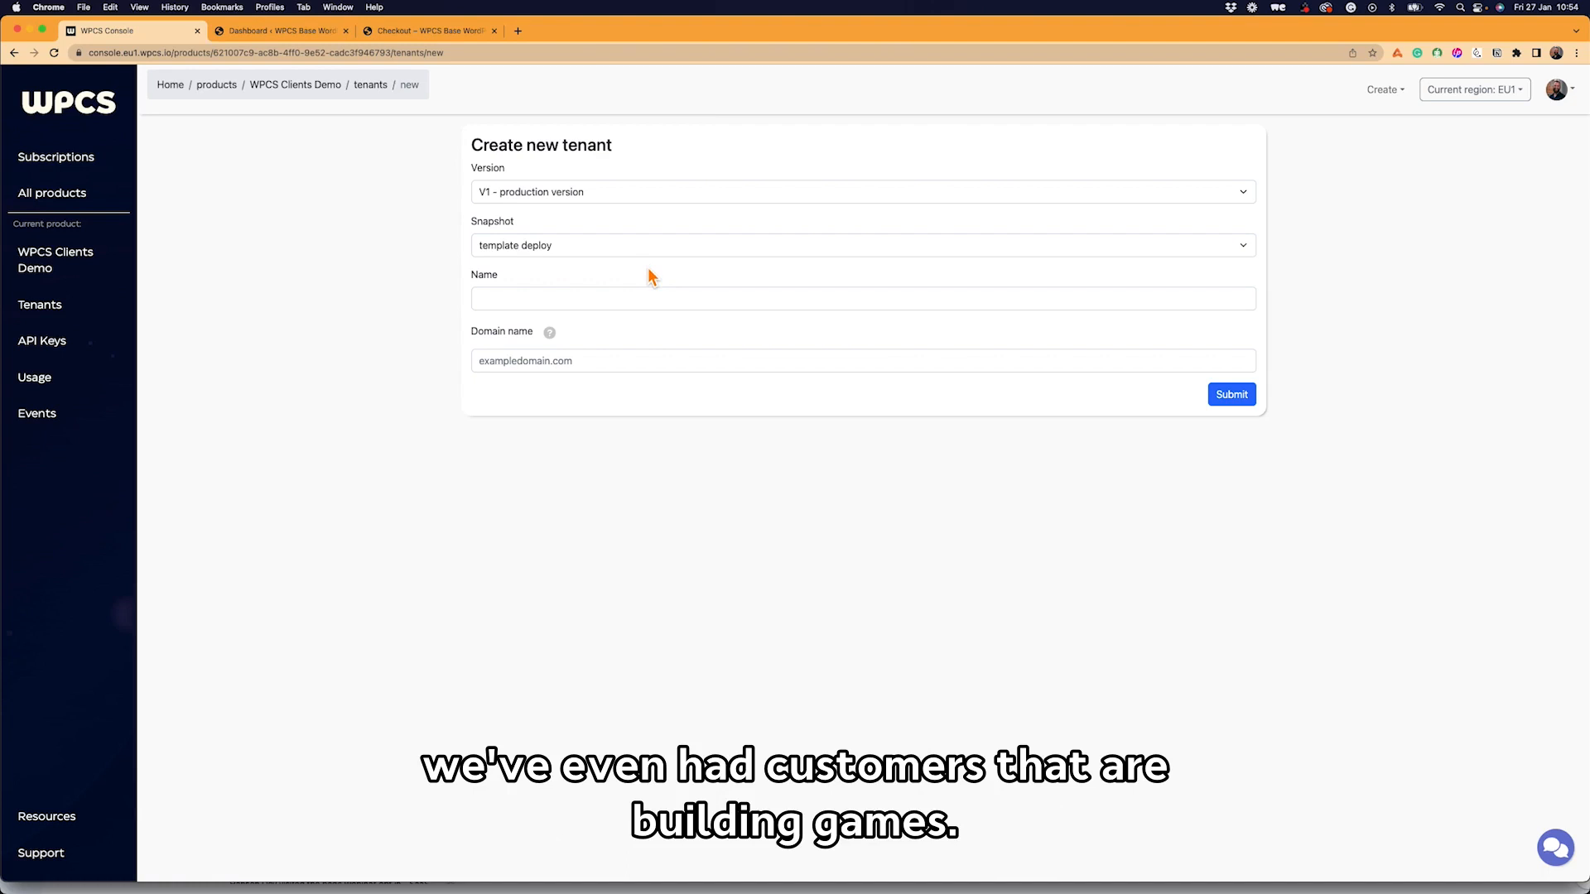
mouse_move(495, 274)
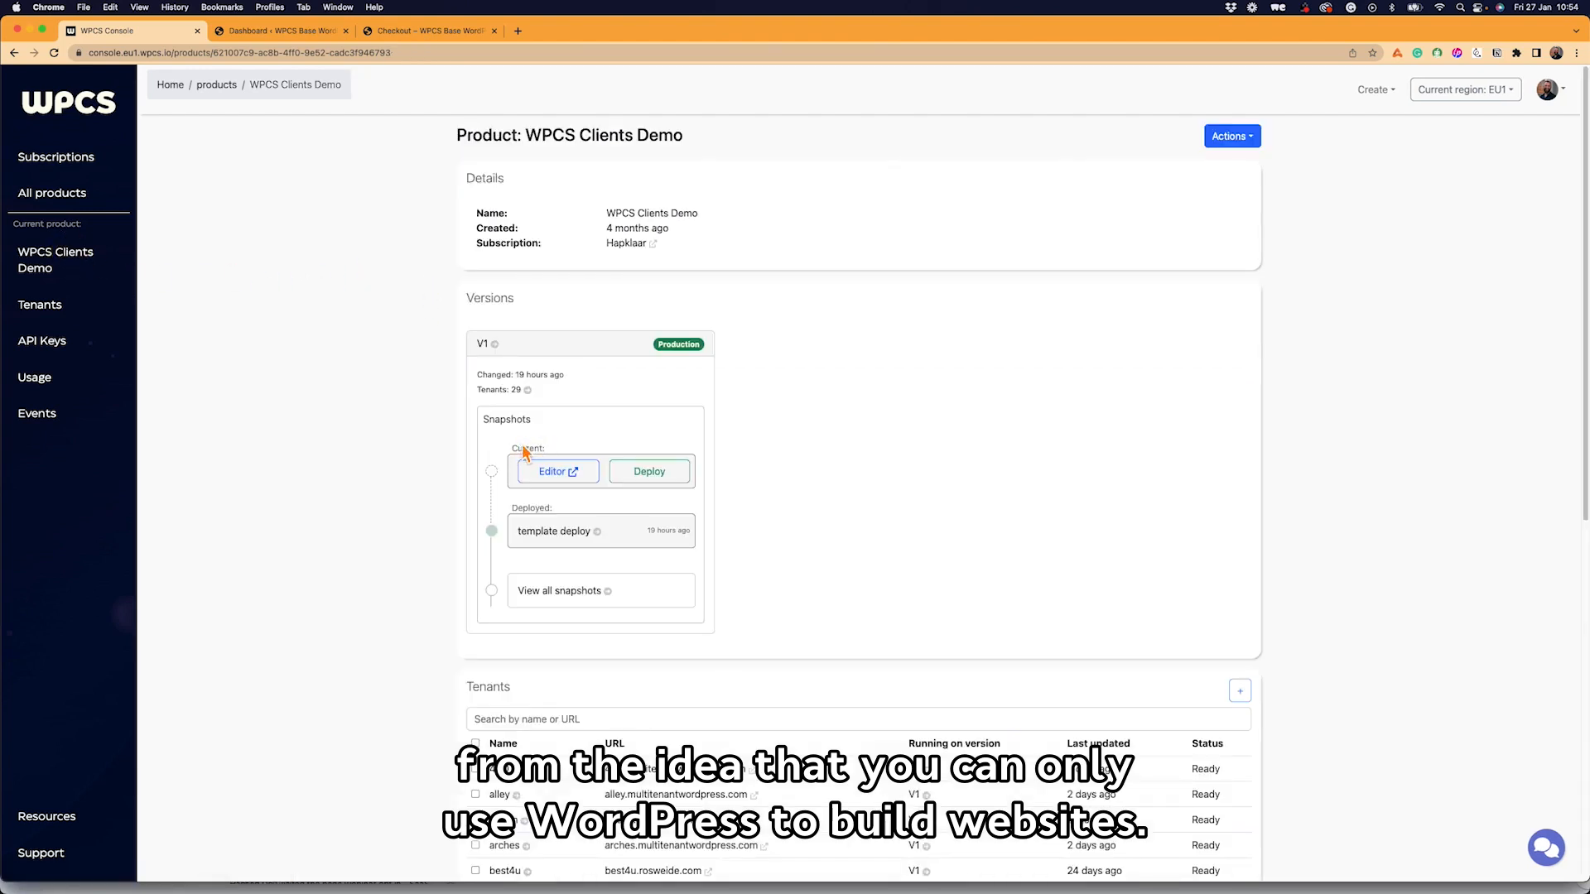
mouse_move(379, 425)
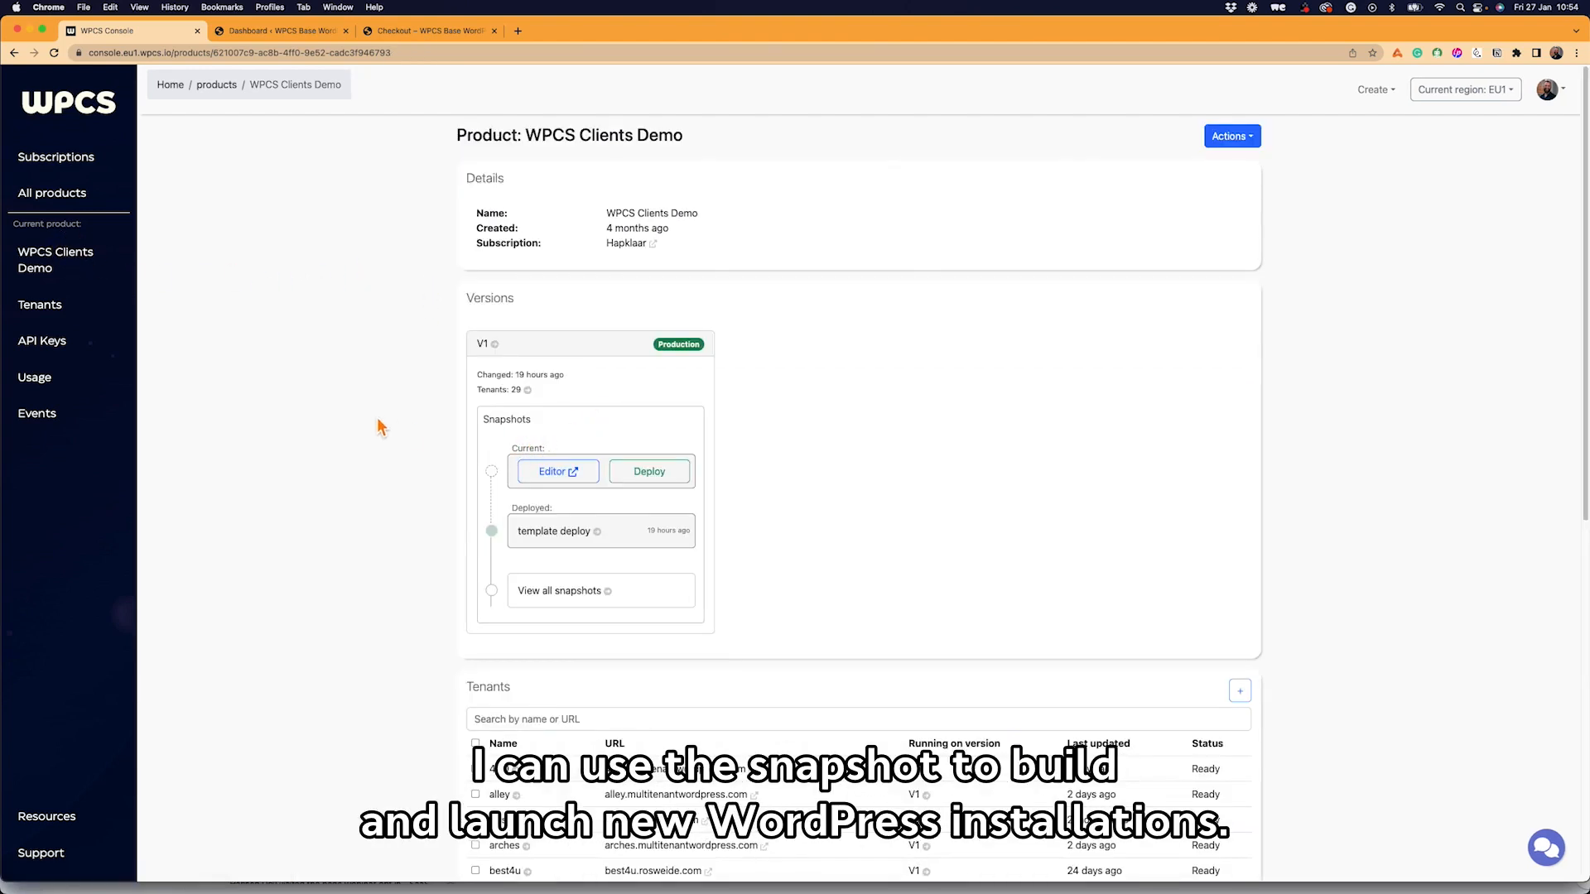
mouse_move(405, 433)
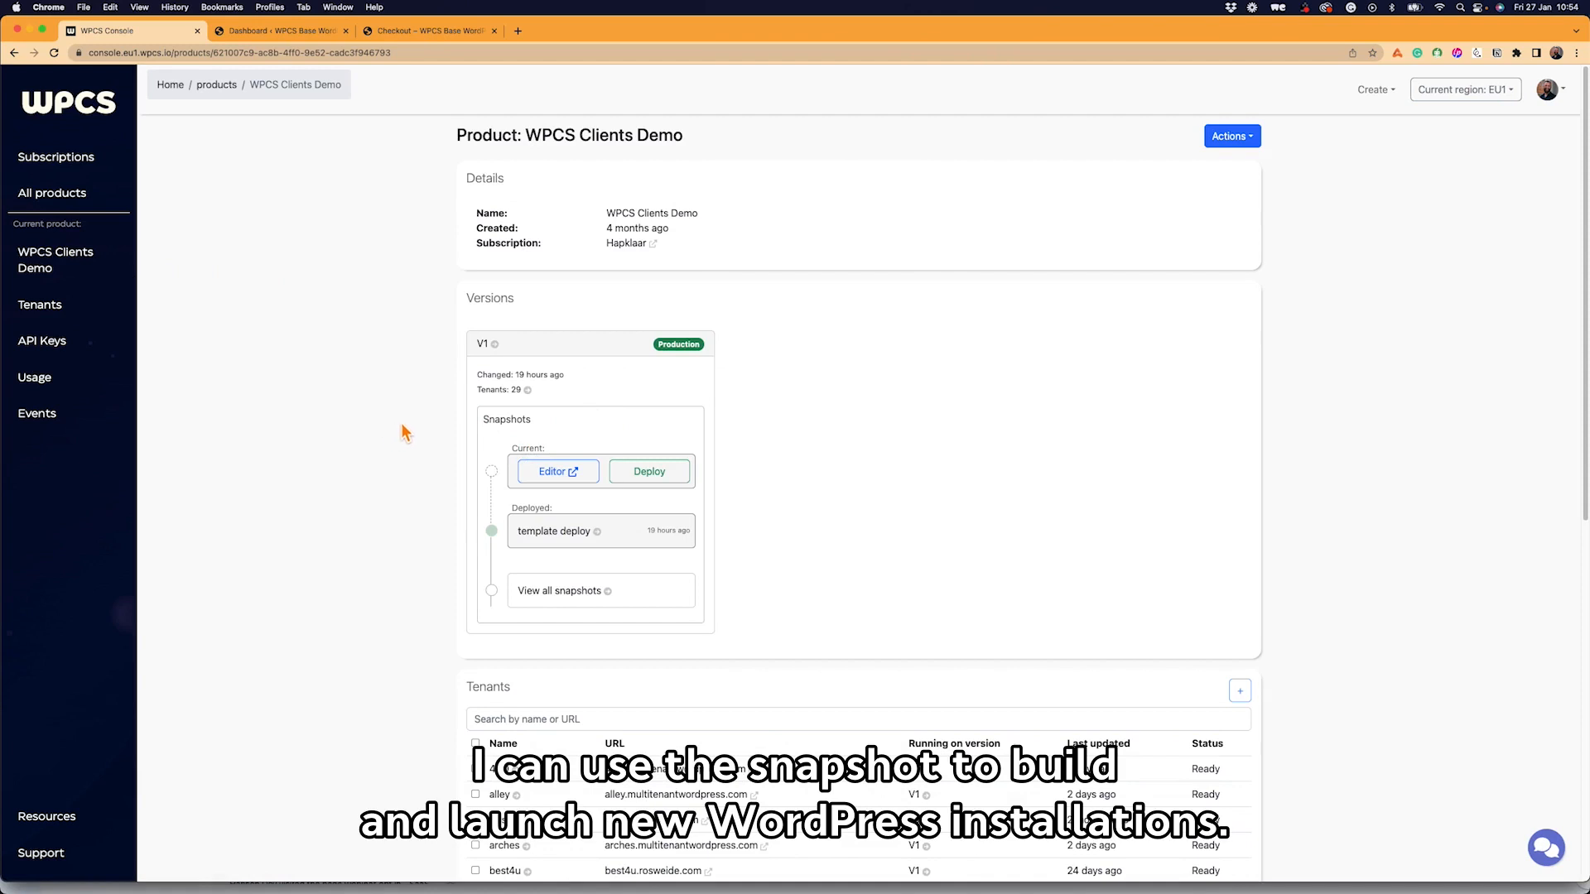
scroll(down, 3)
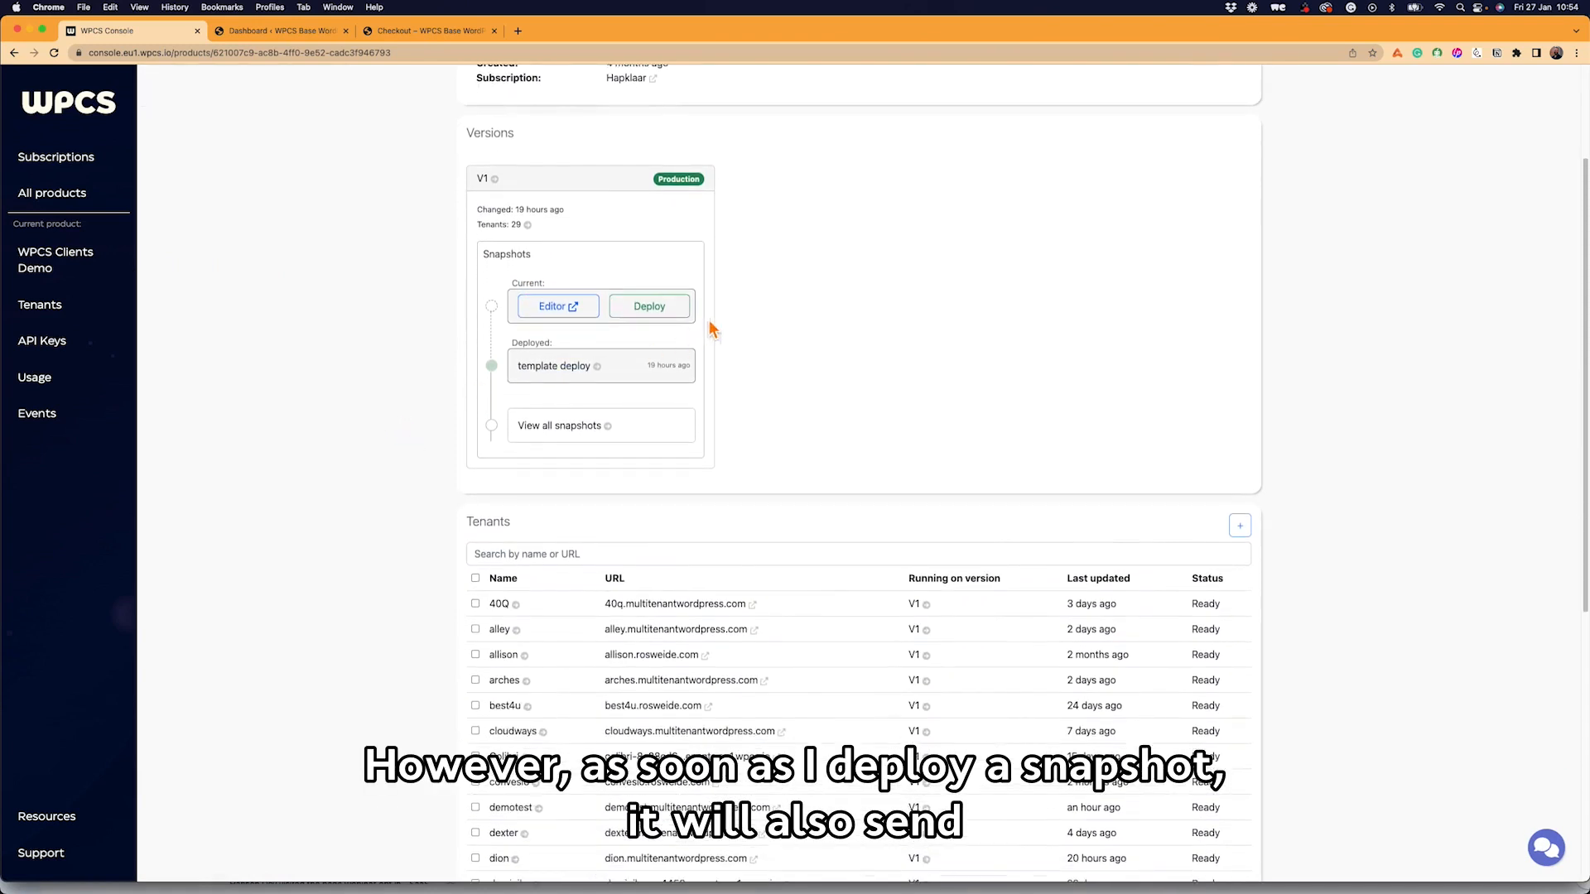
mouse_move(389, 426)
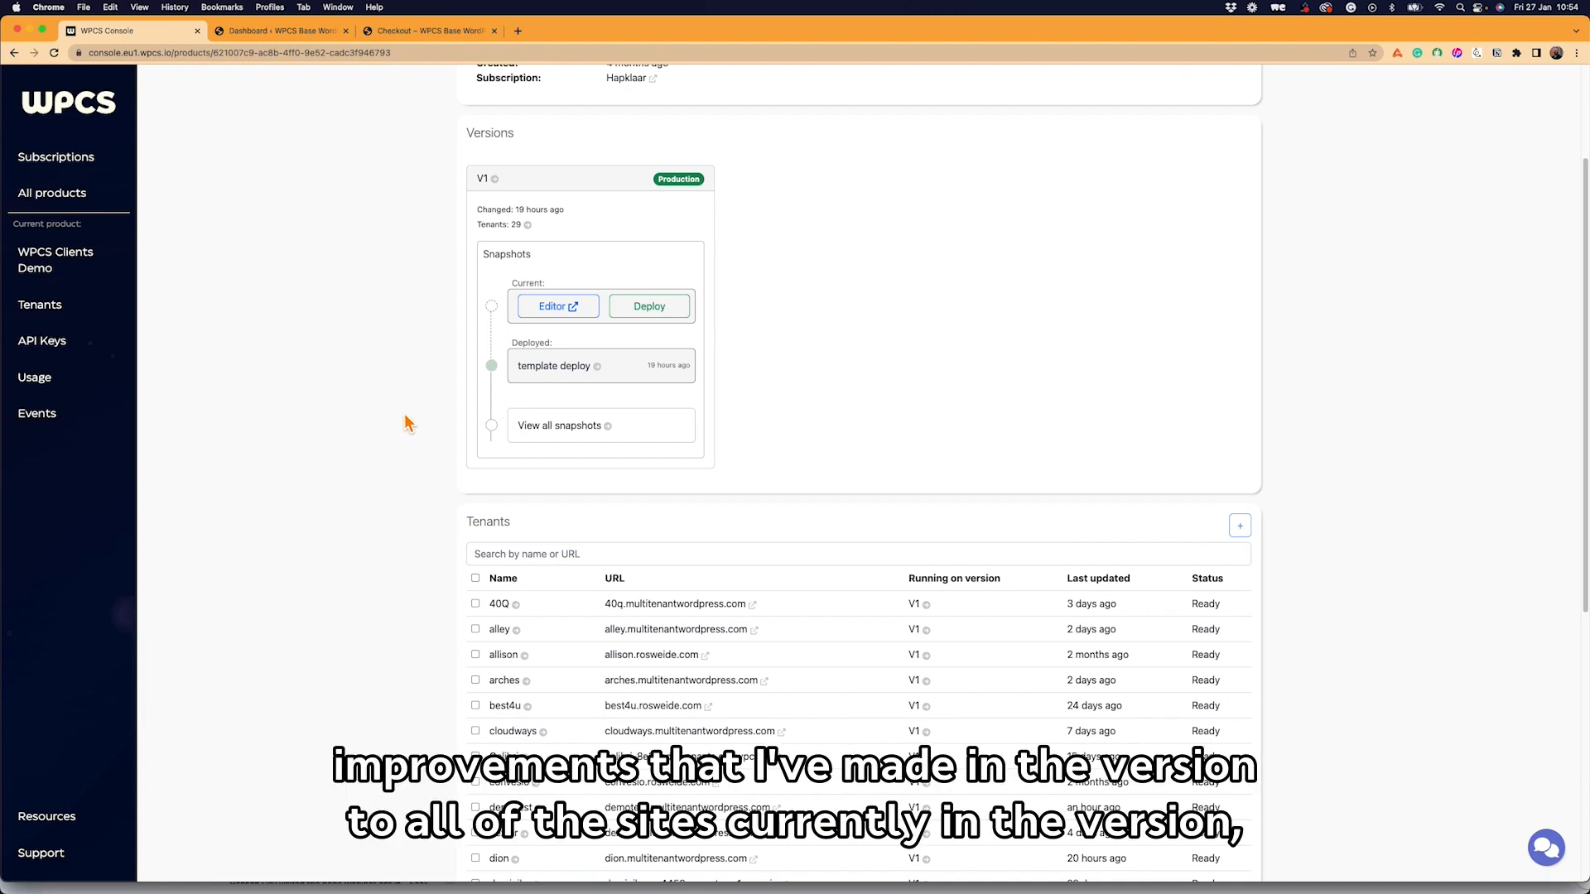
Scroll through the tenants list and open the product's Actions menu
scroll(down, 3)
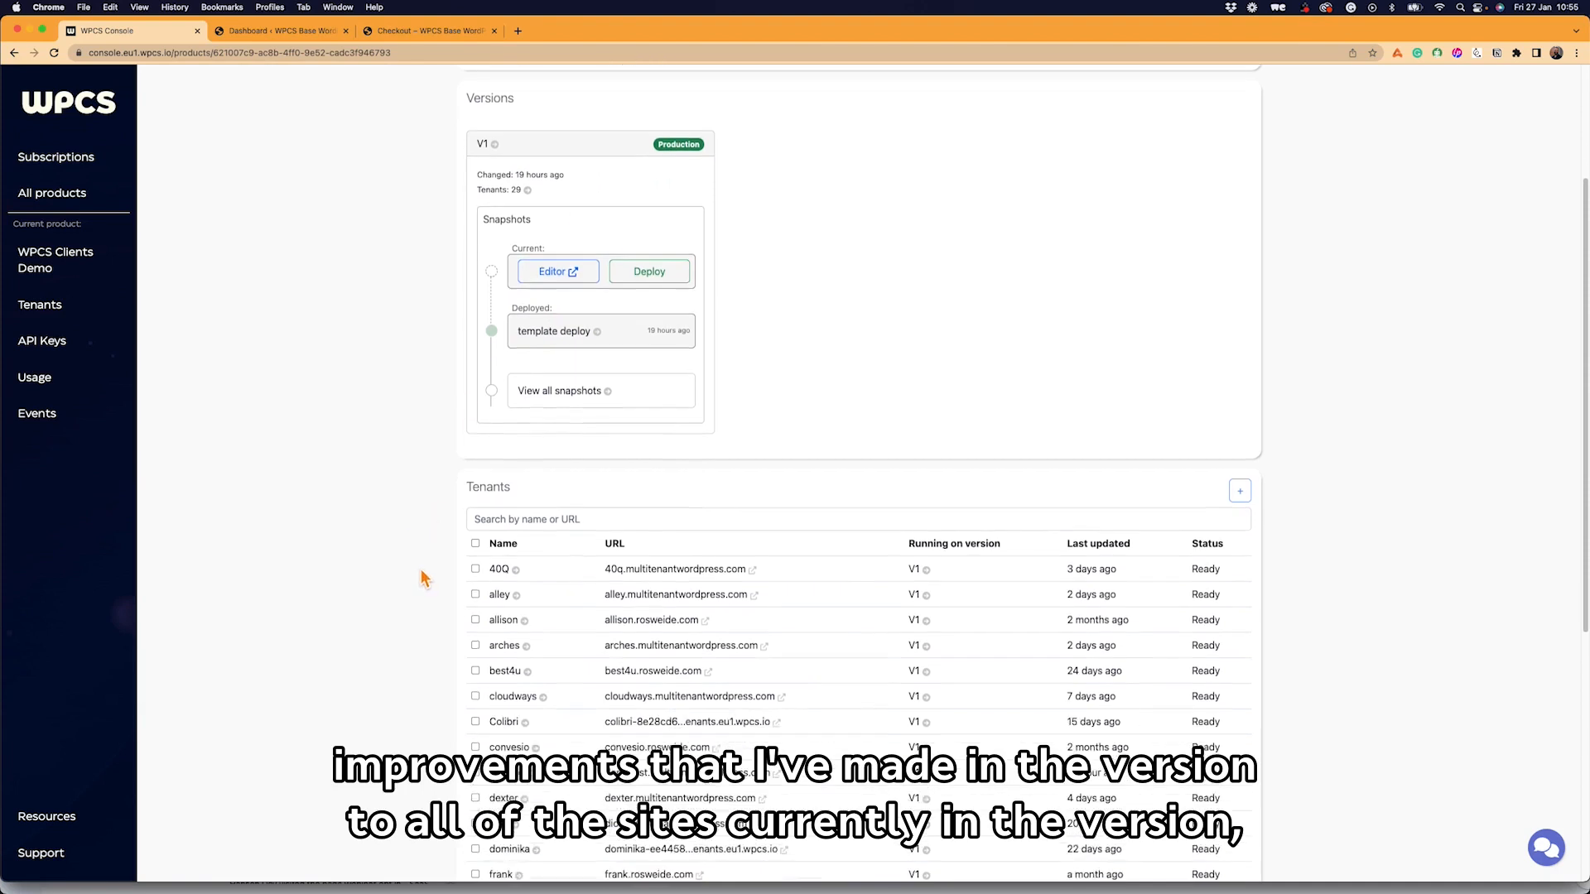
scroll(down, 3)
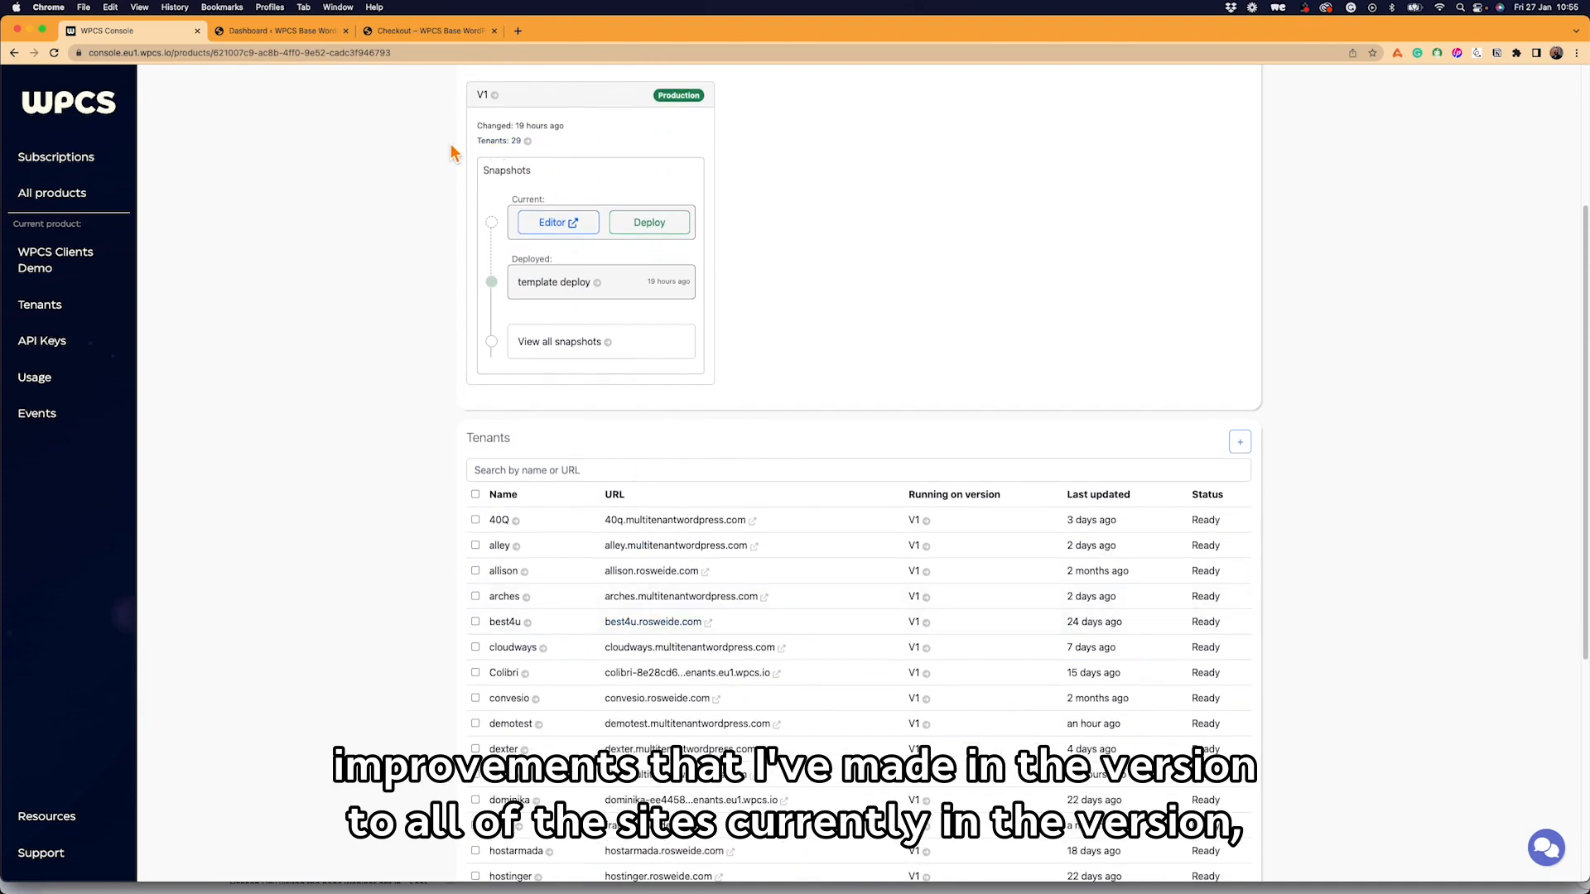
mouse_move(416, 255)
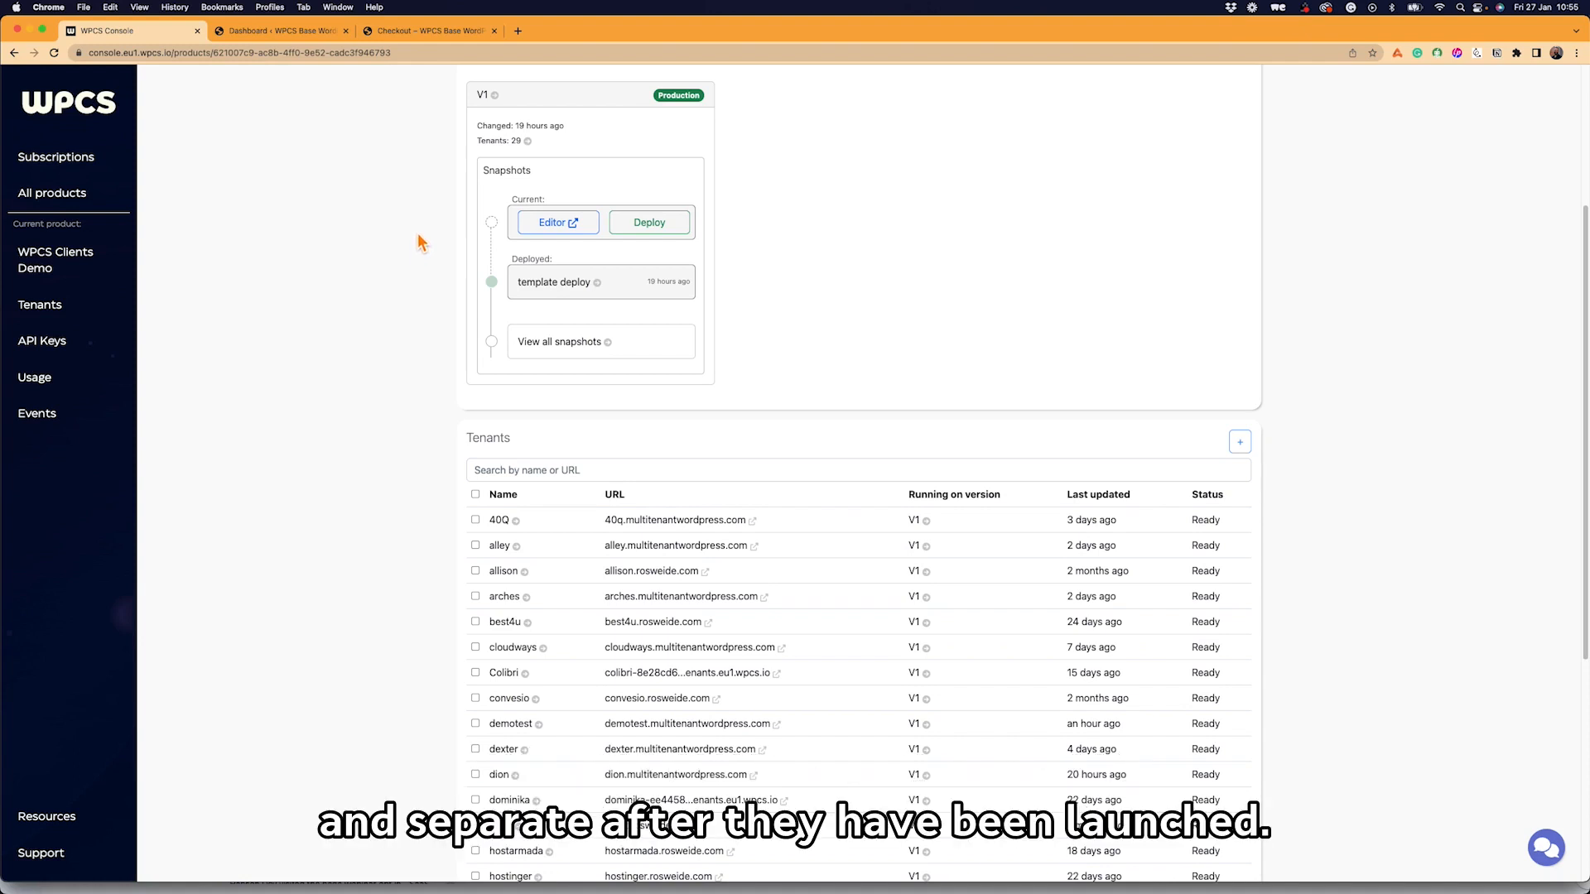
mouse_move(785, 295)
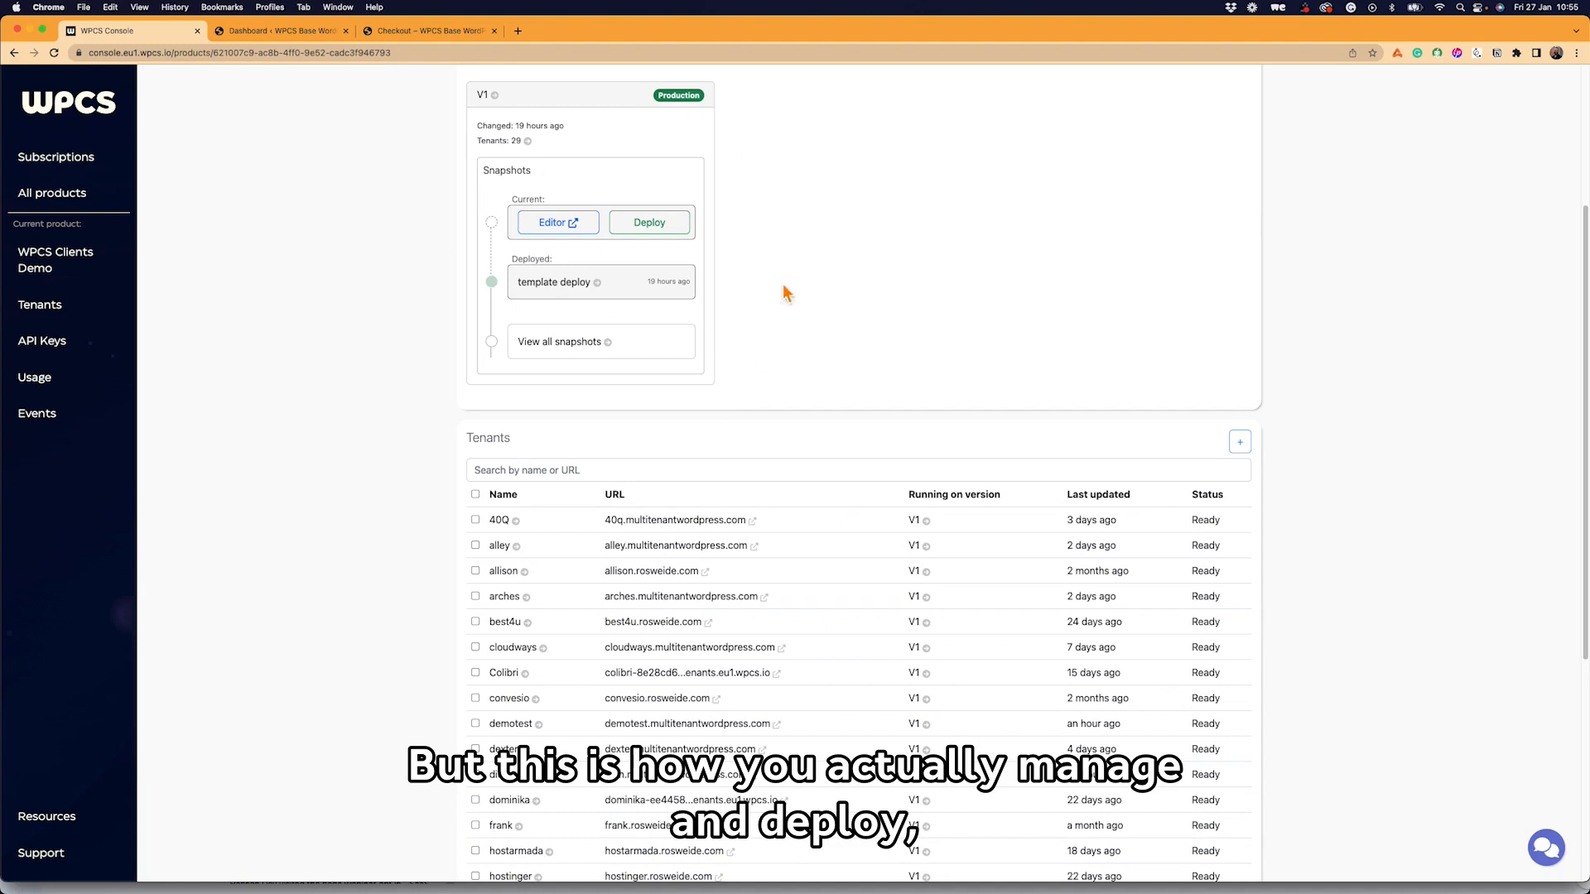
mouse_move(425, 273)
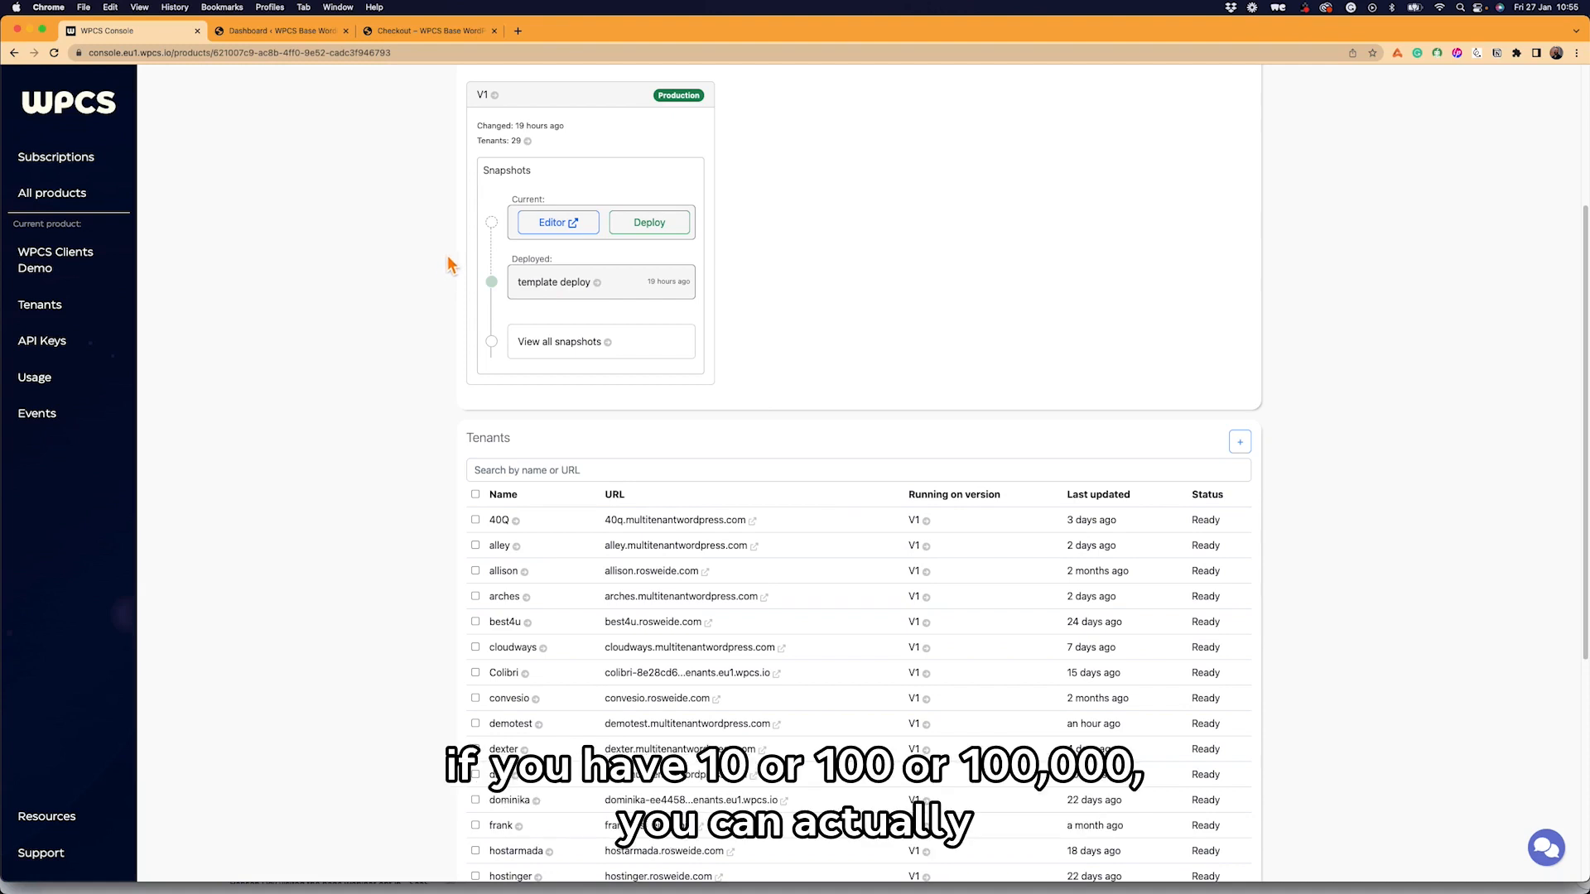
mouse_move(728, 209)
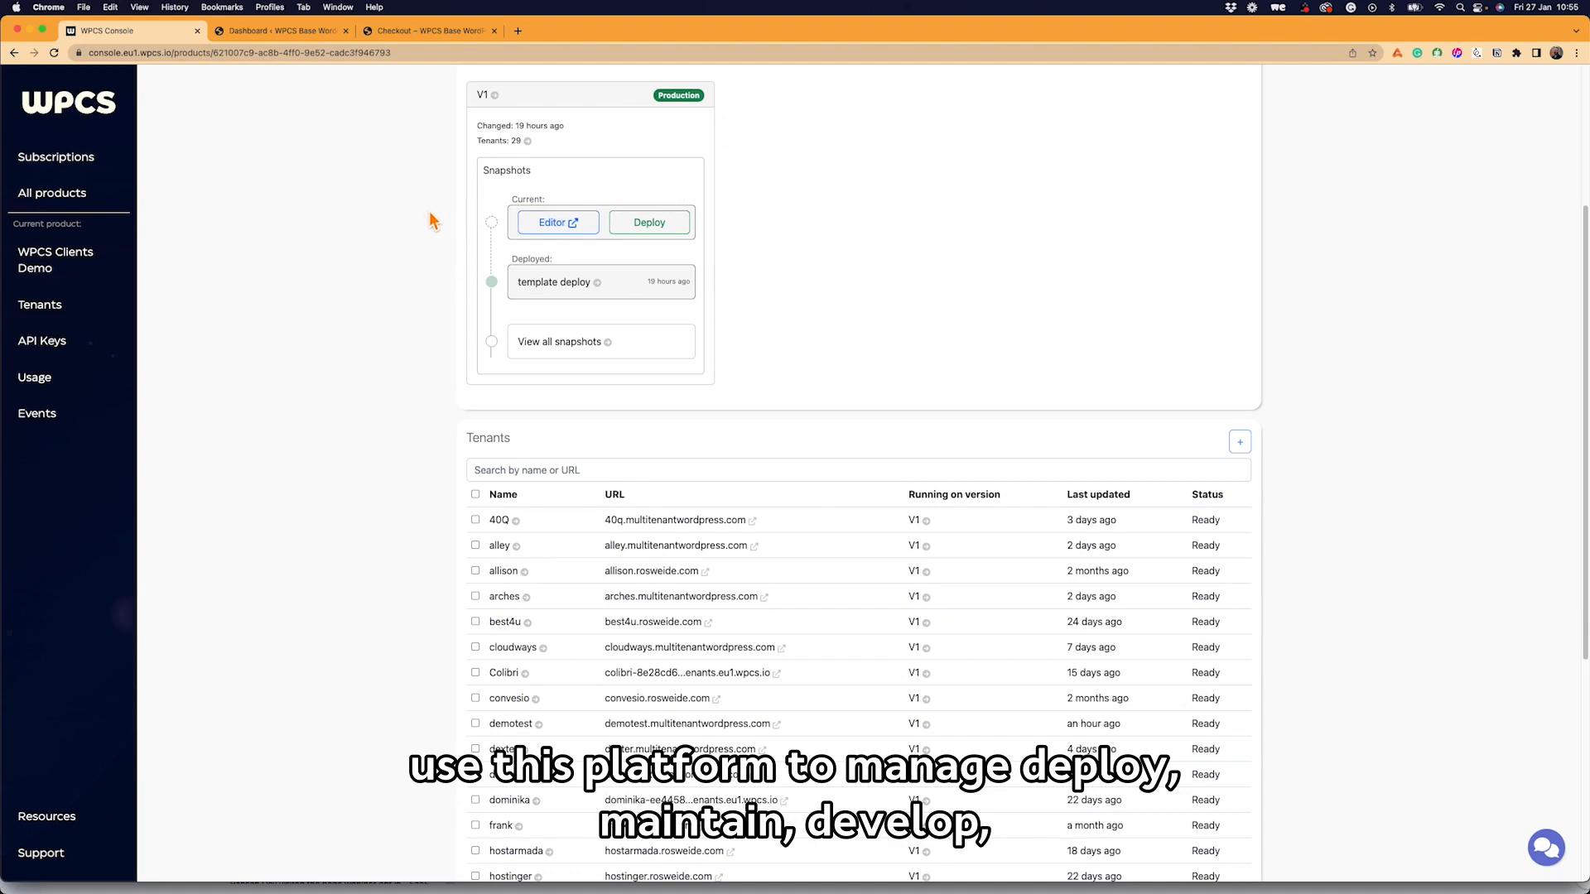
mouse_move(443, 219)
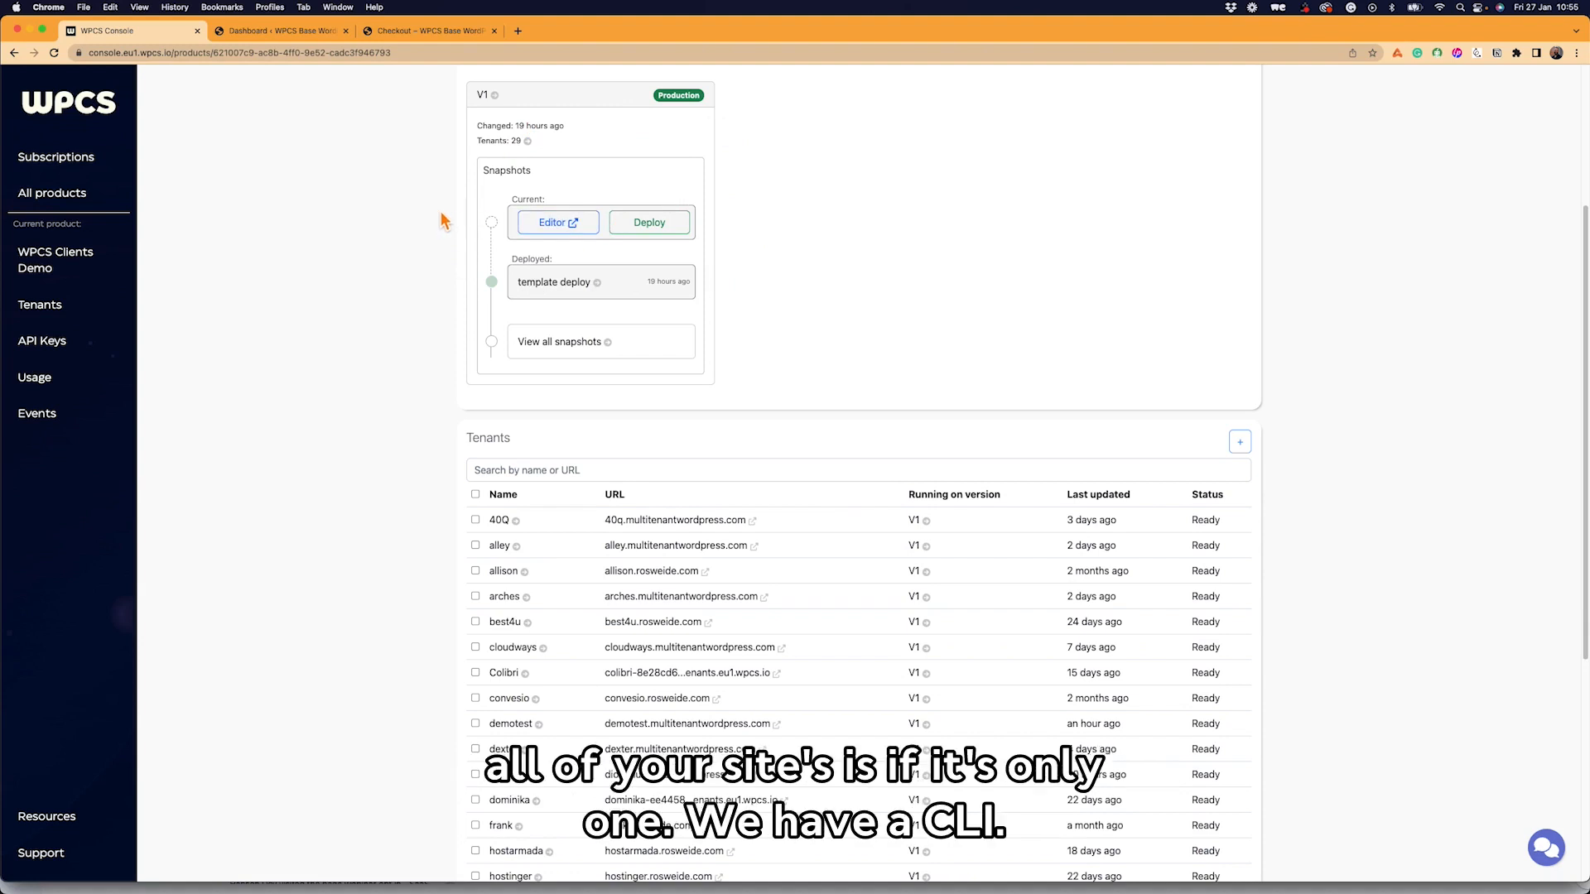
mouse_move(453, 220)
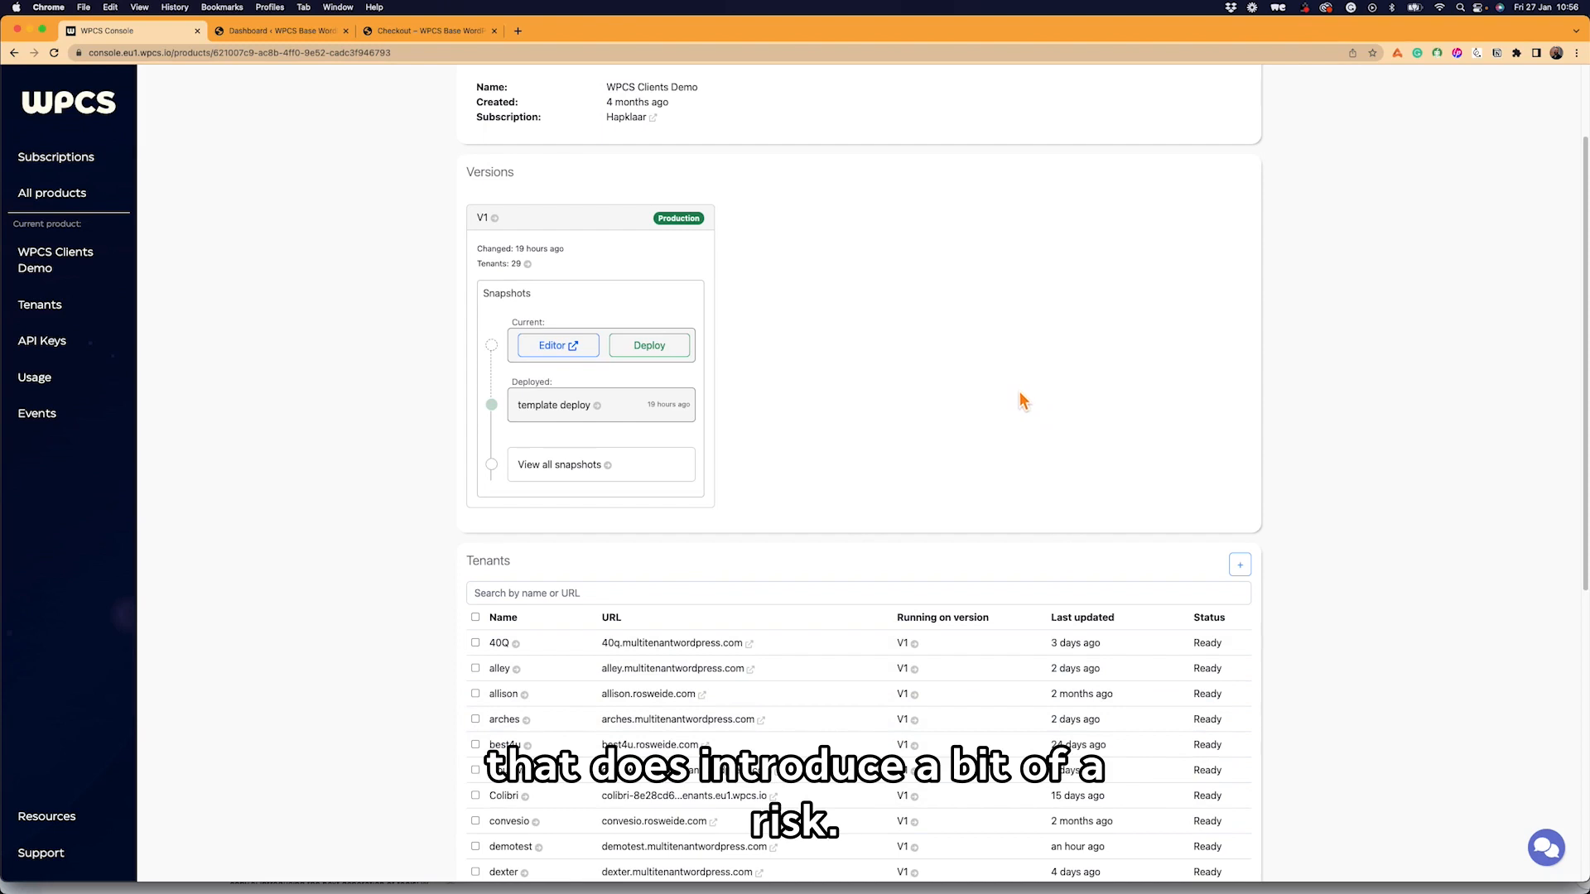
mouse_move(1032, 398)
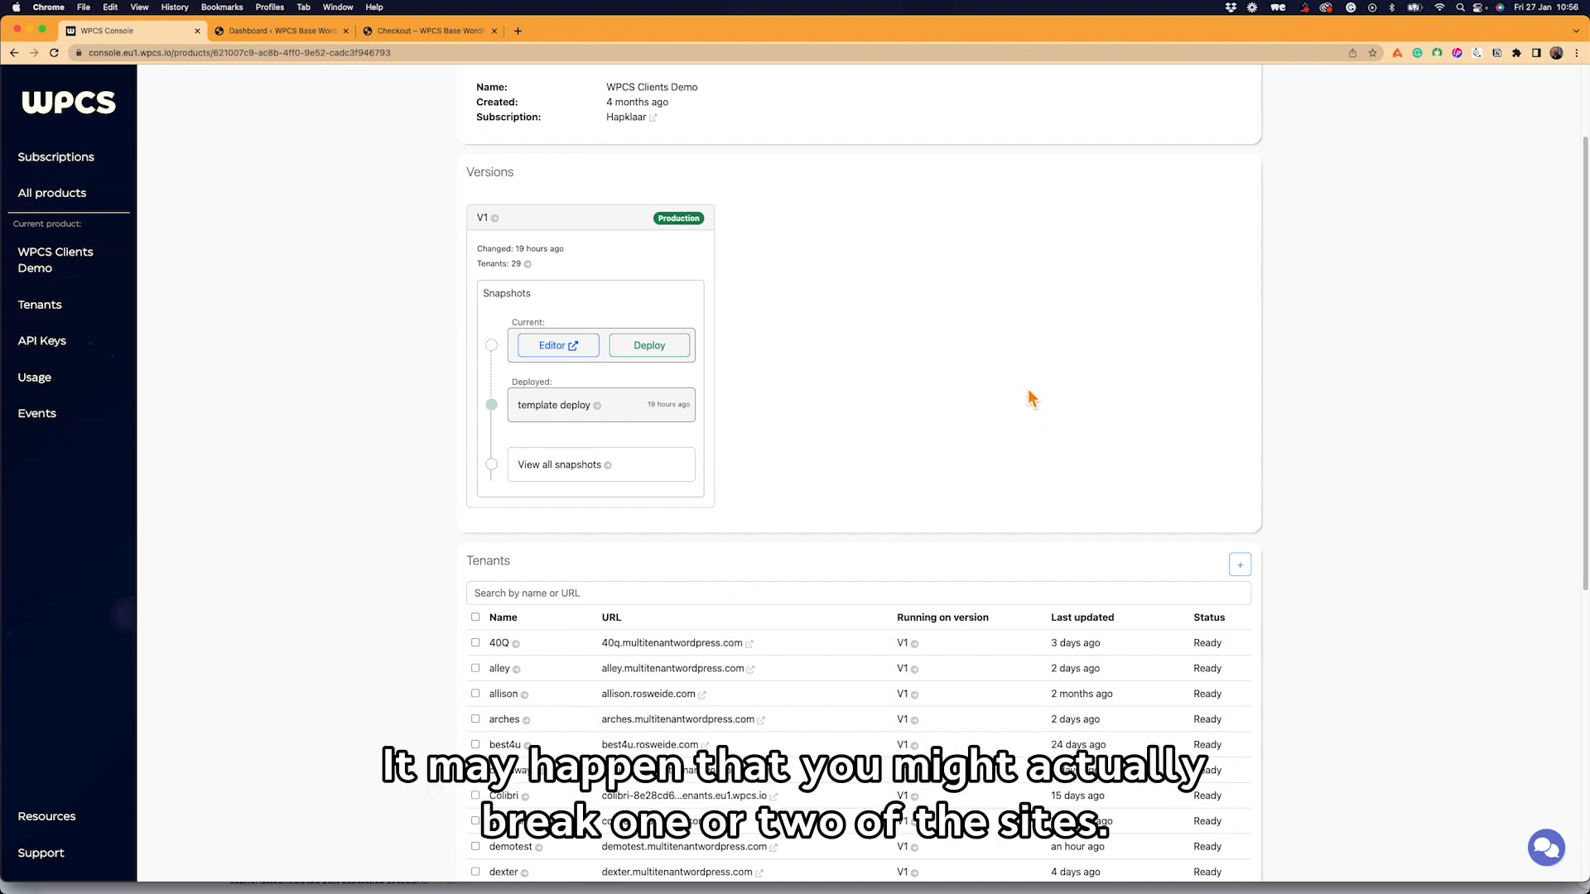
scroll(up, 3)
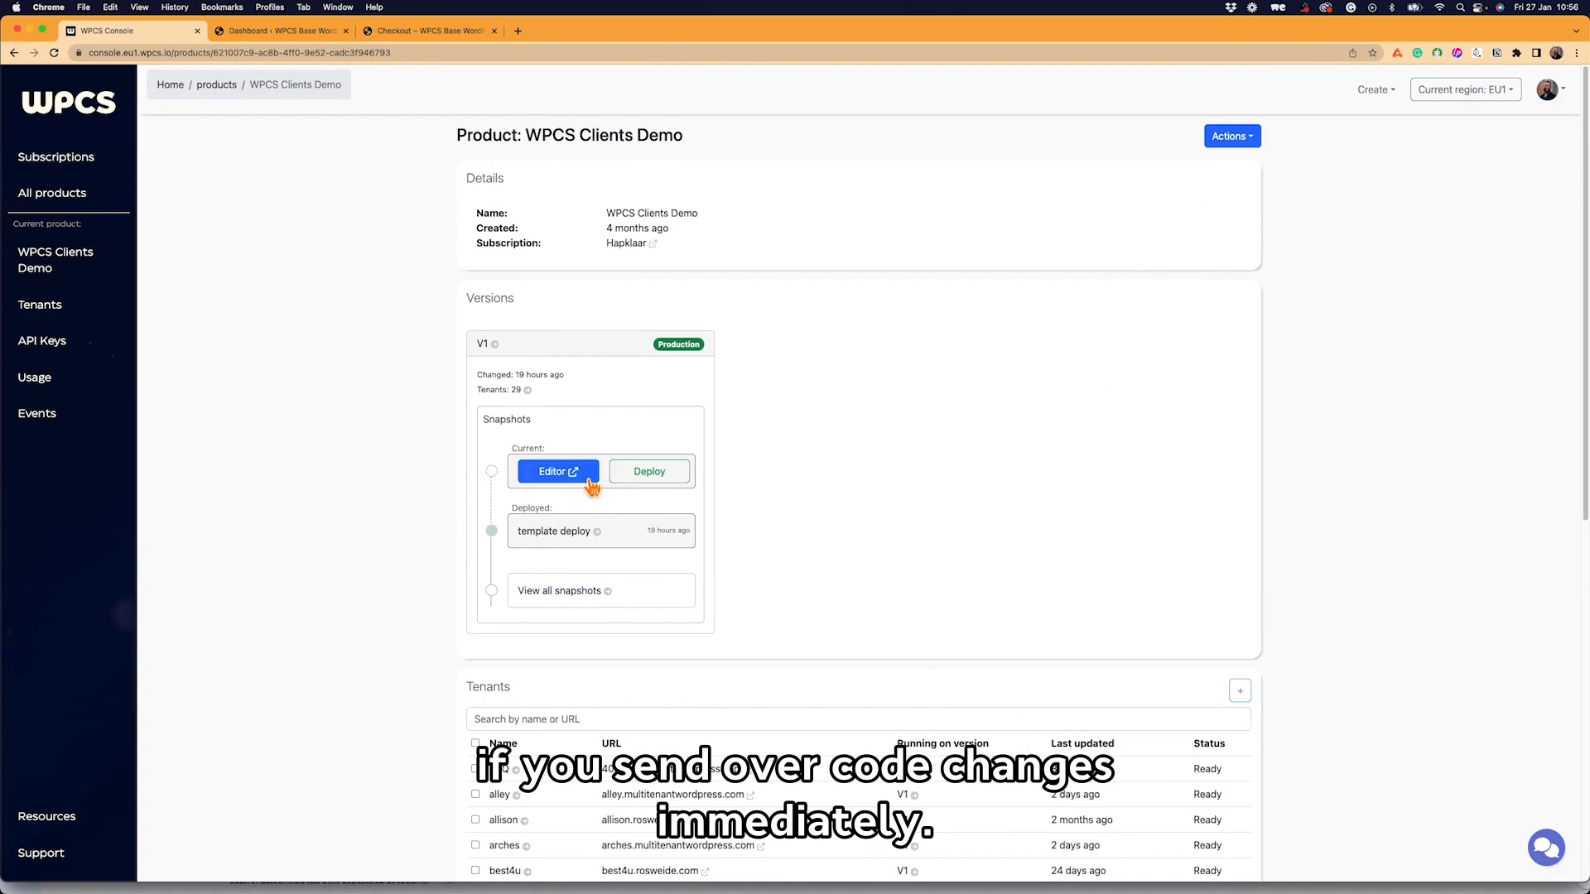
click(1232, 136)
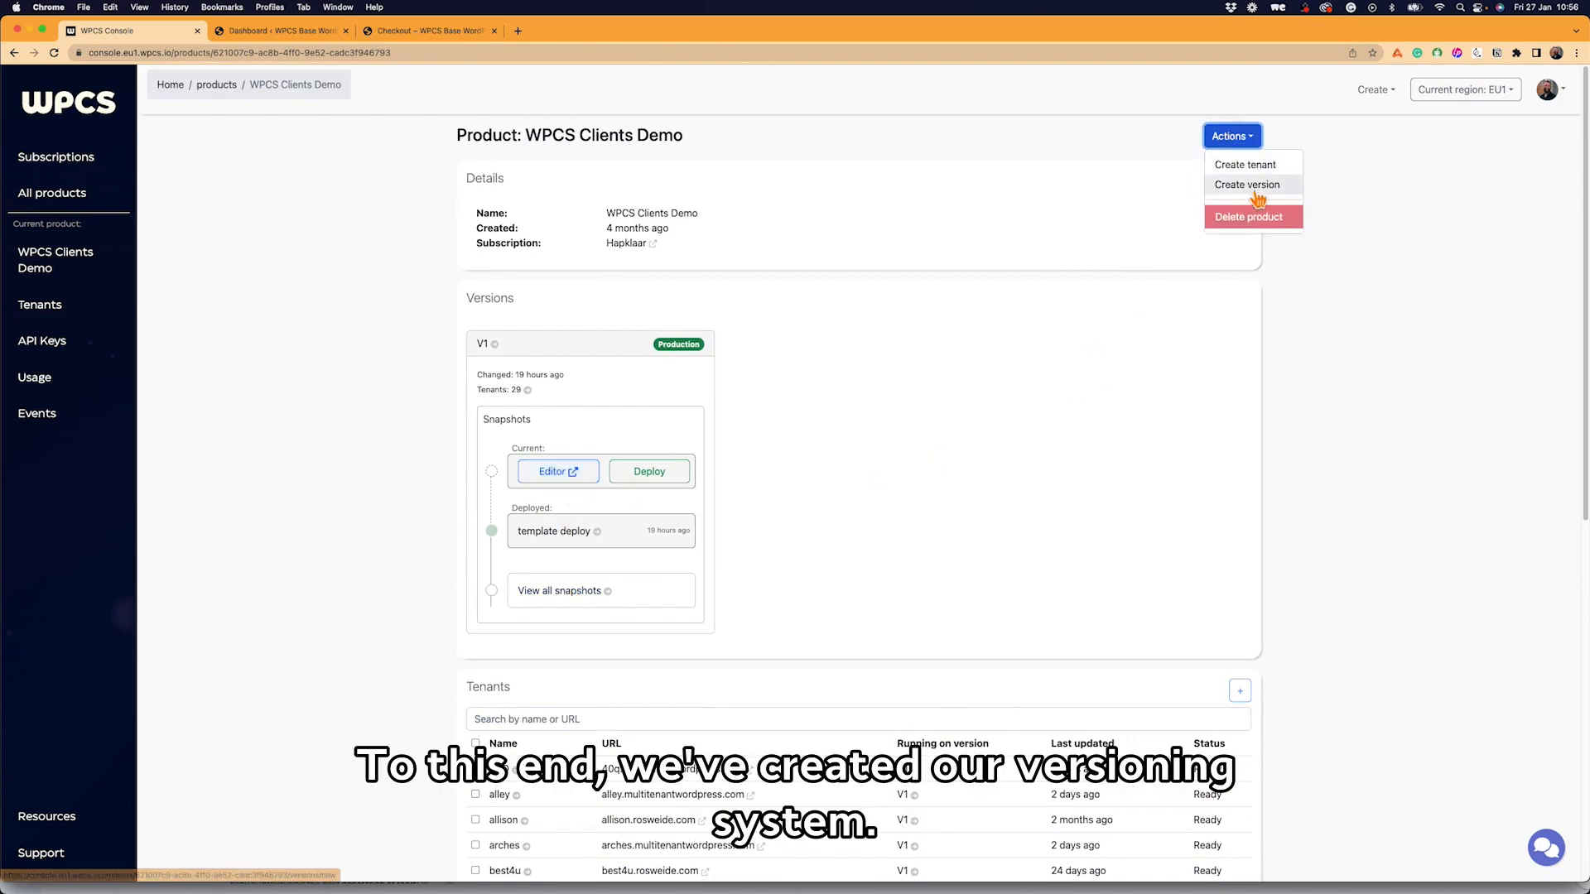
Create version V2 on WordPress 6.1.1, based on V1's 'template deploy' snapshot
click(1247, 184)
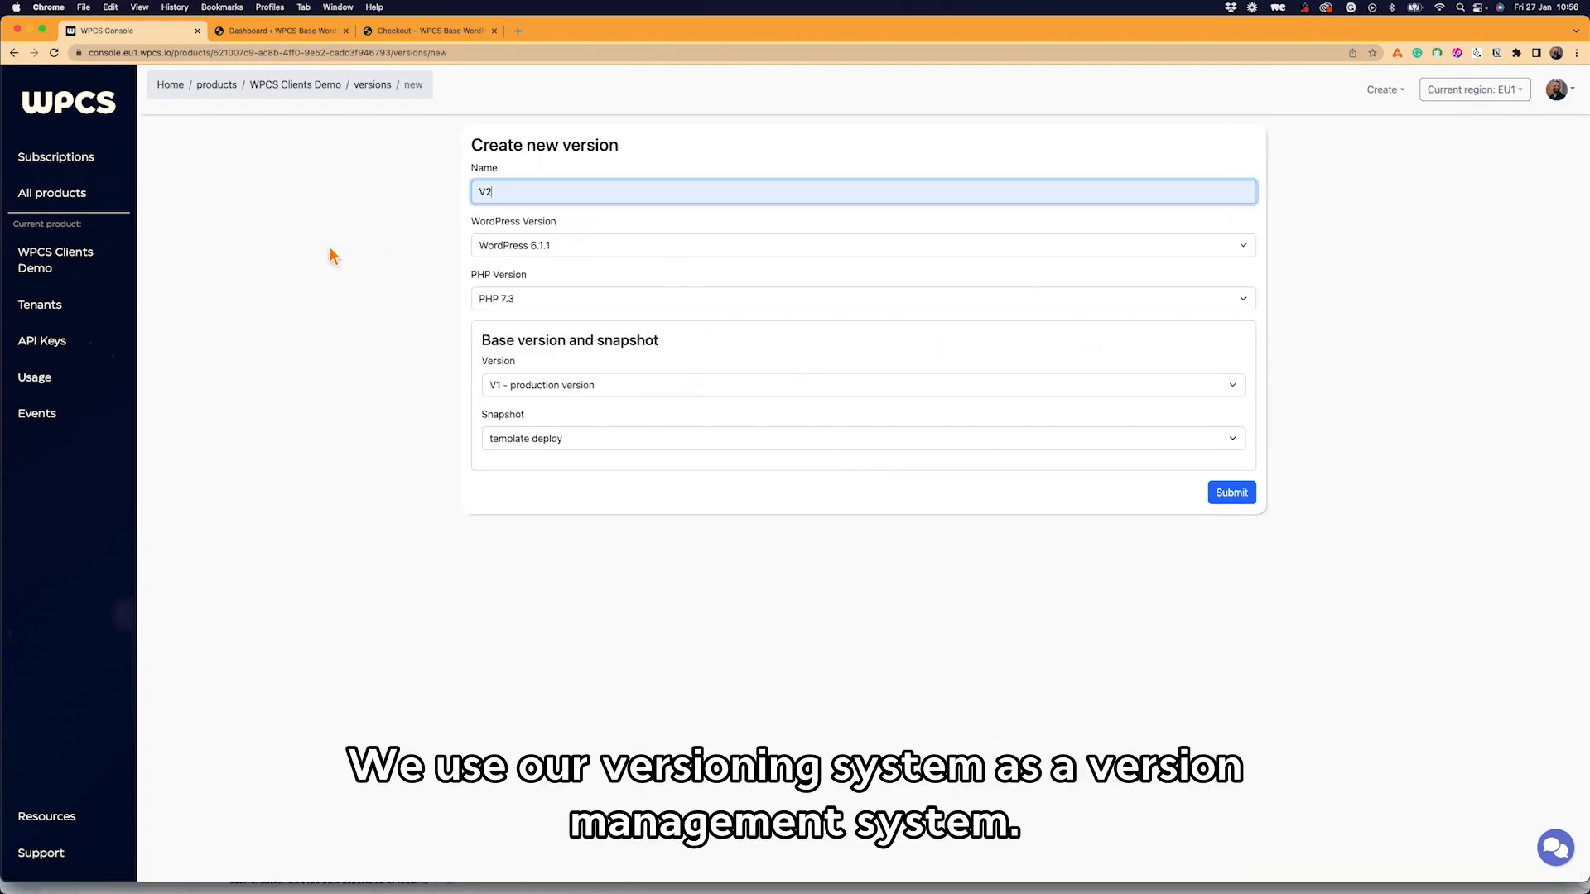
mouse_move(376, 244)
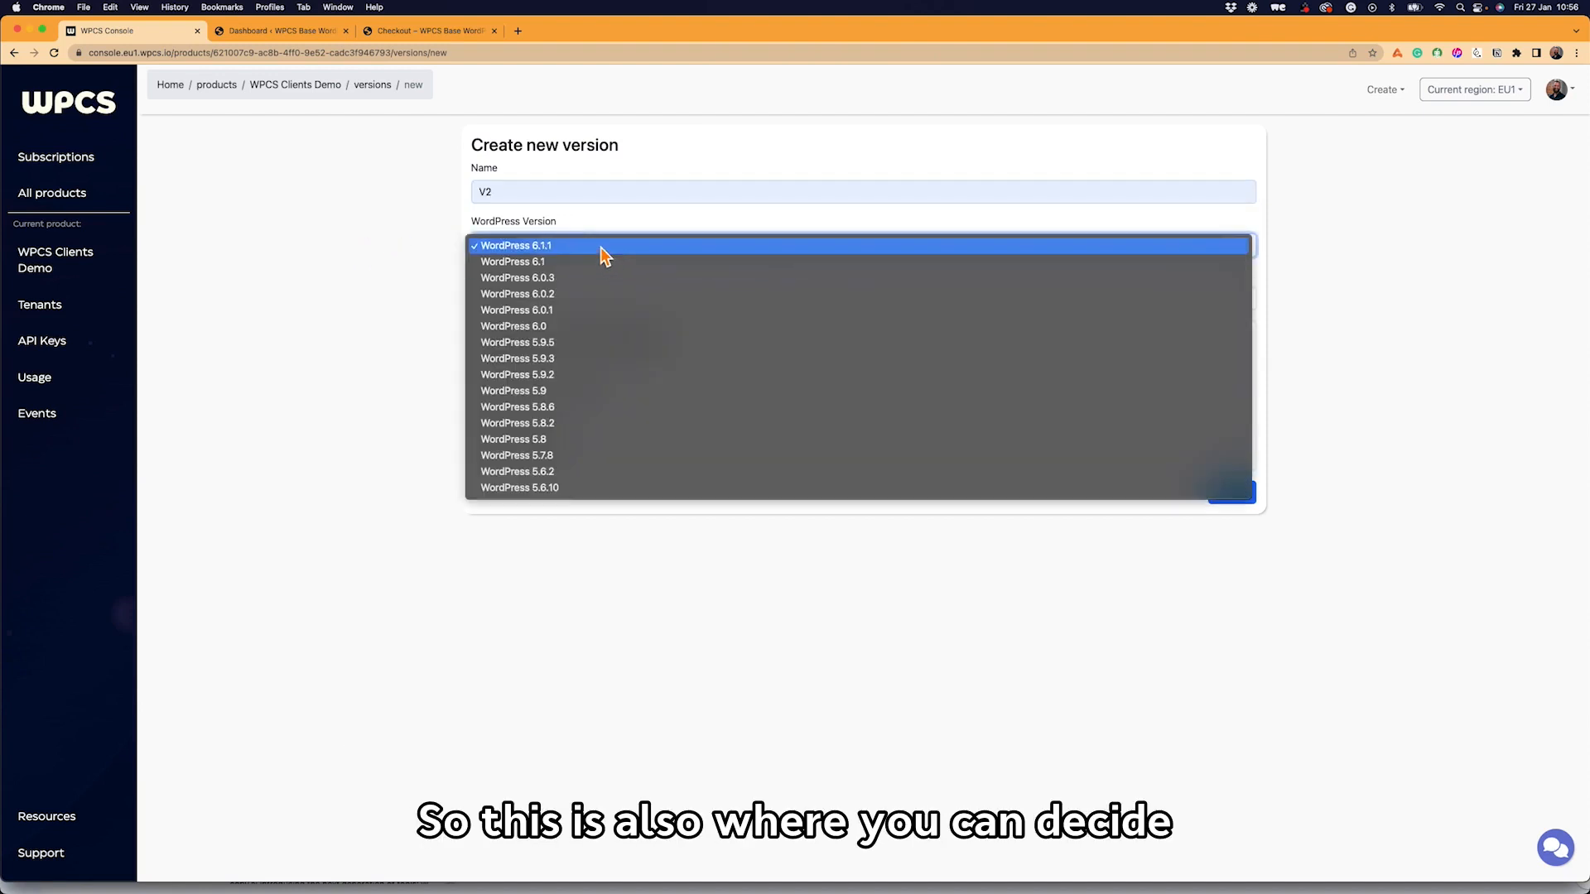
click(514, 245)
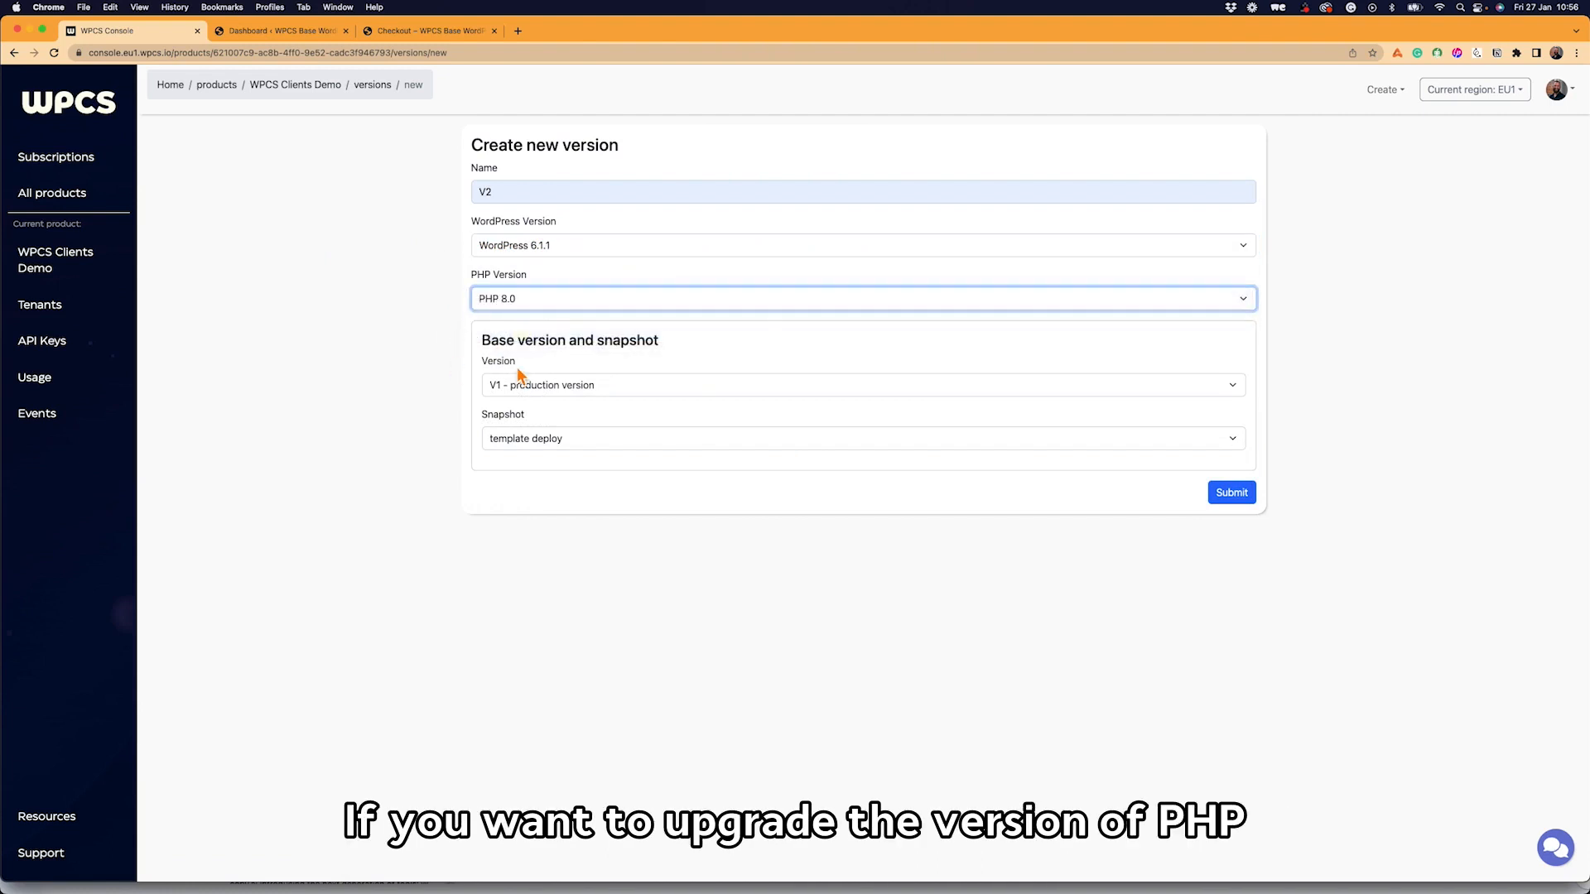
click(861, 385)
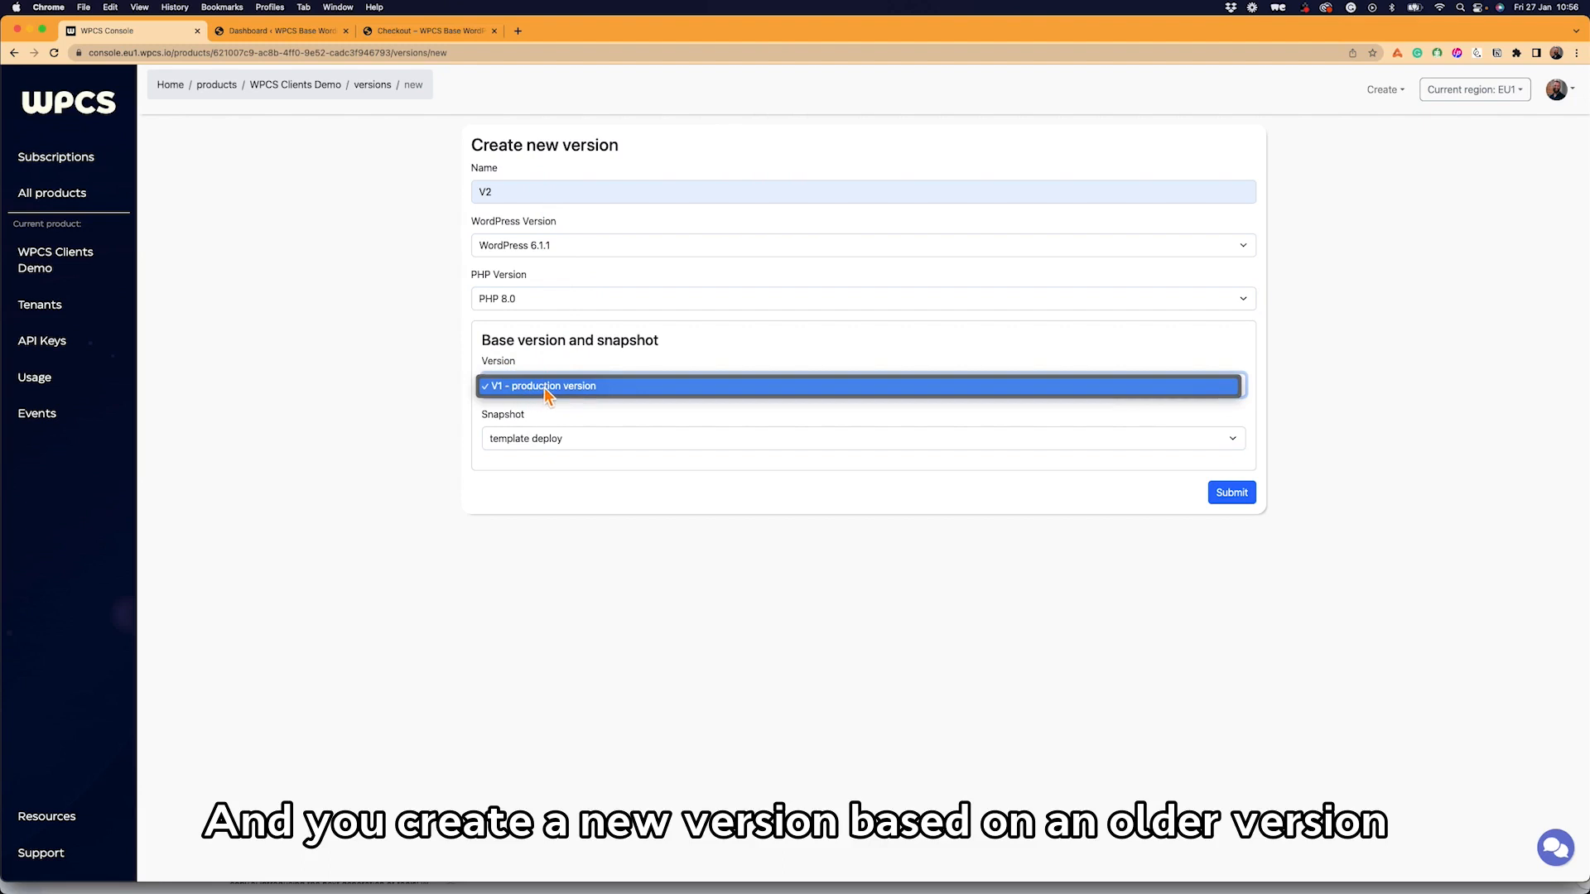
click(861, 437)
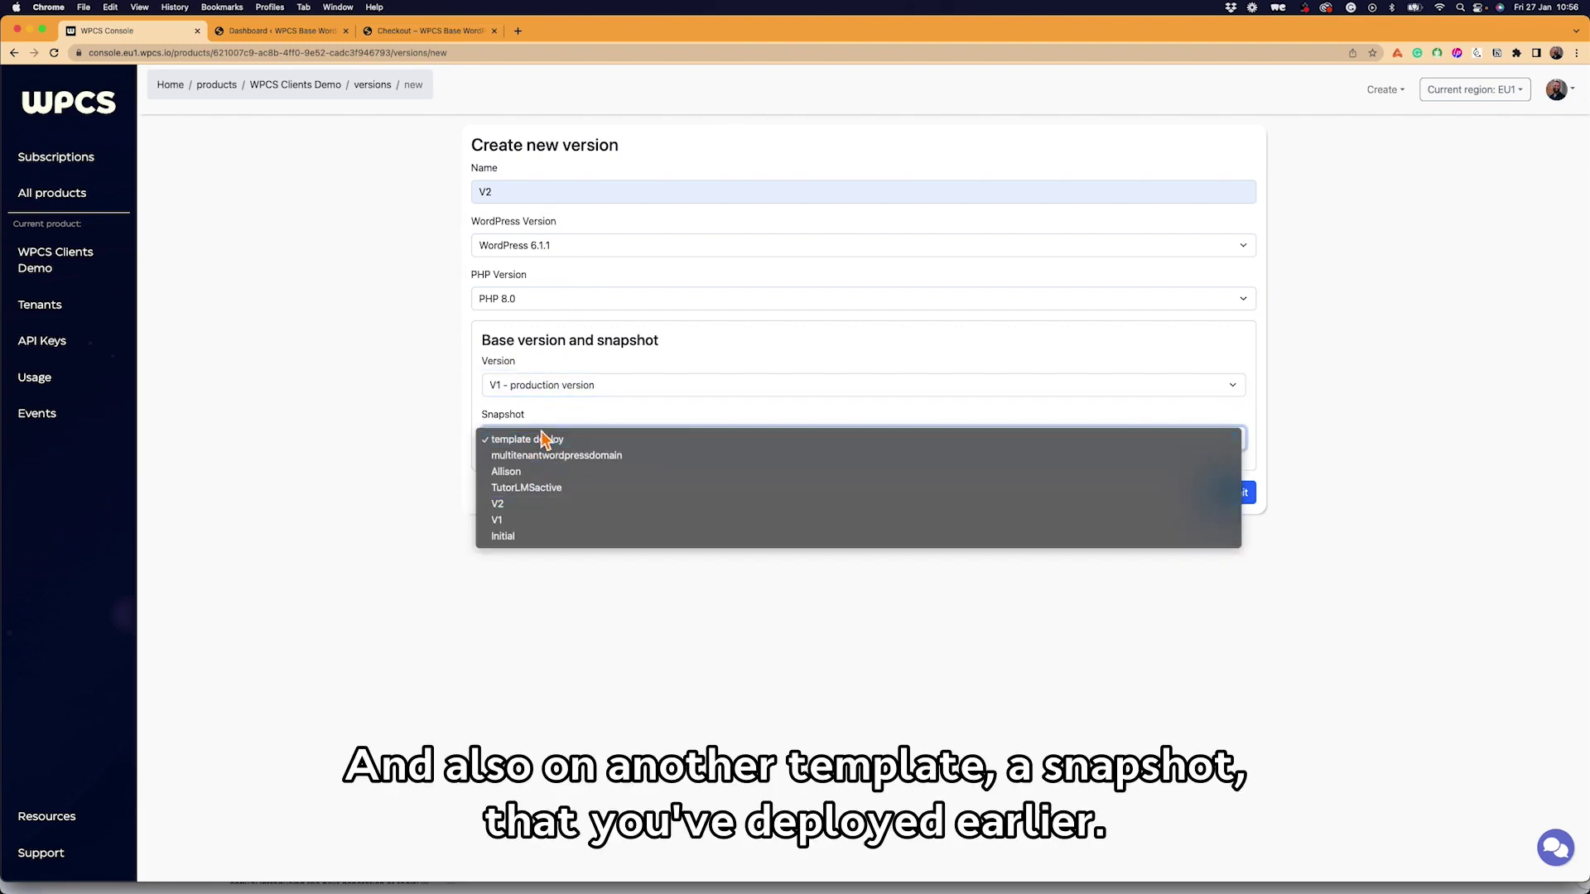
click(526, 439)
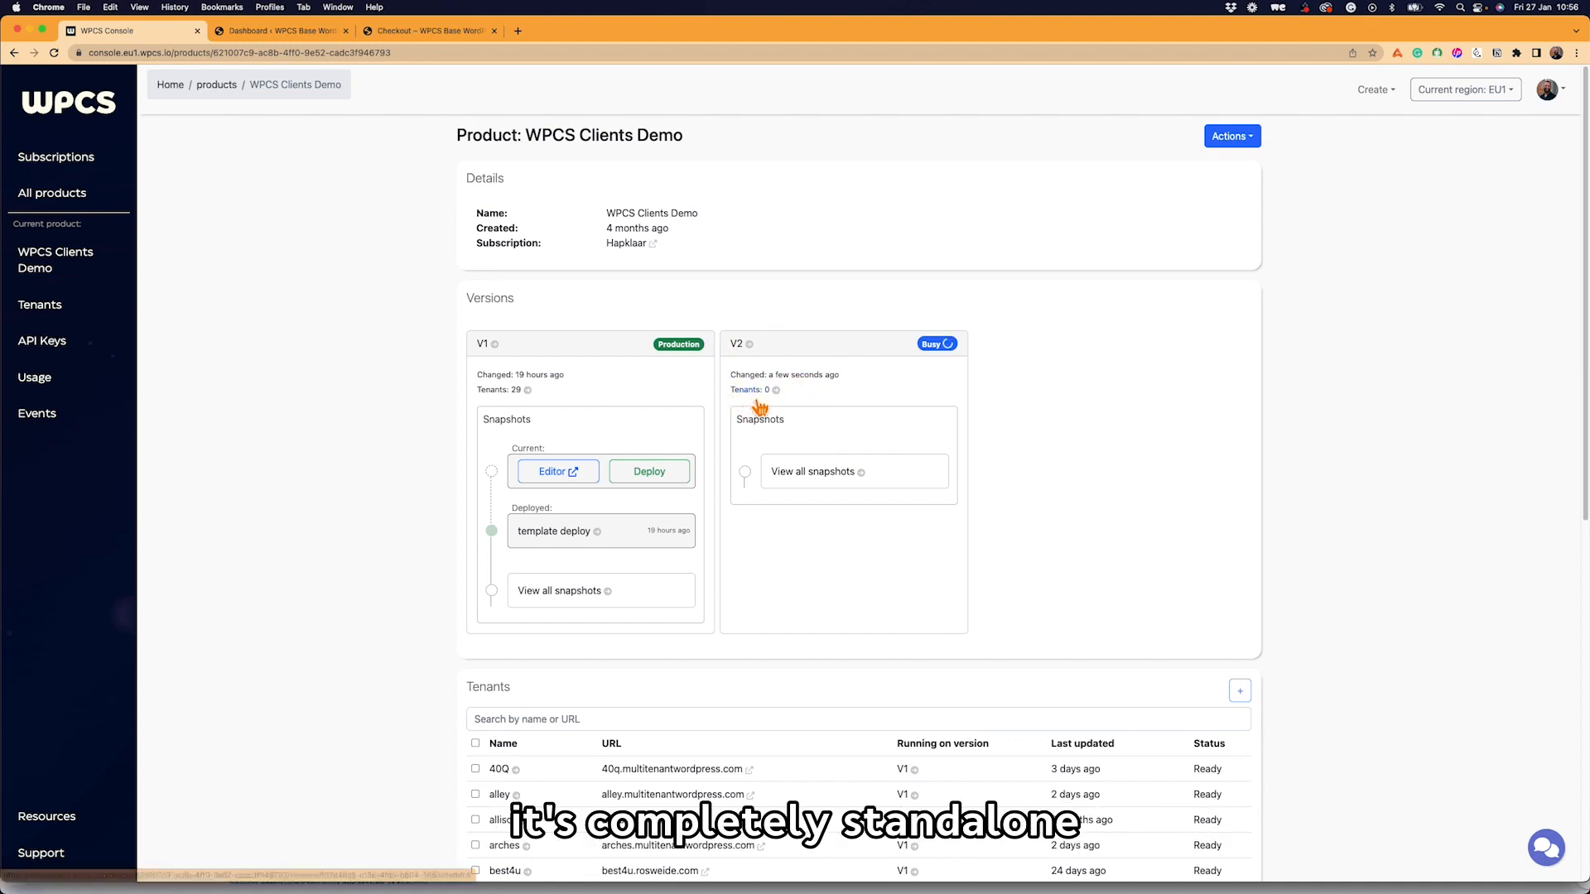
mouse_move(855, 397)
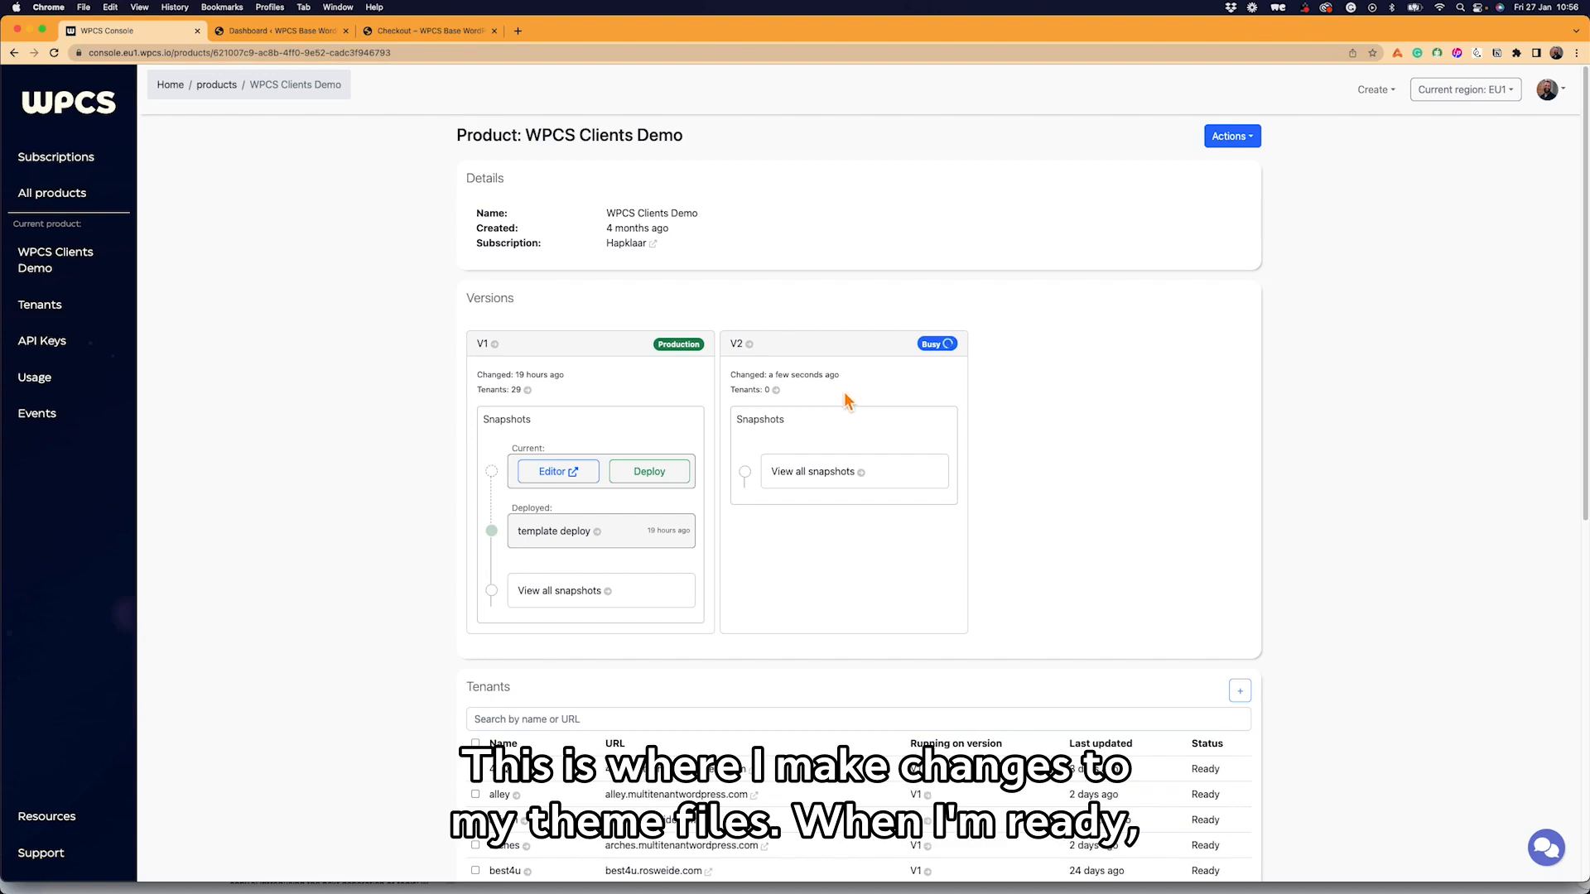
mouse_move(857, 414)
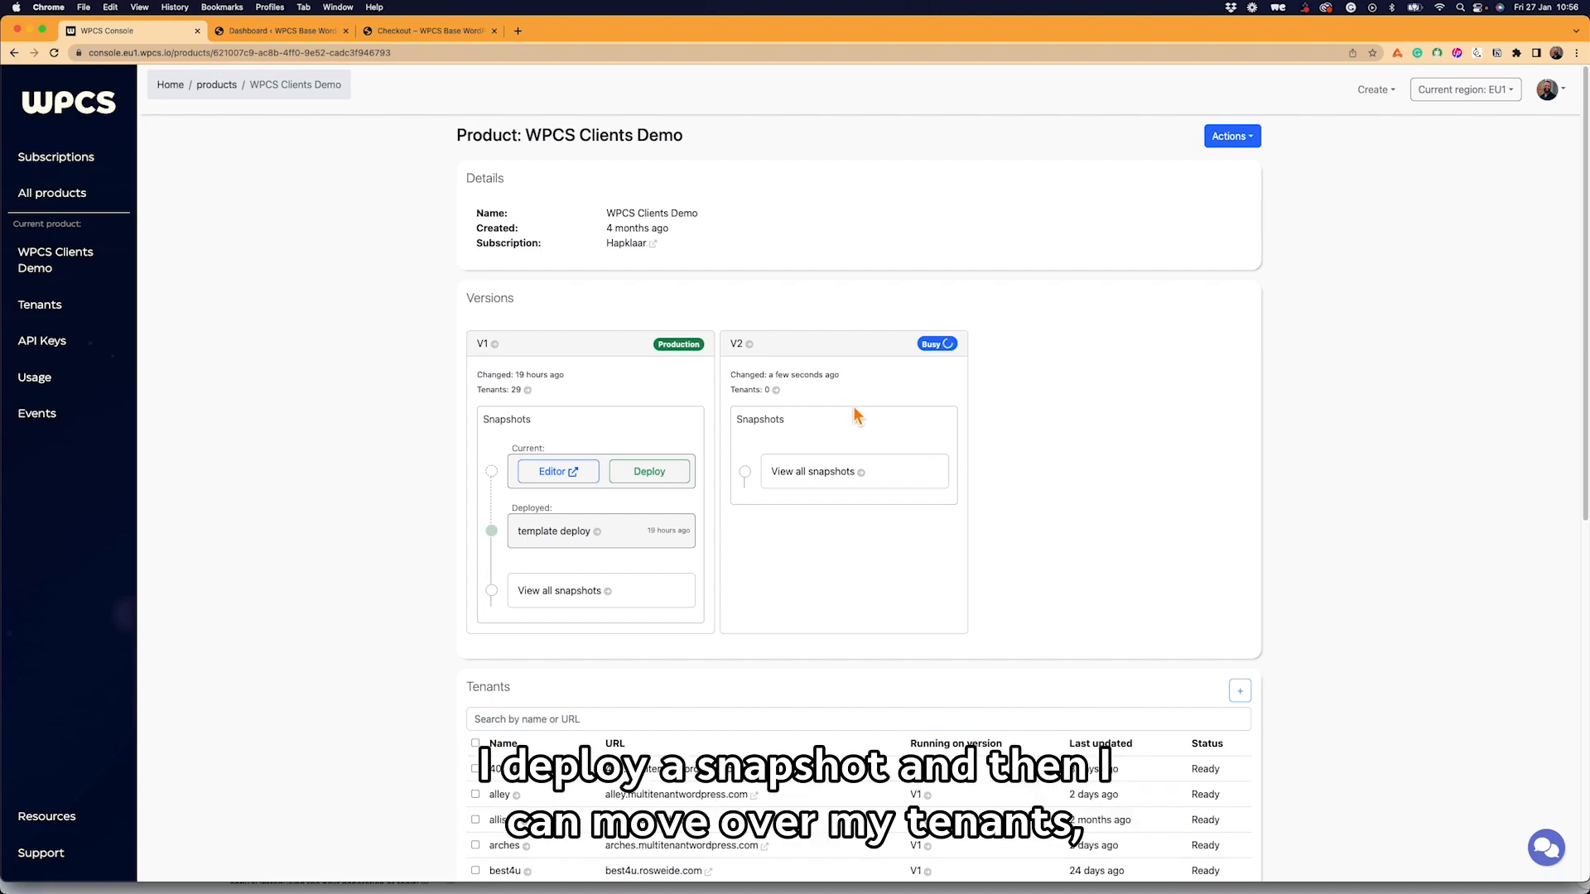
scroll(down, 3)
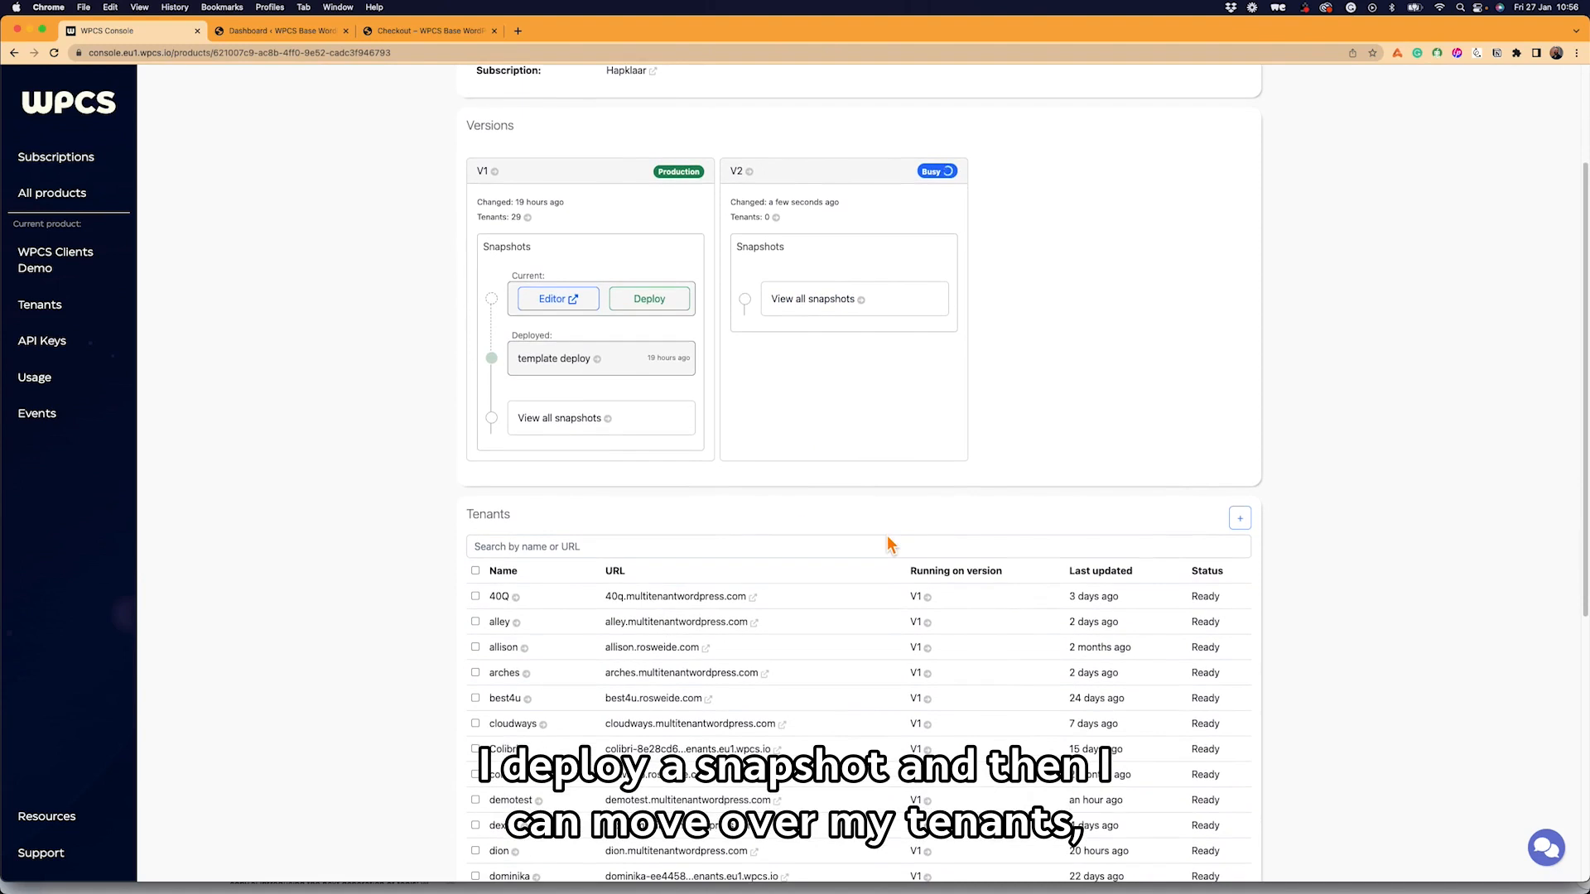
Preview moving tenant 40Q and all tenants to another version, cancelling both dialogs
click(475, 596)
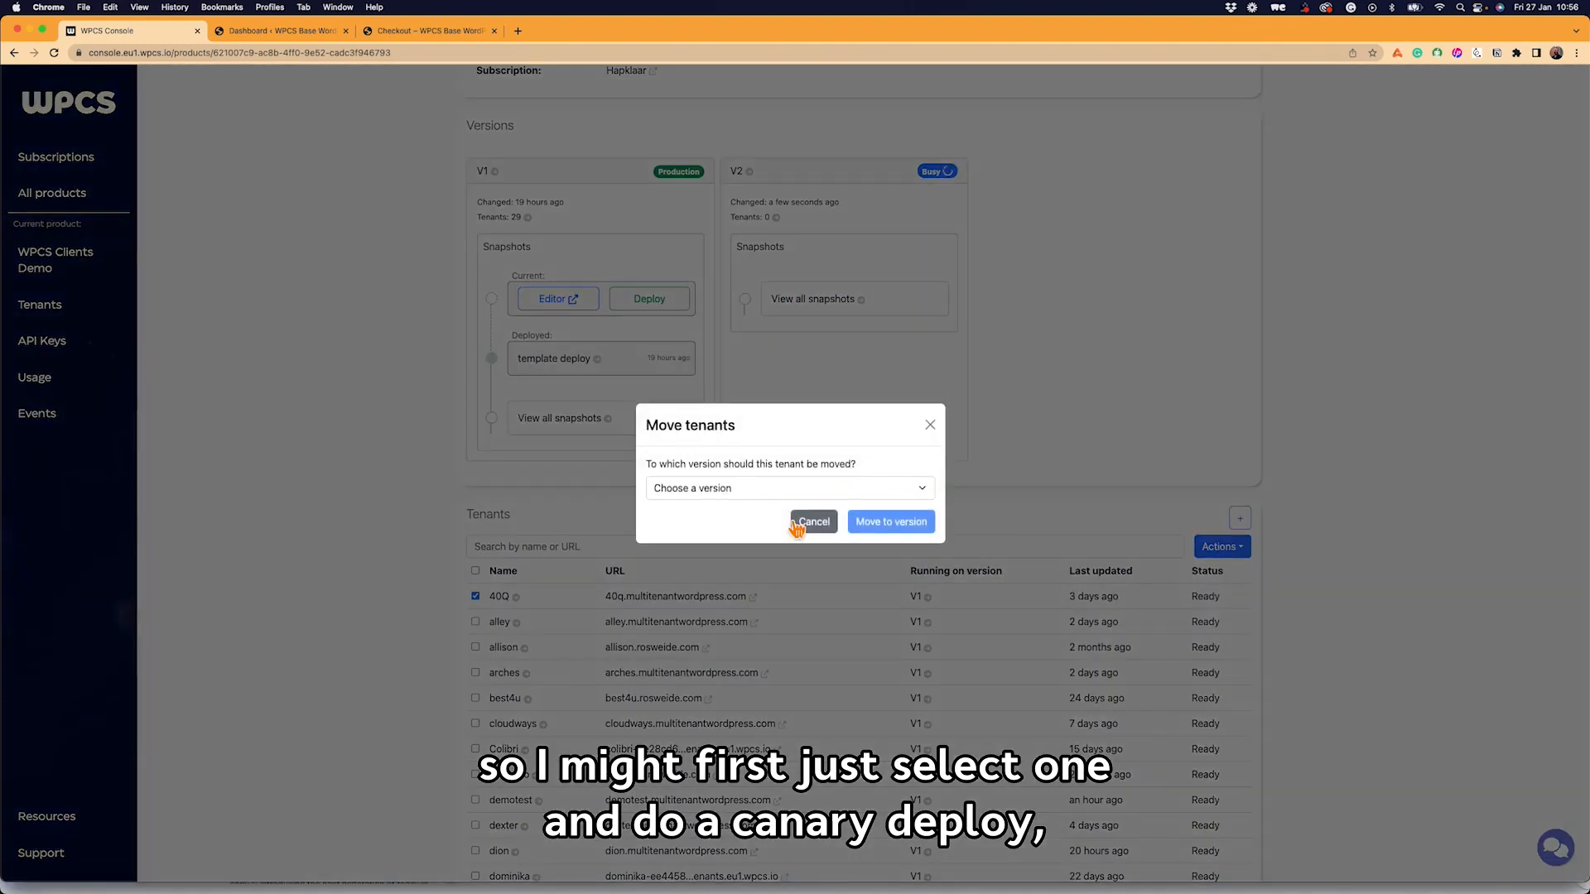
click(813, 521)
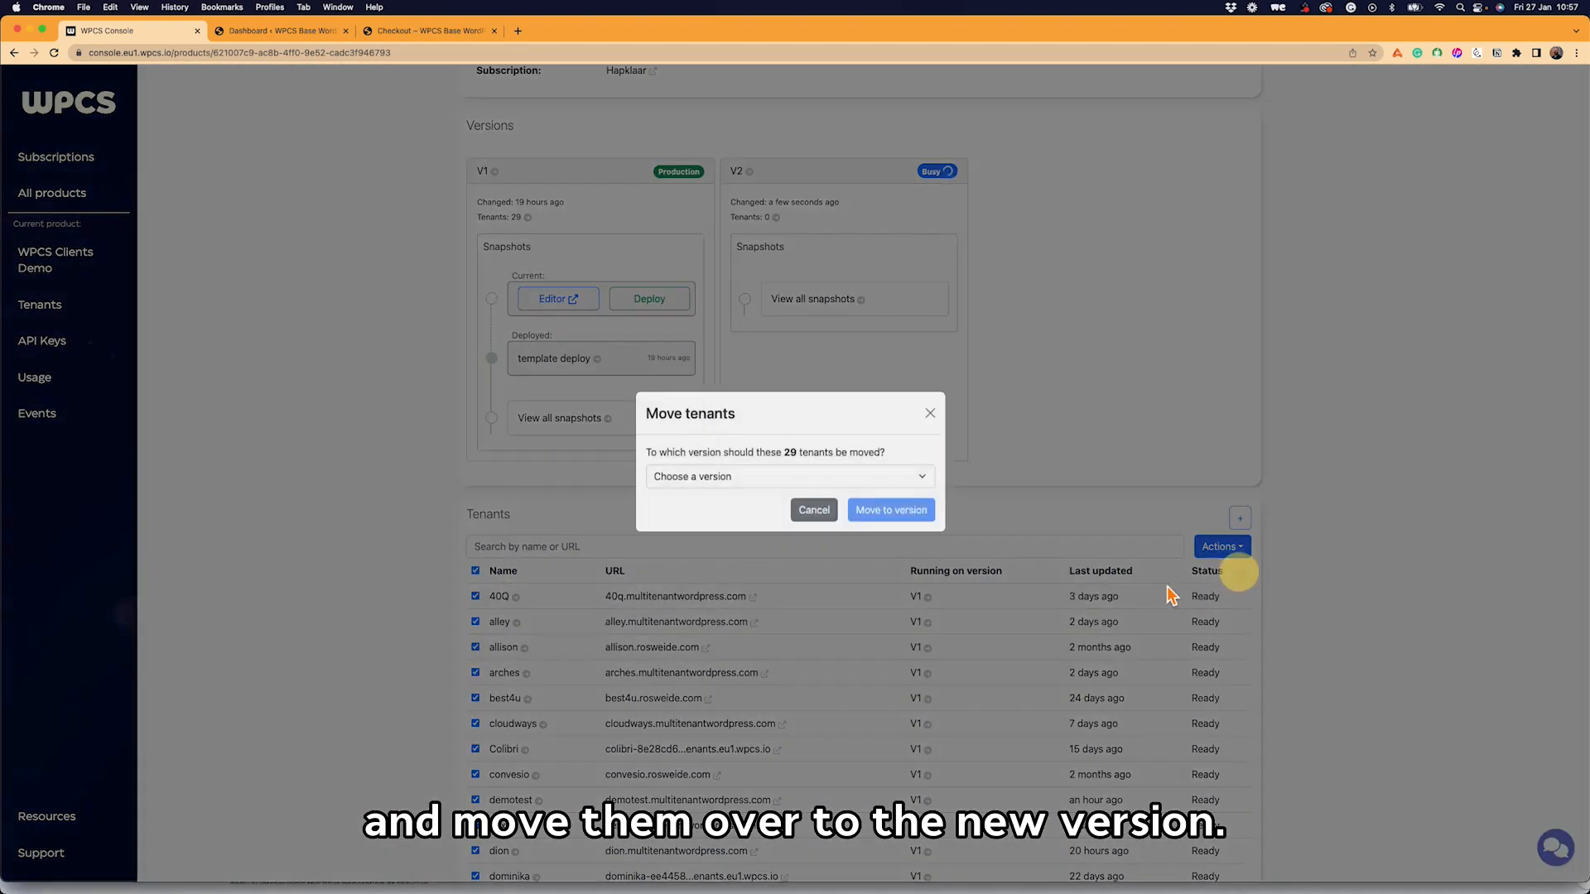
click(789, 476)
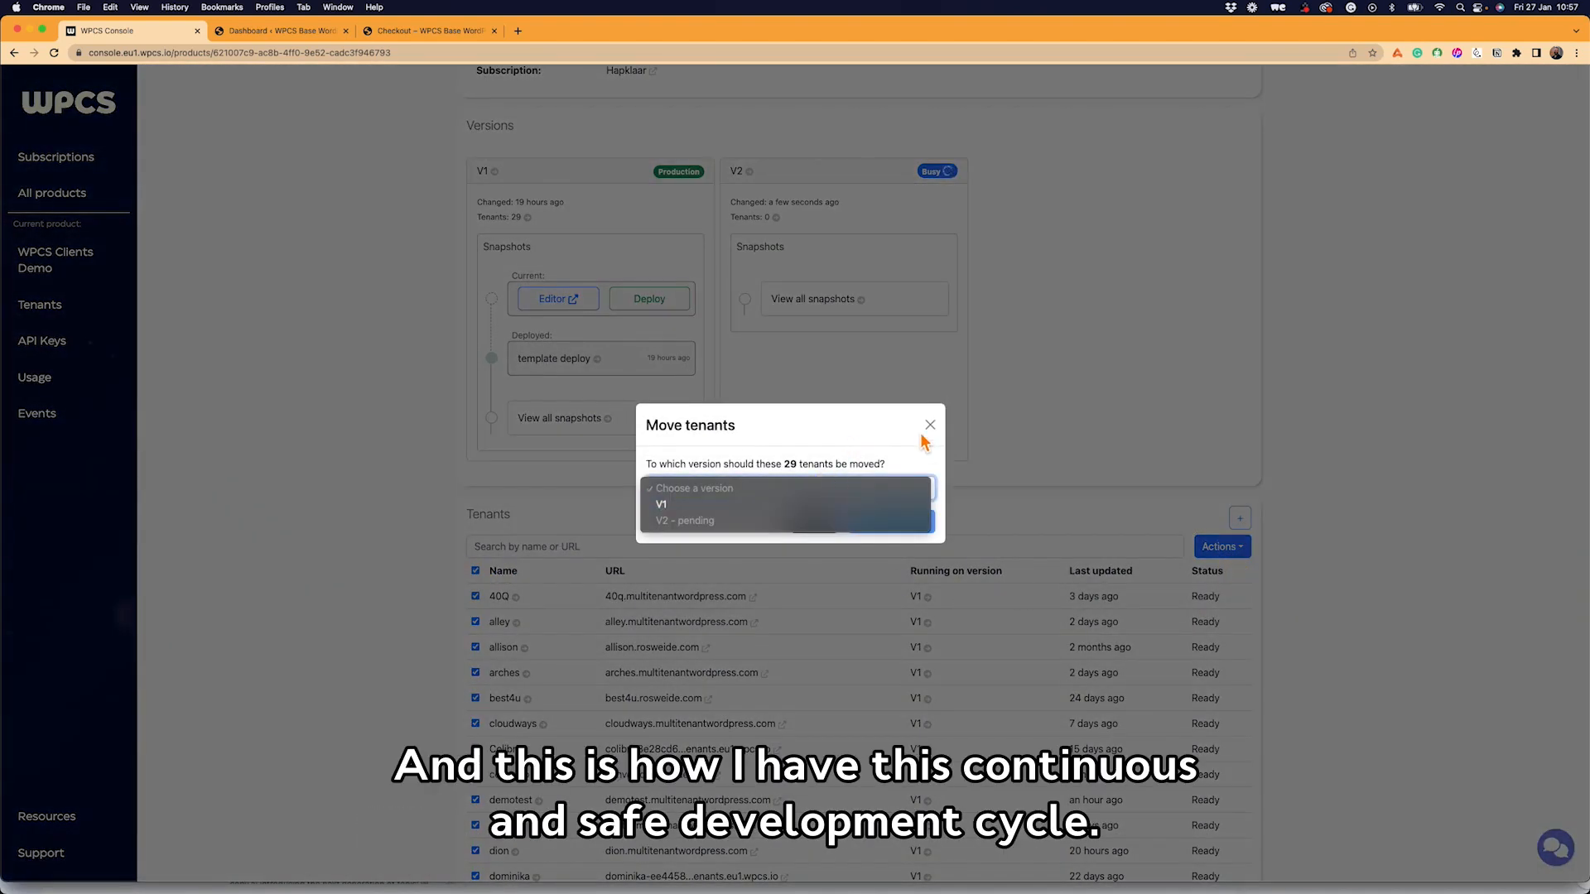
click(929, 424)
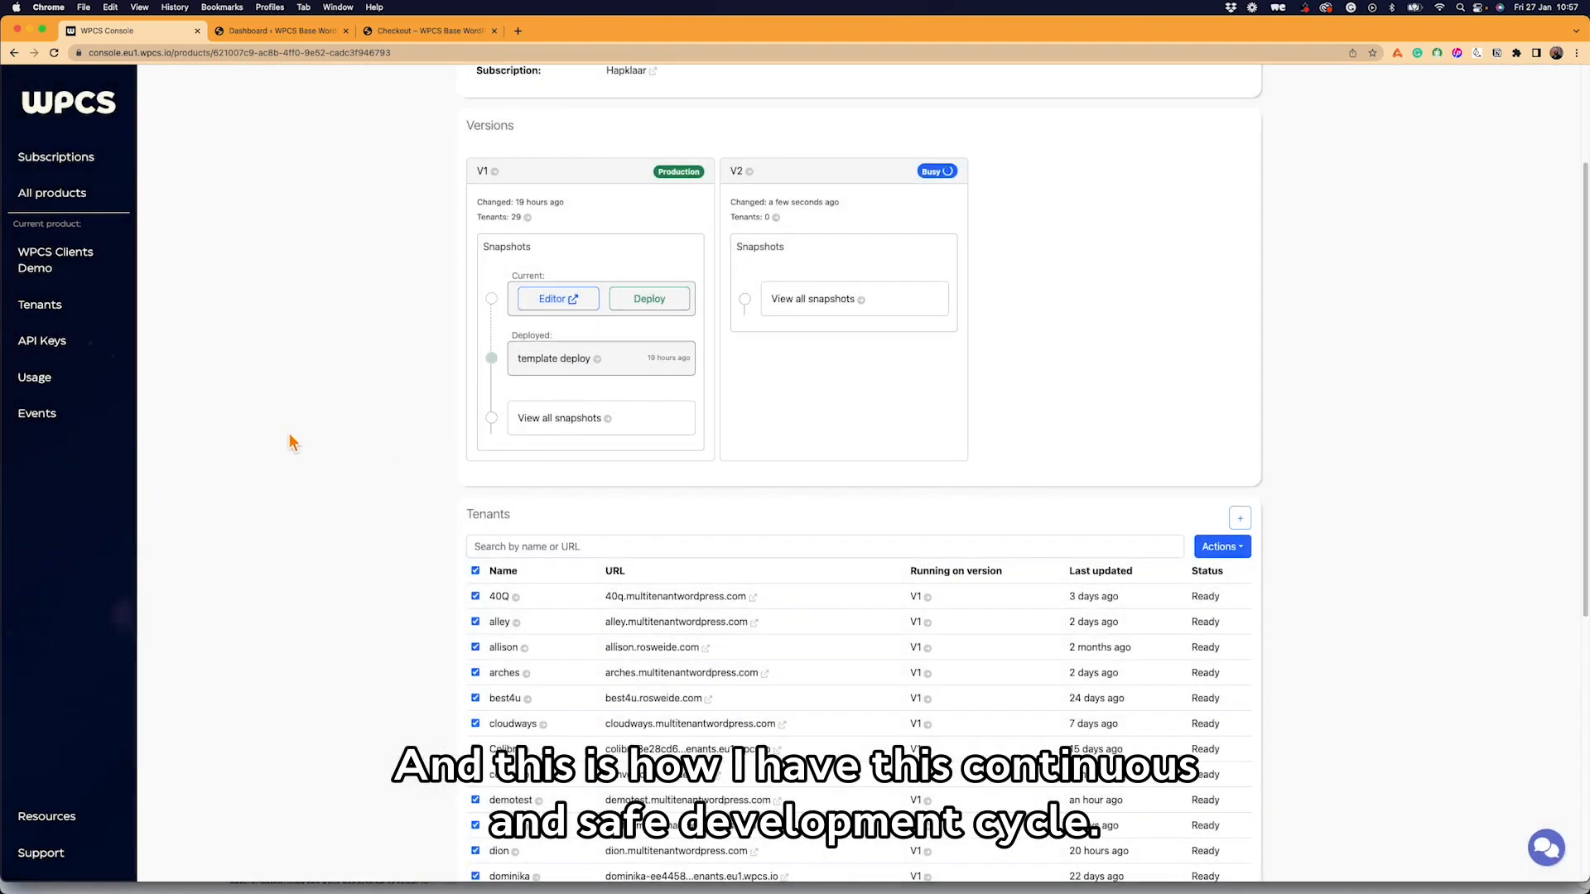
mouse_move(333, 439)
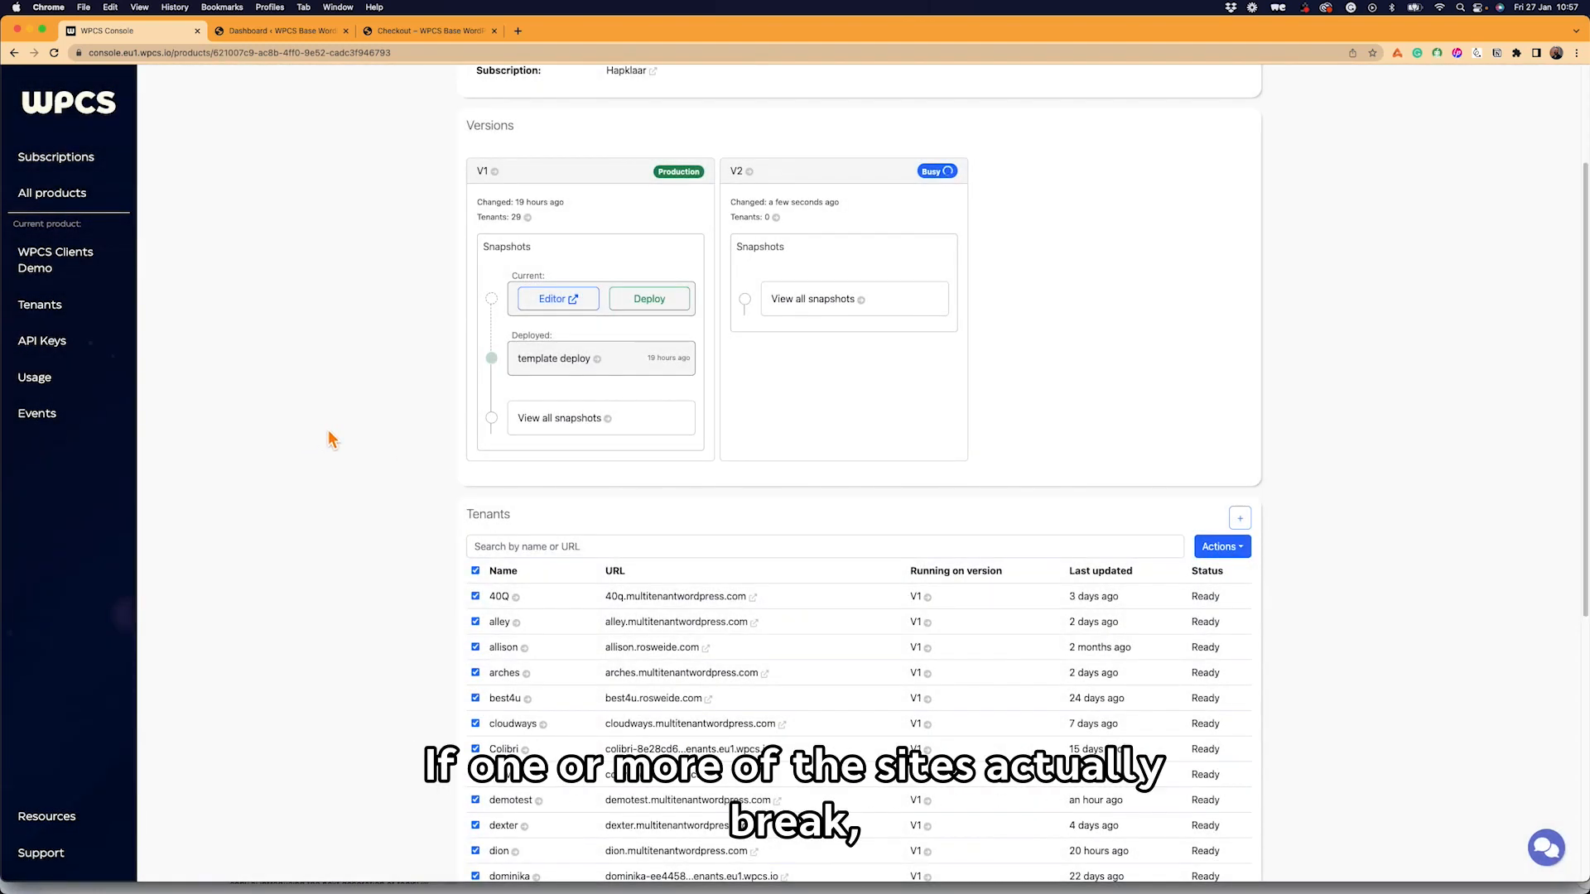
mouse_move(377, 436)
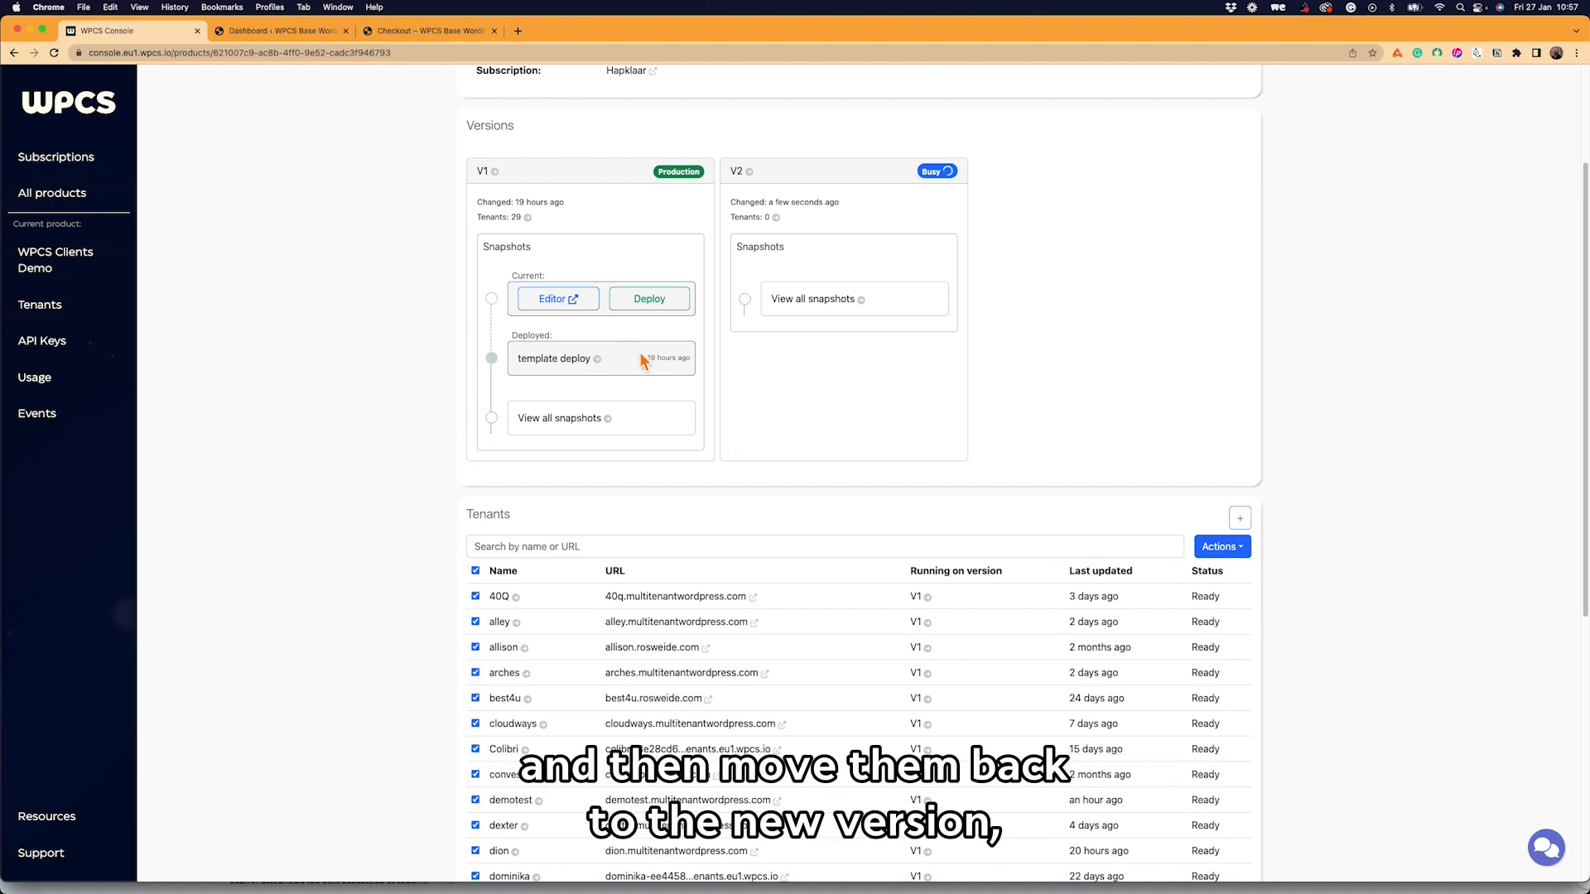
mouse_move(464, 342)
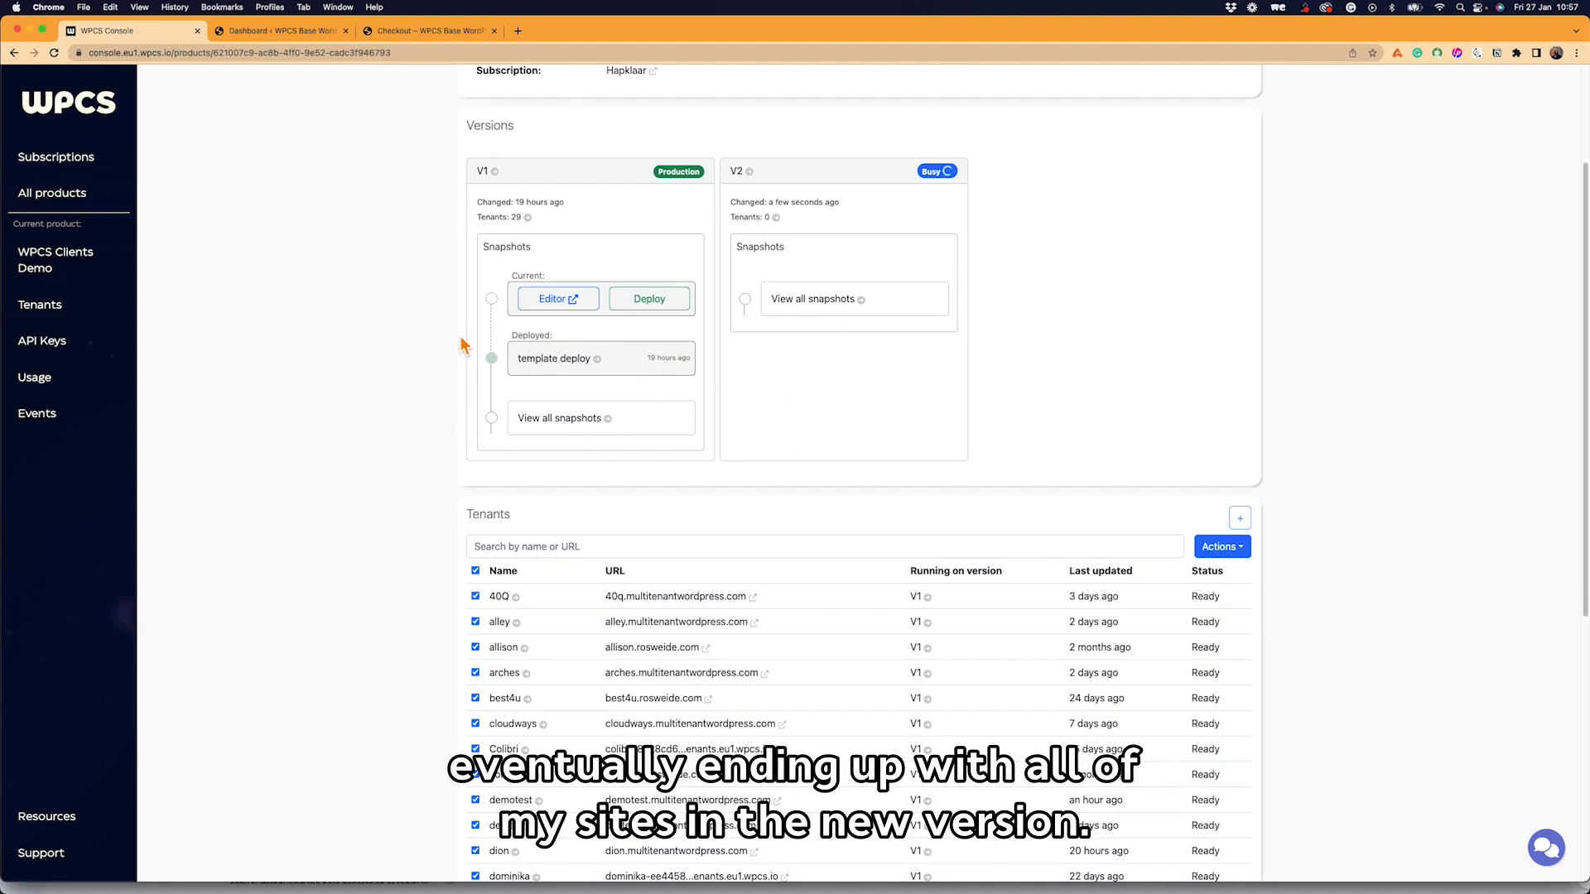
mouse_move(879, 240)
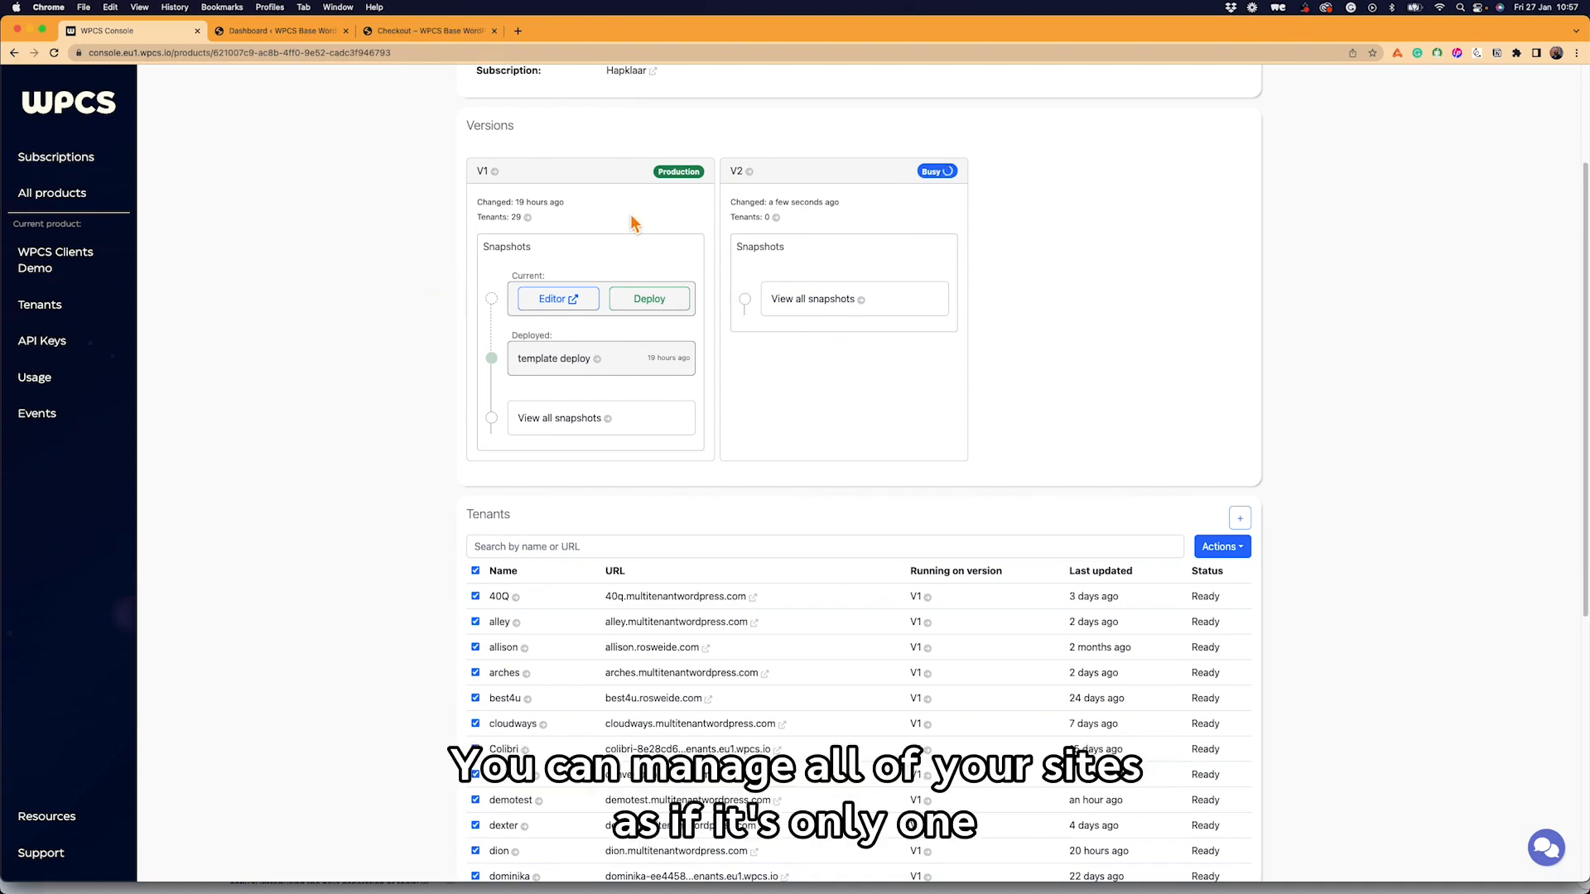
mouse_move(328, 253)
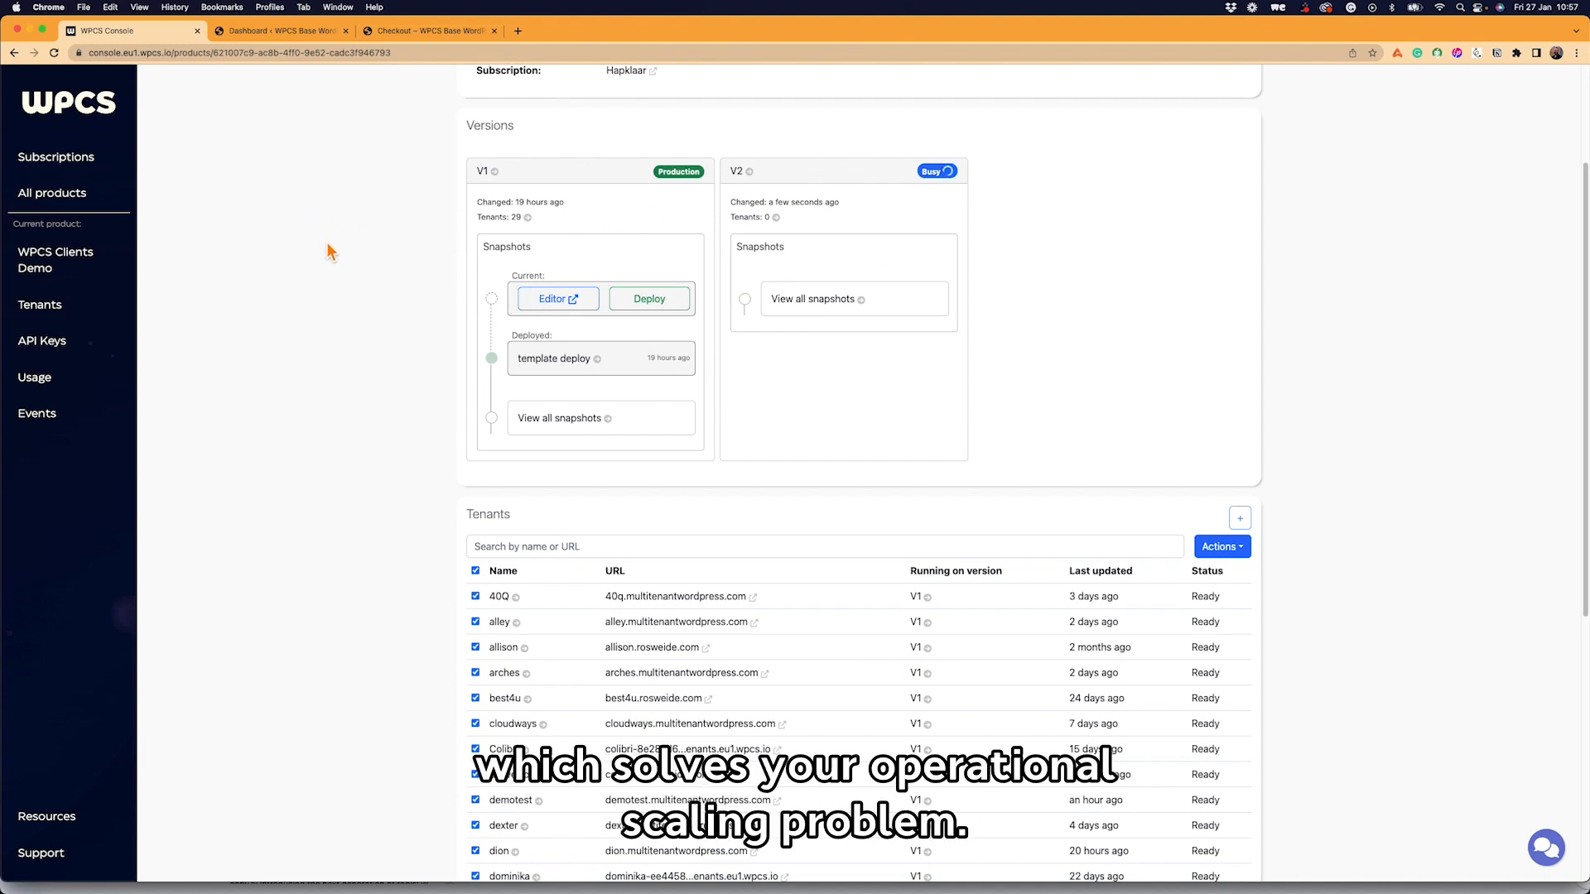
mouse_move(369, 277)
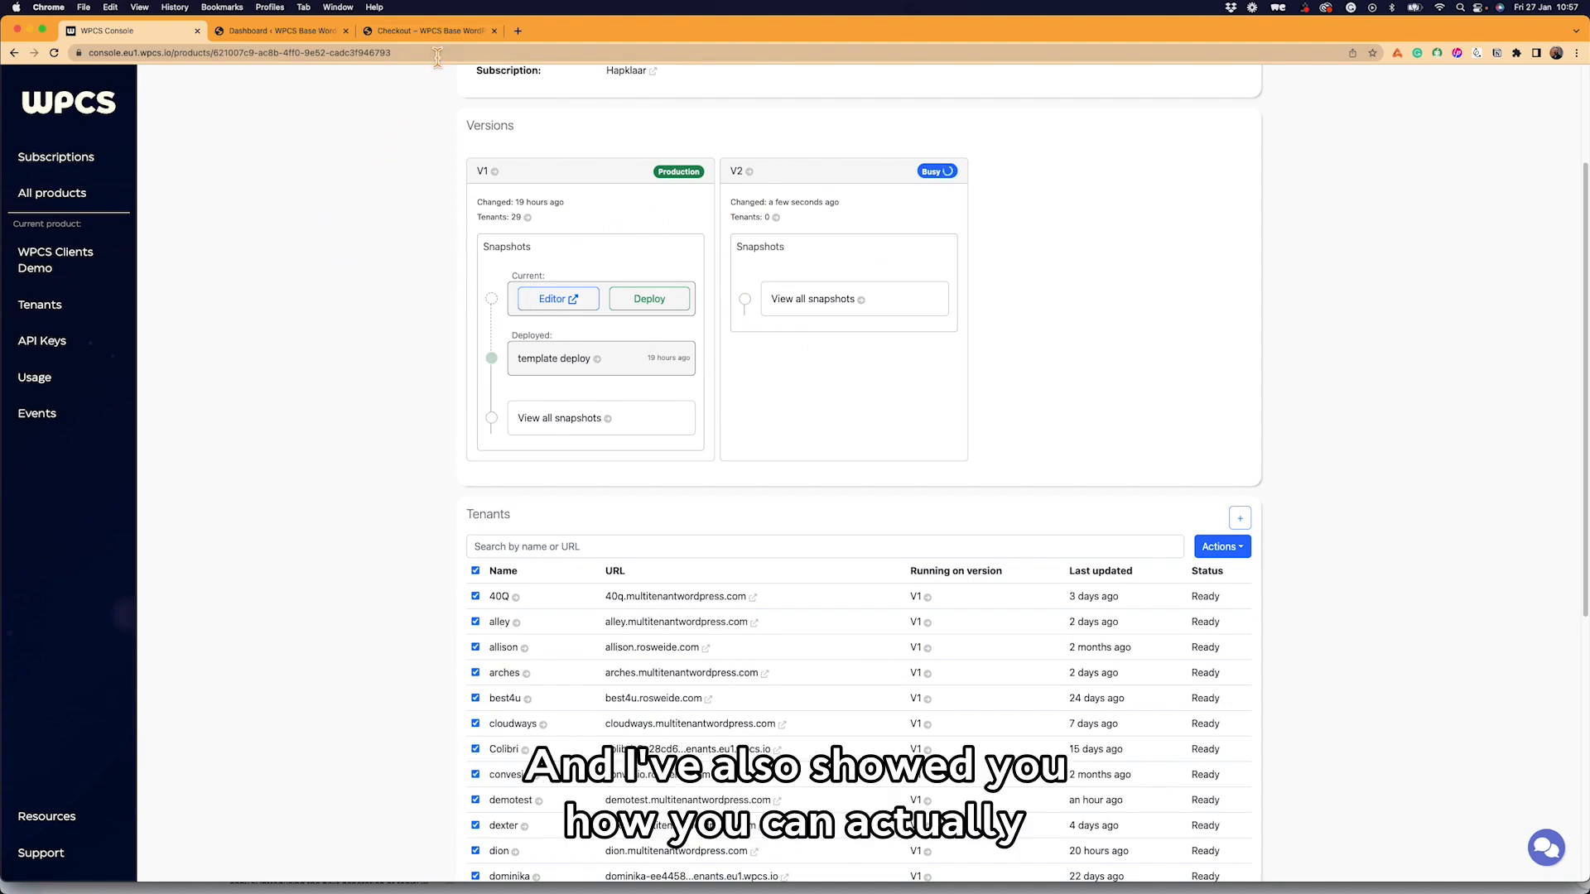
Switch to the Checkout – WPCS Base WordPress tab showing order 112
click(435, 31)
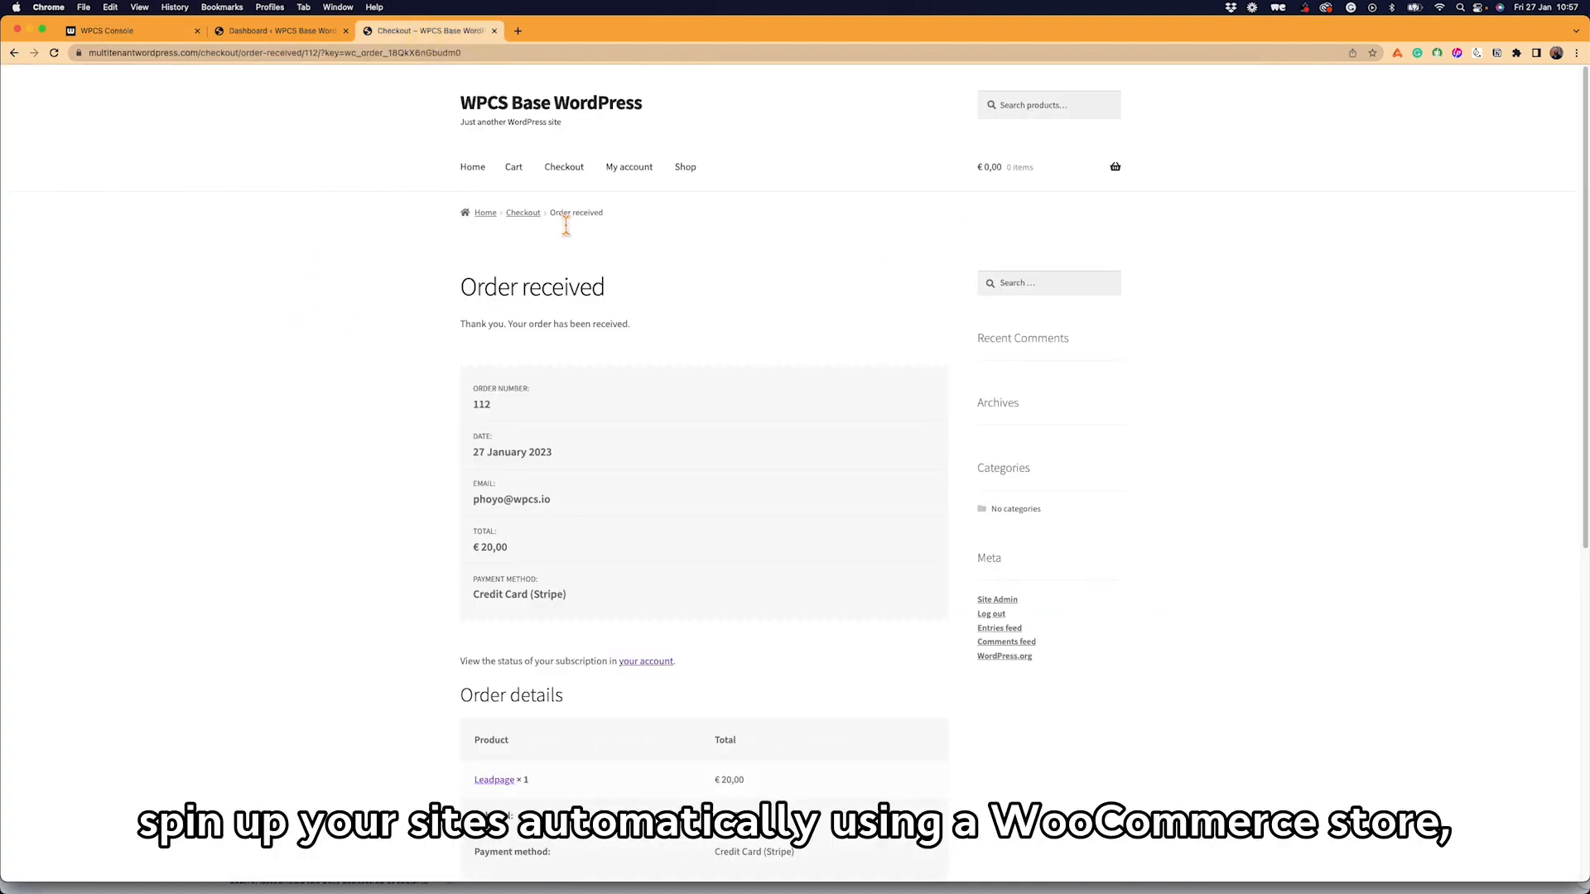
mouse_move(536, 224)
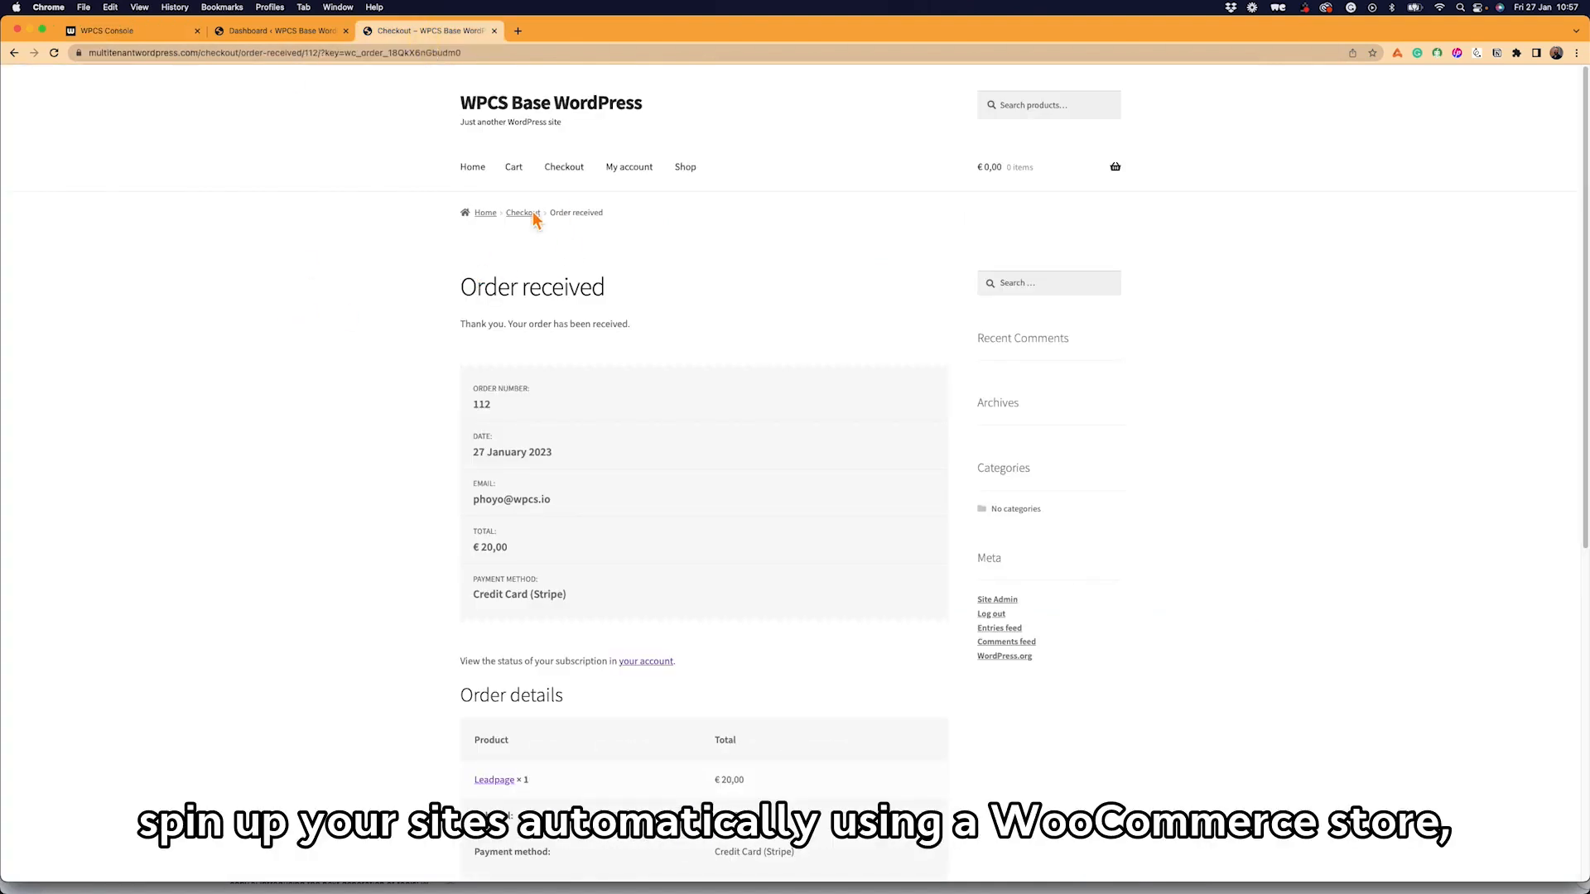
Open subscription #113 from My account and log into the photo1 tenant dashboard
click(628, 166)
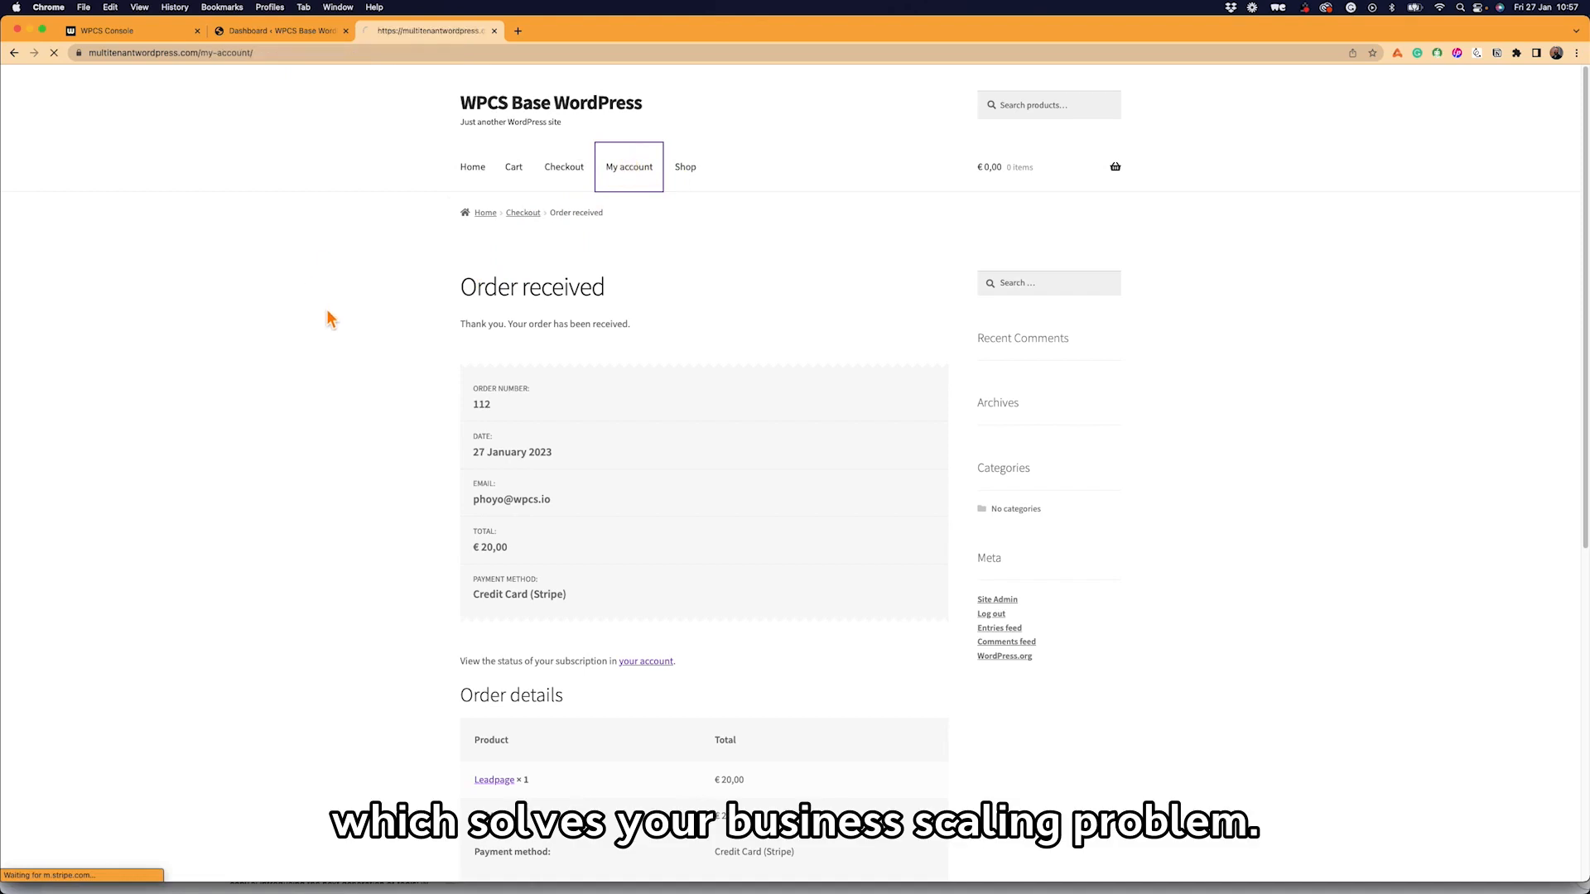
click(629, 166)
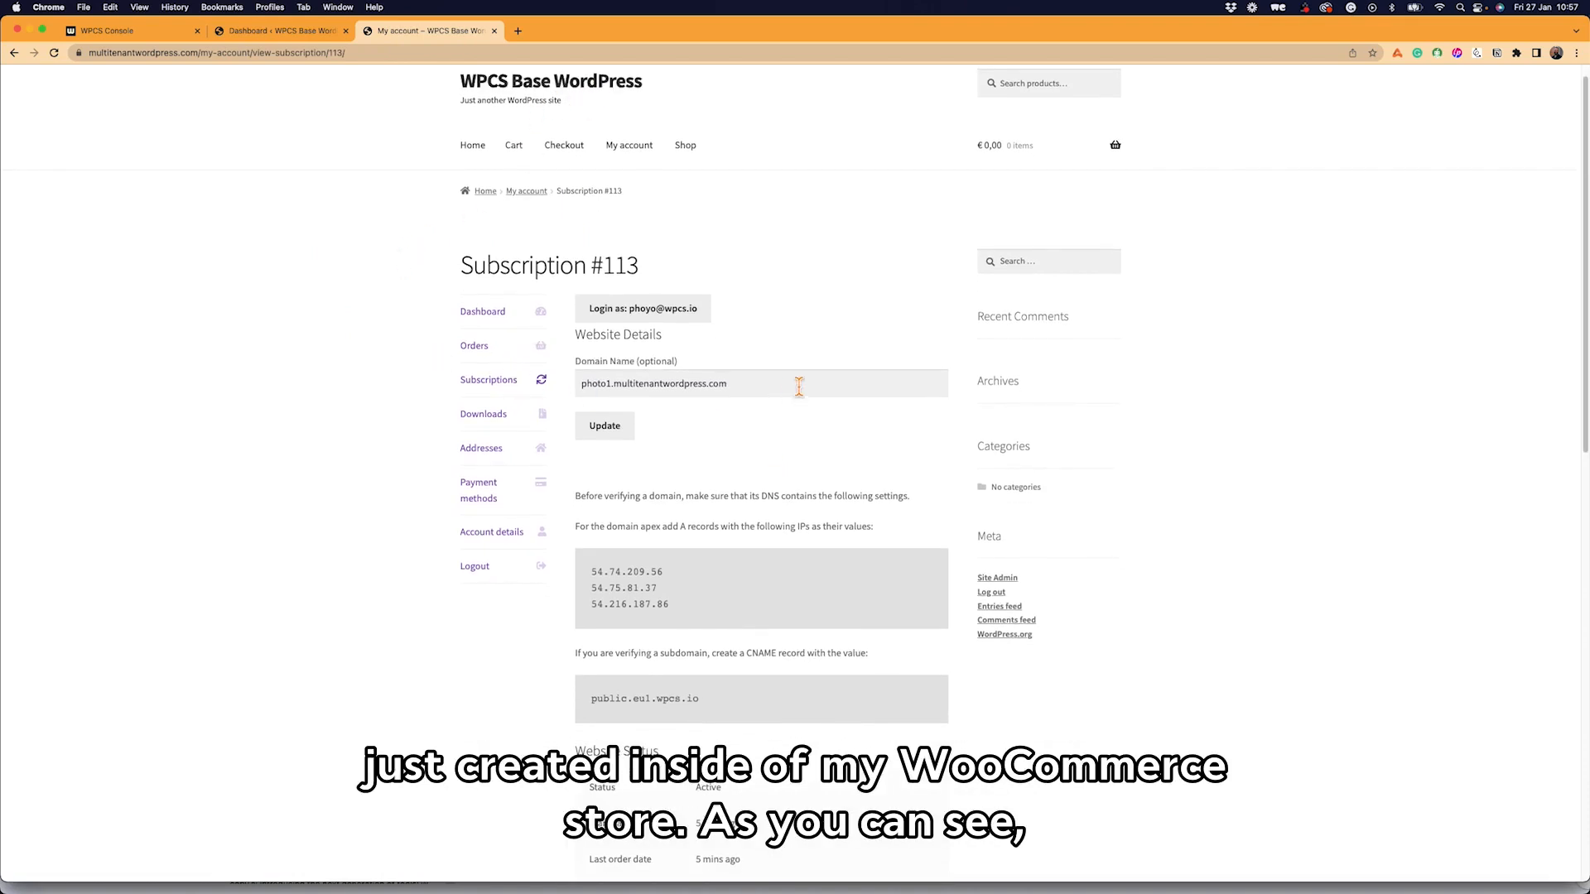
click(642, 308)
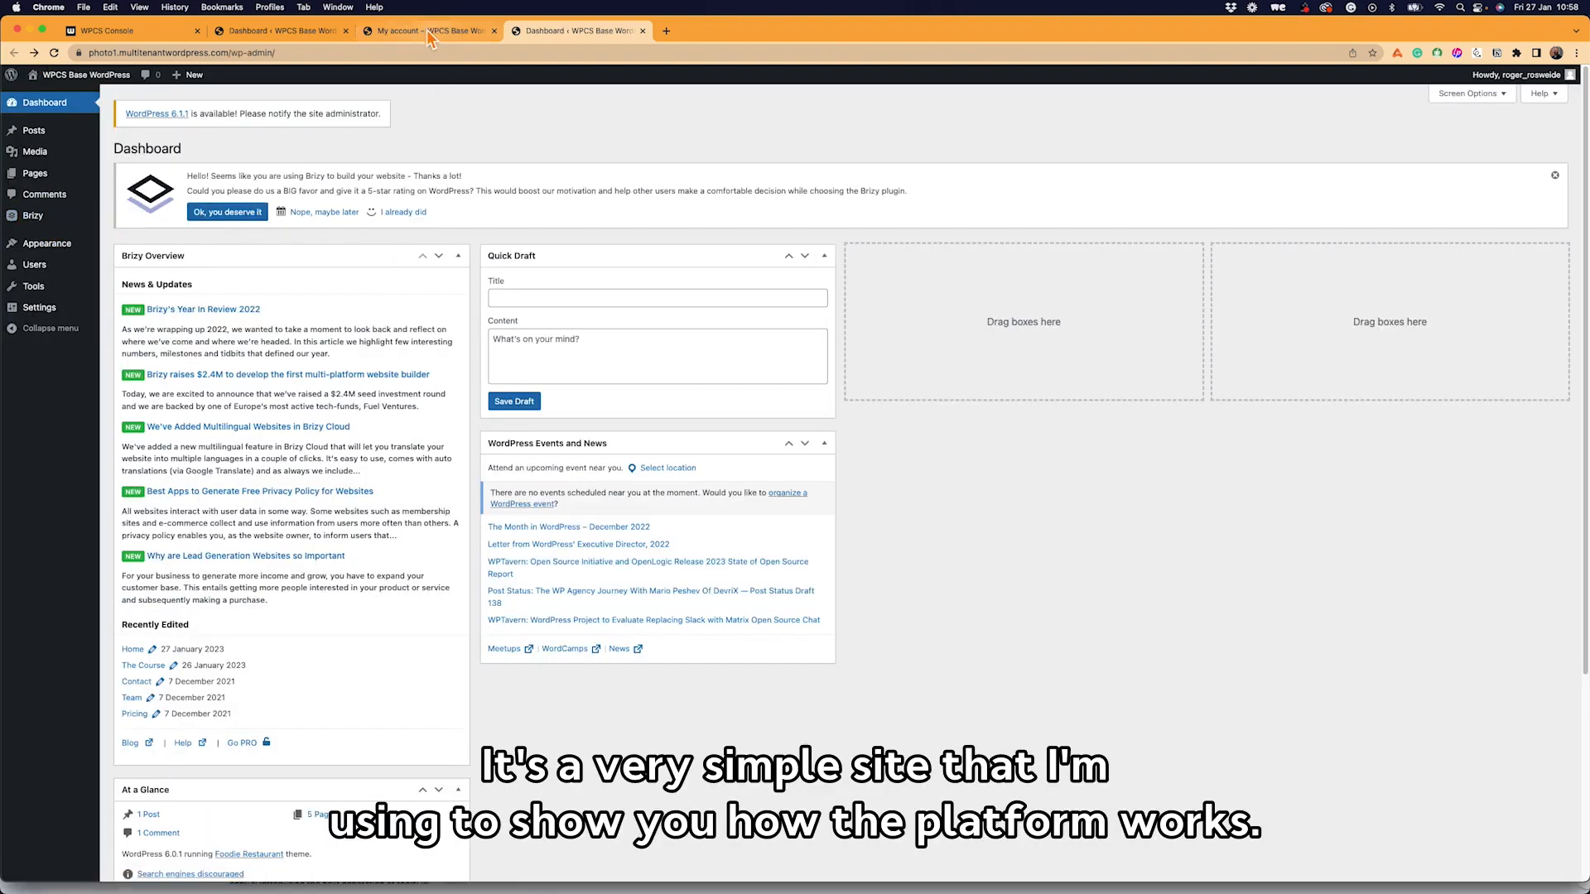
Return to the Subscription #113 page, leaving the photo1 dashboard open
click(426, 31)
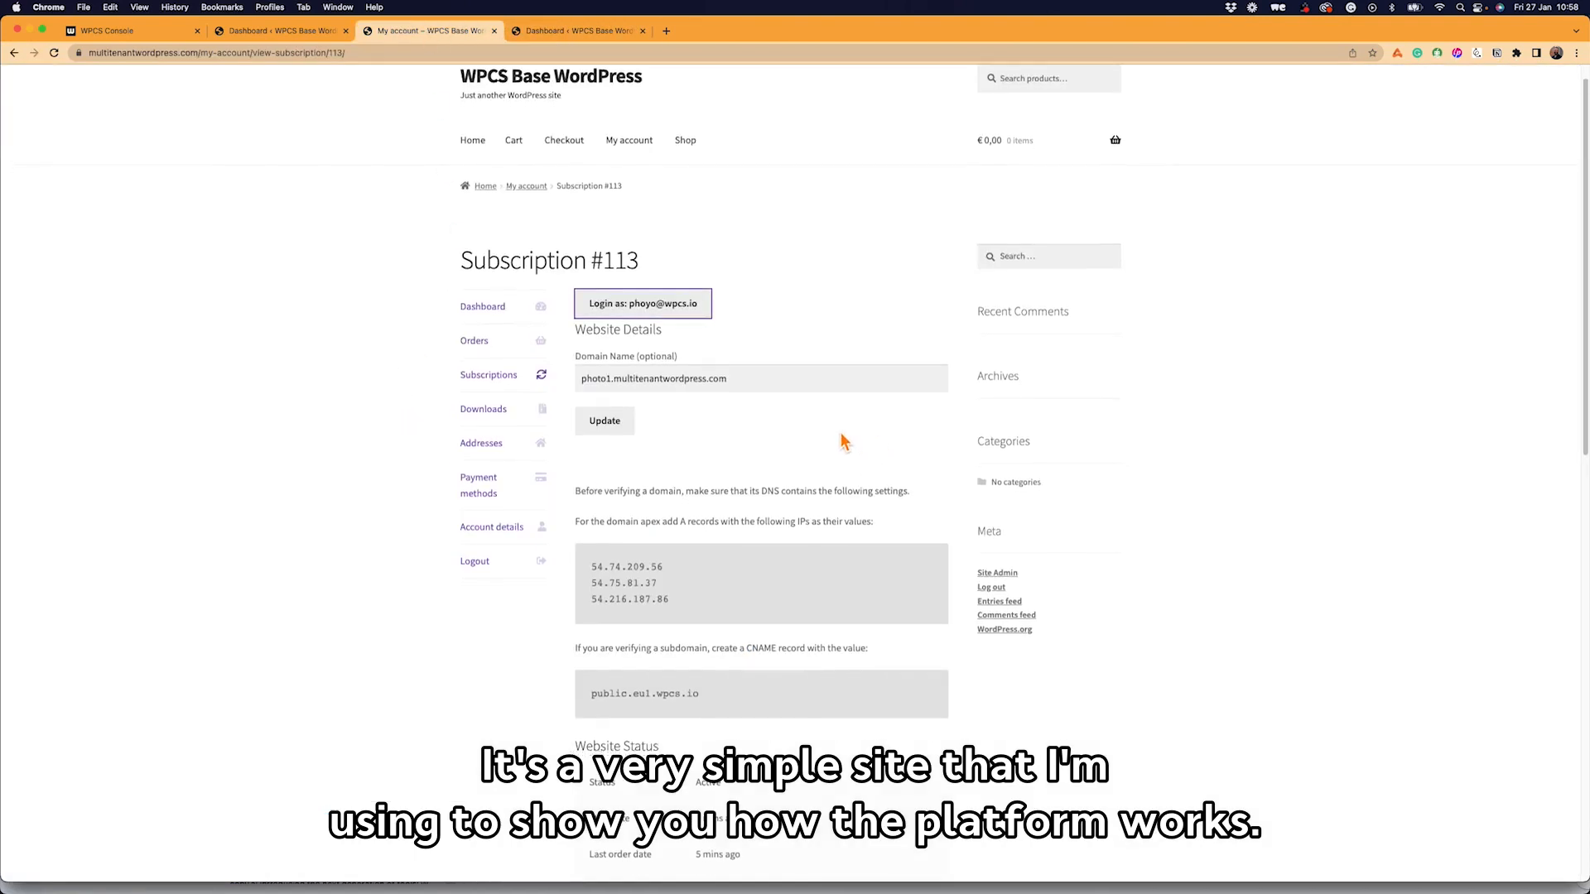
scroll(down, 3)
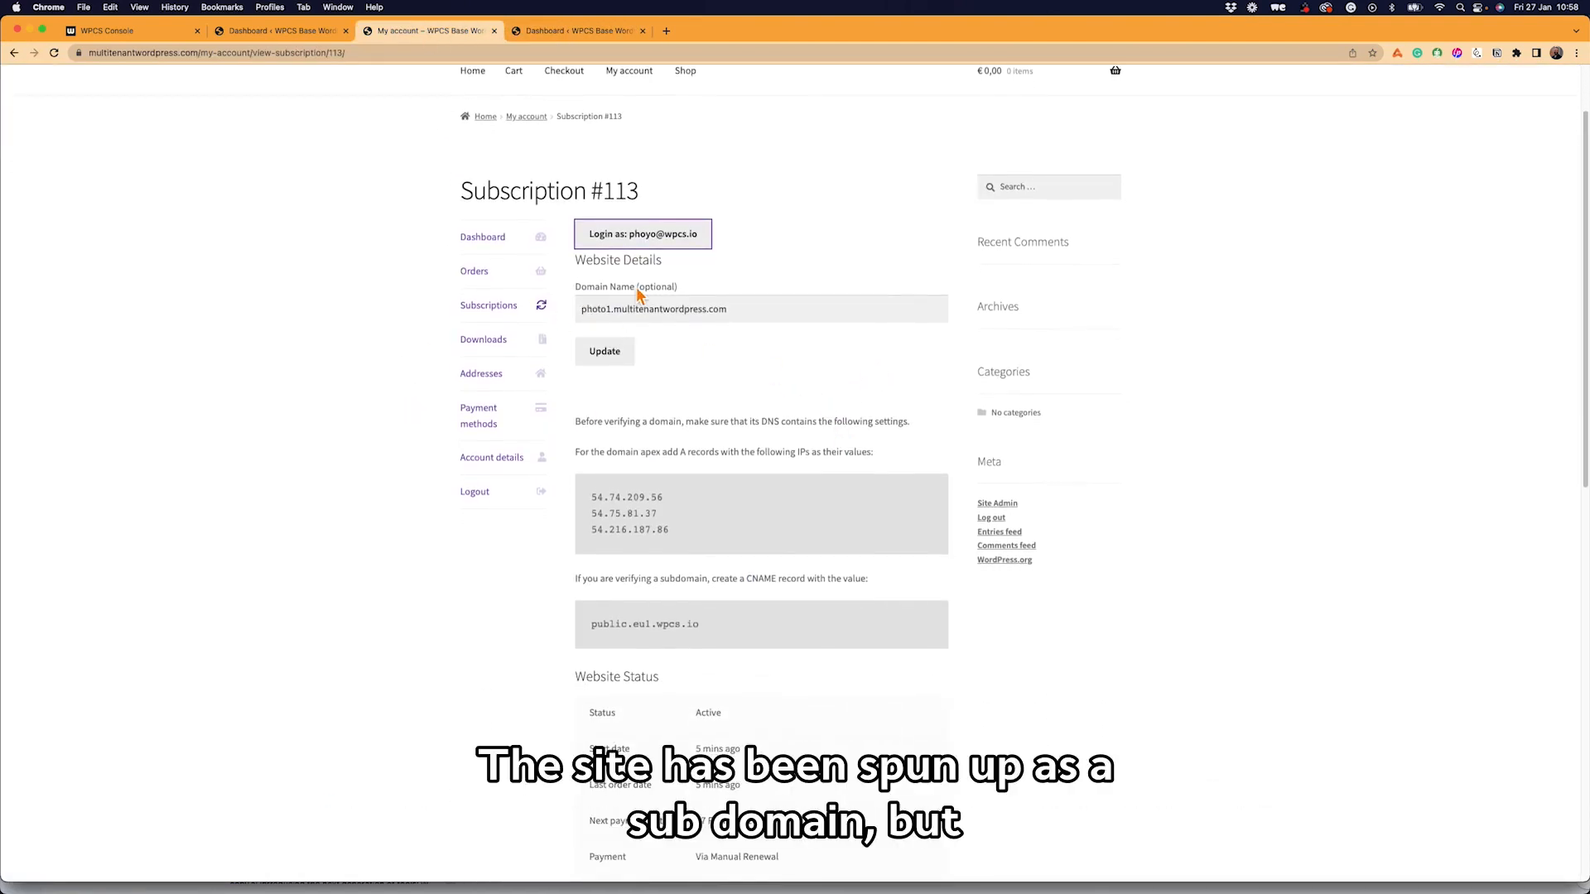
triple_click(653, 309)
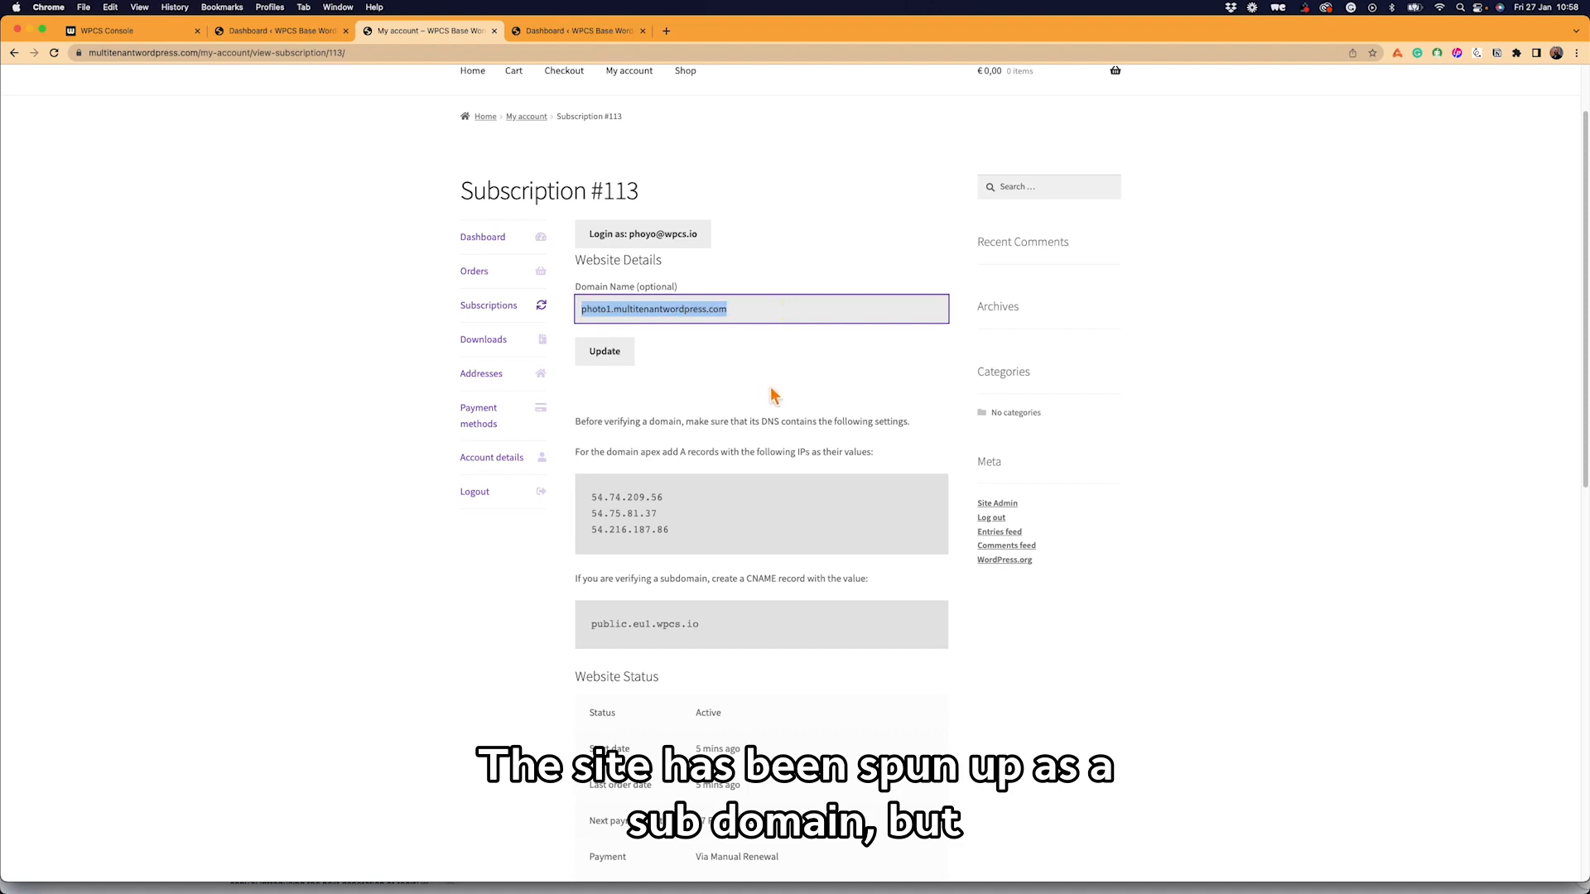
scroll(down, 3)
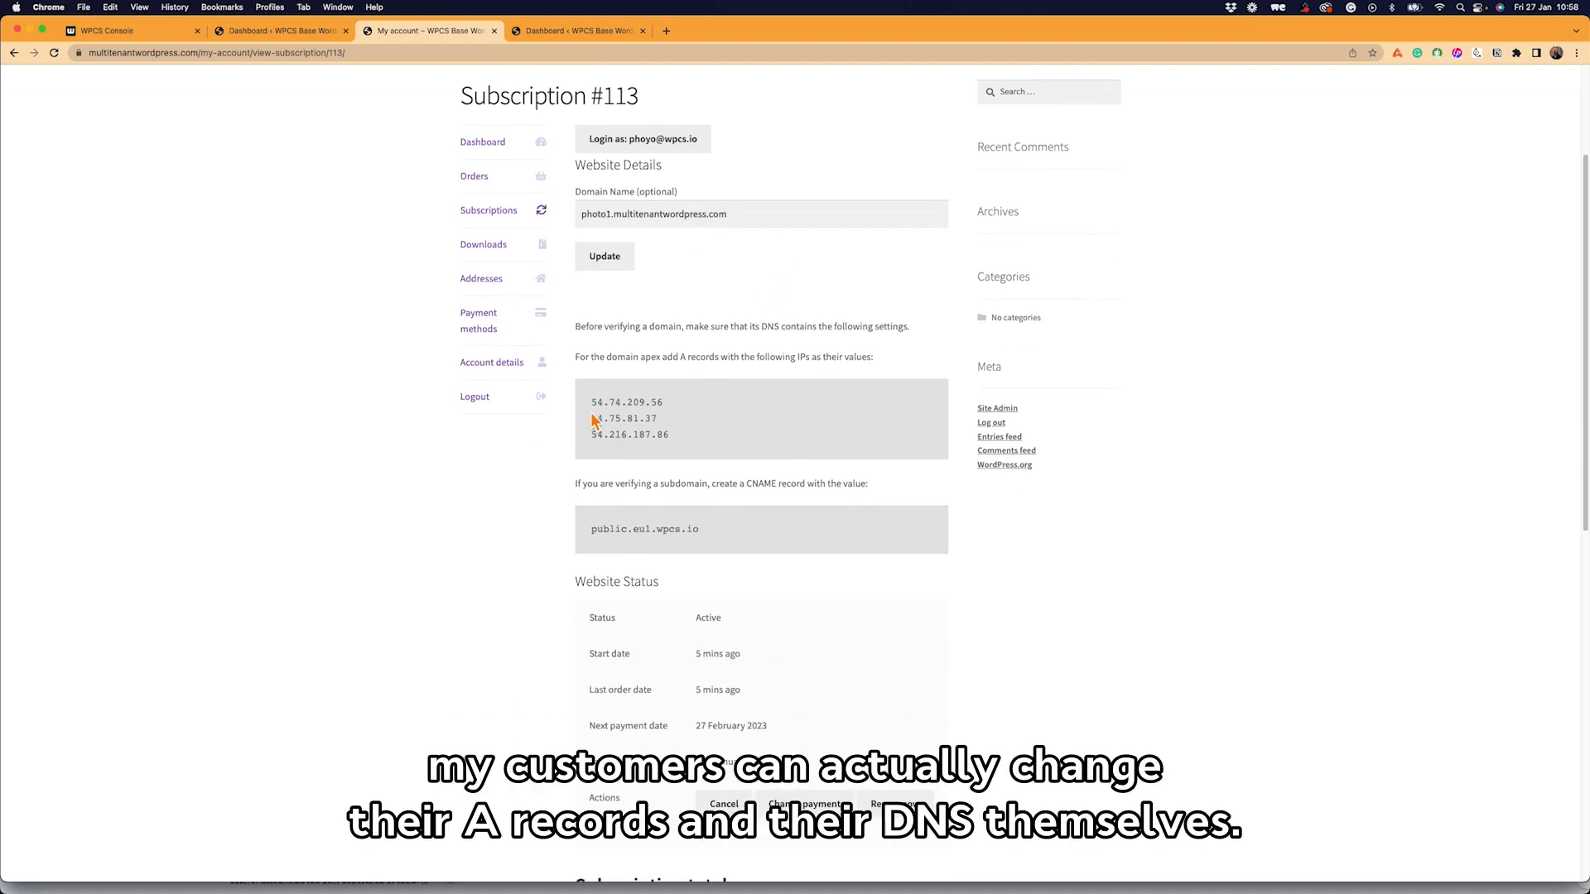
mouse_move(684, 448)
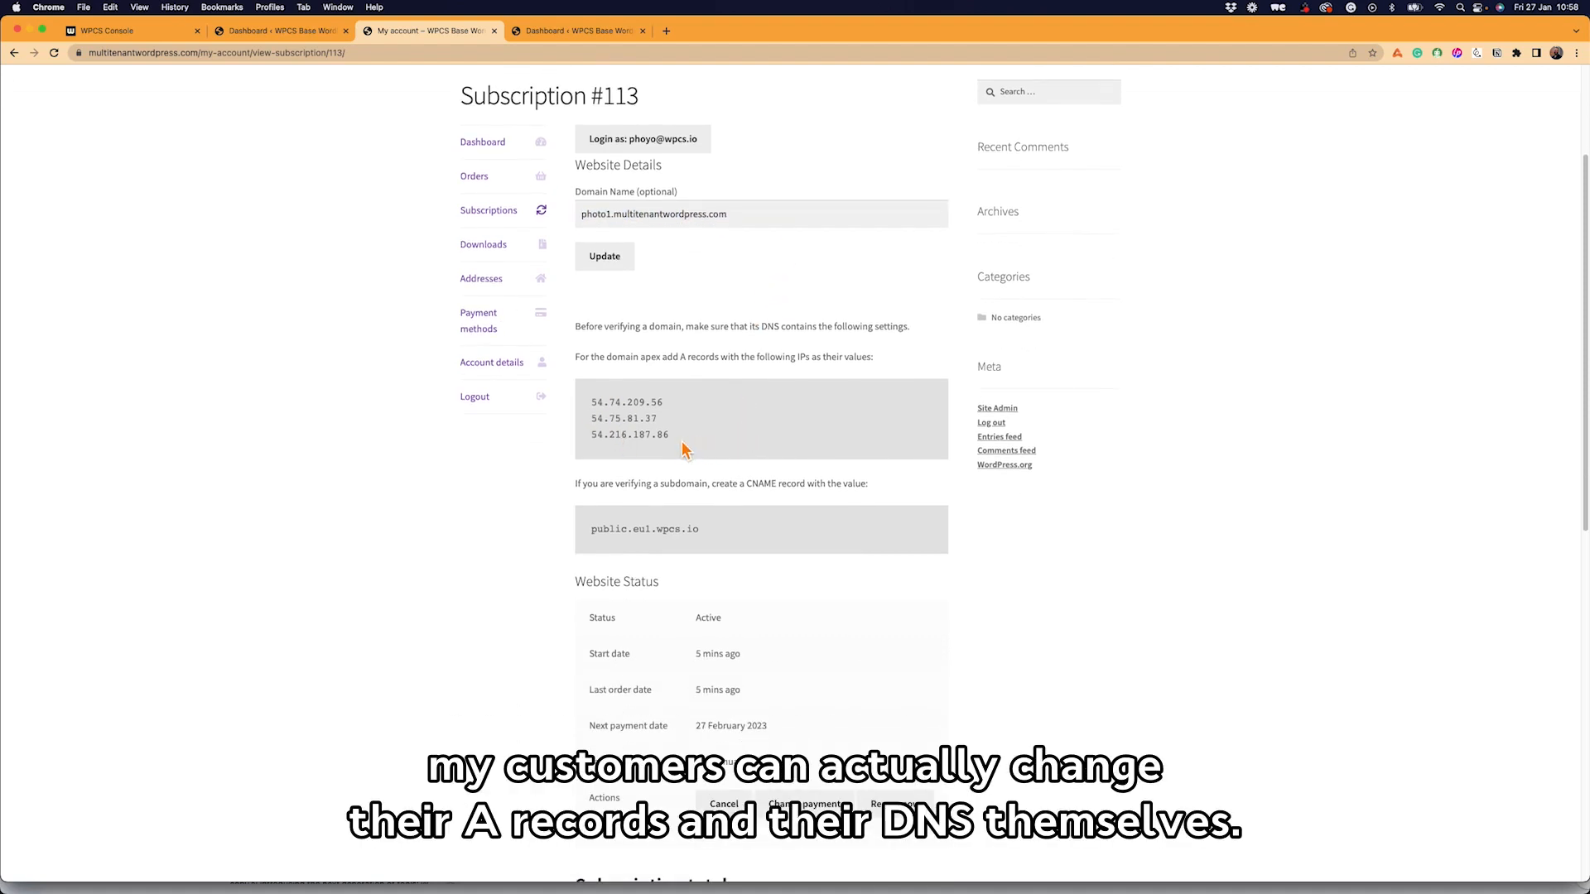
scroll(down, 3)
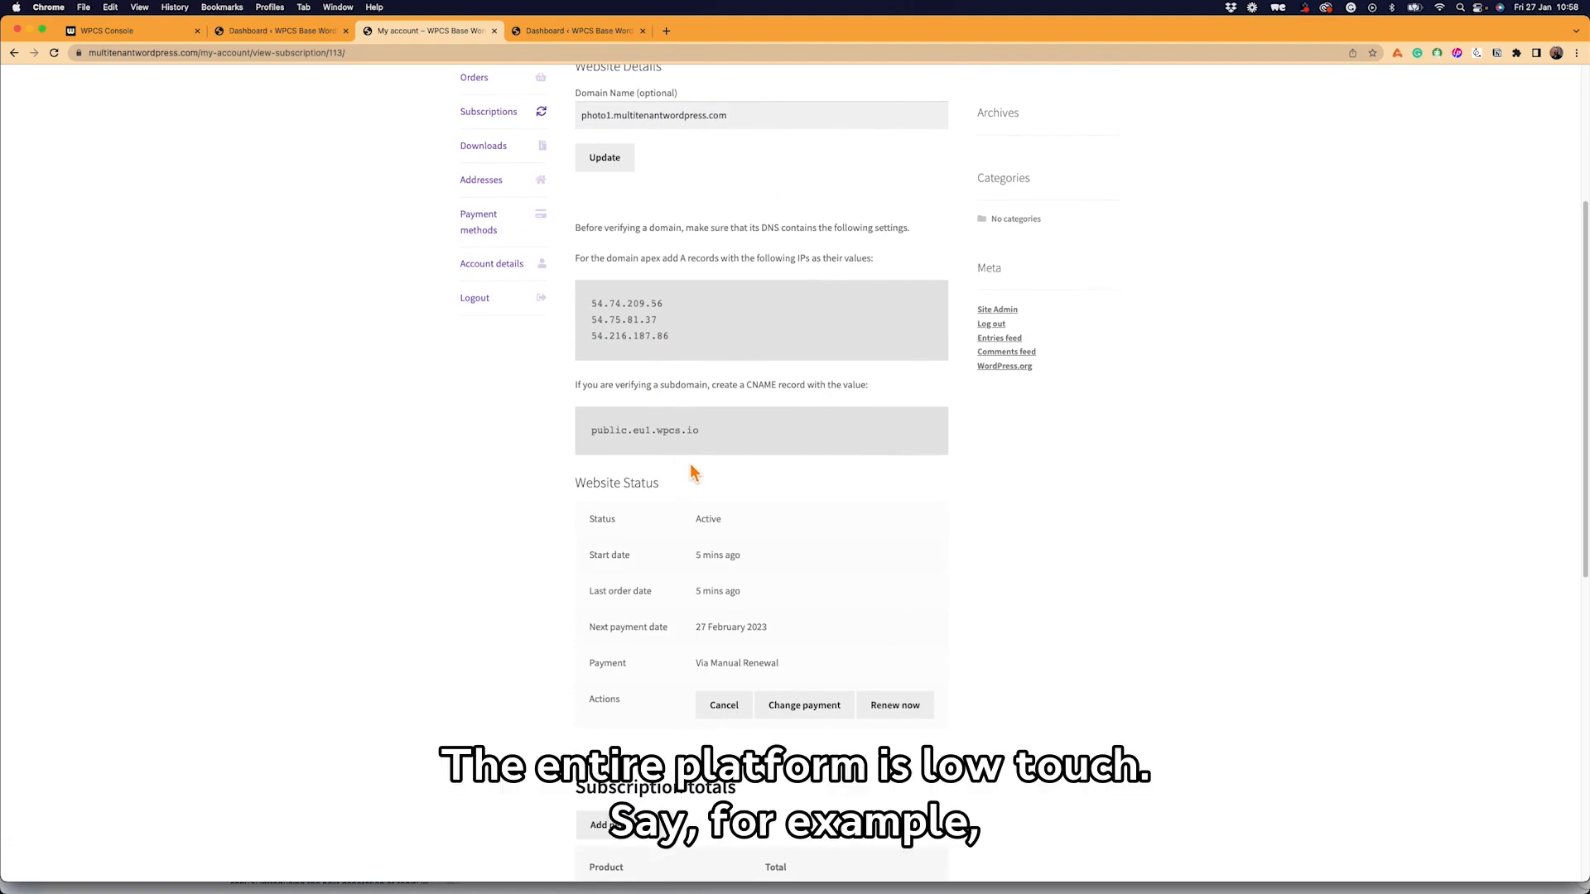
scroll(up, 3)
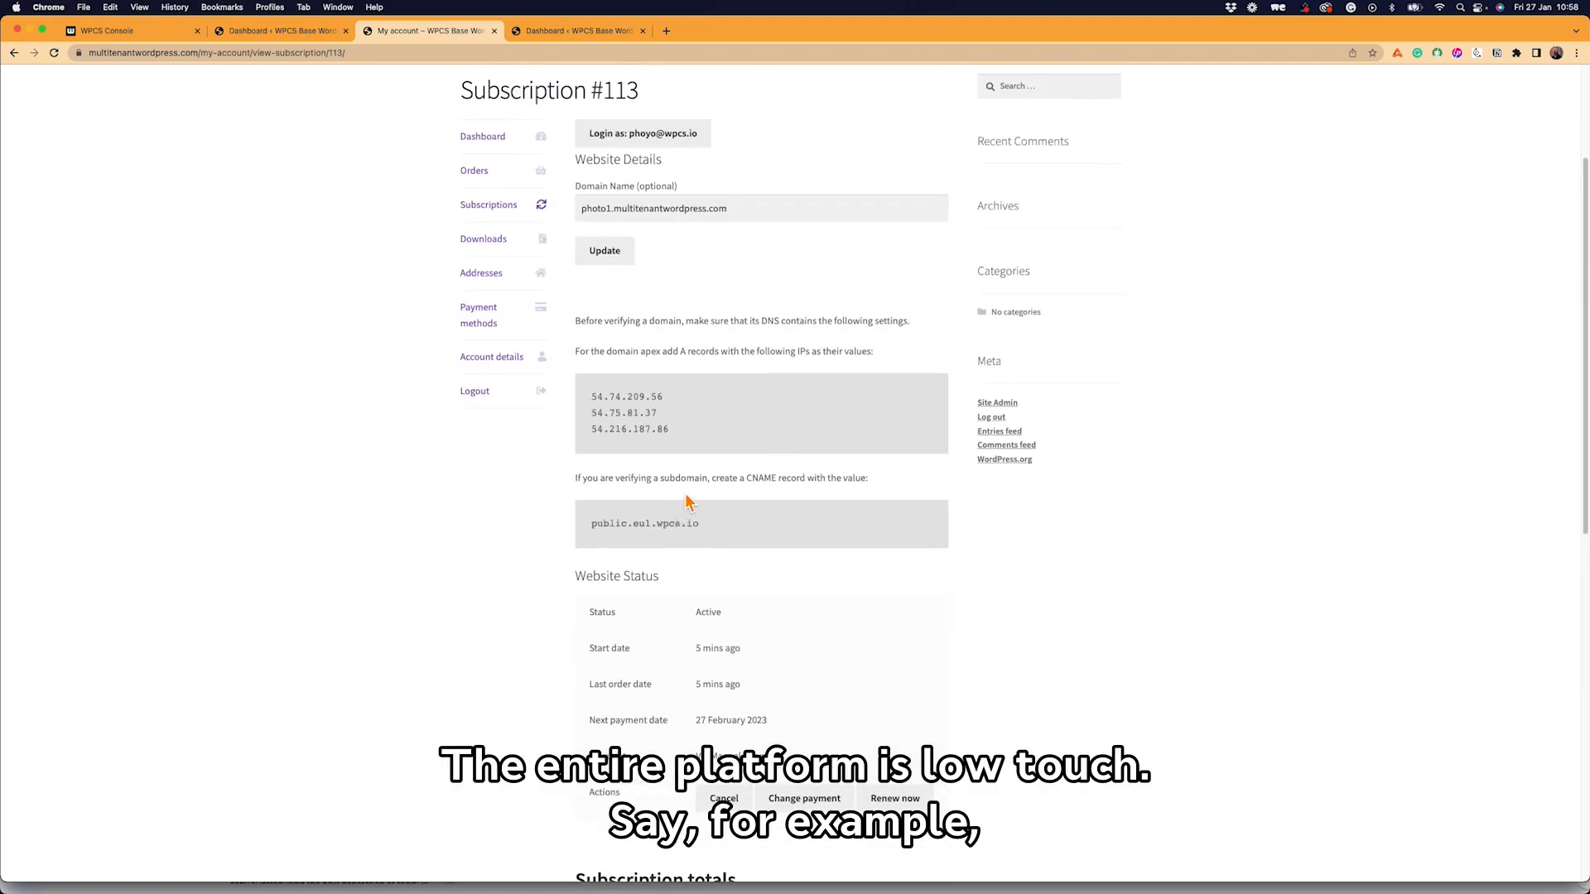
mouse_move(845, 284)
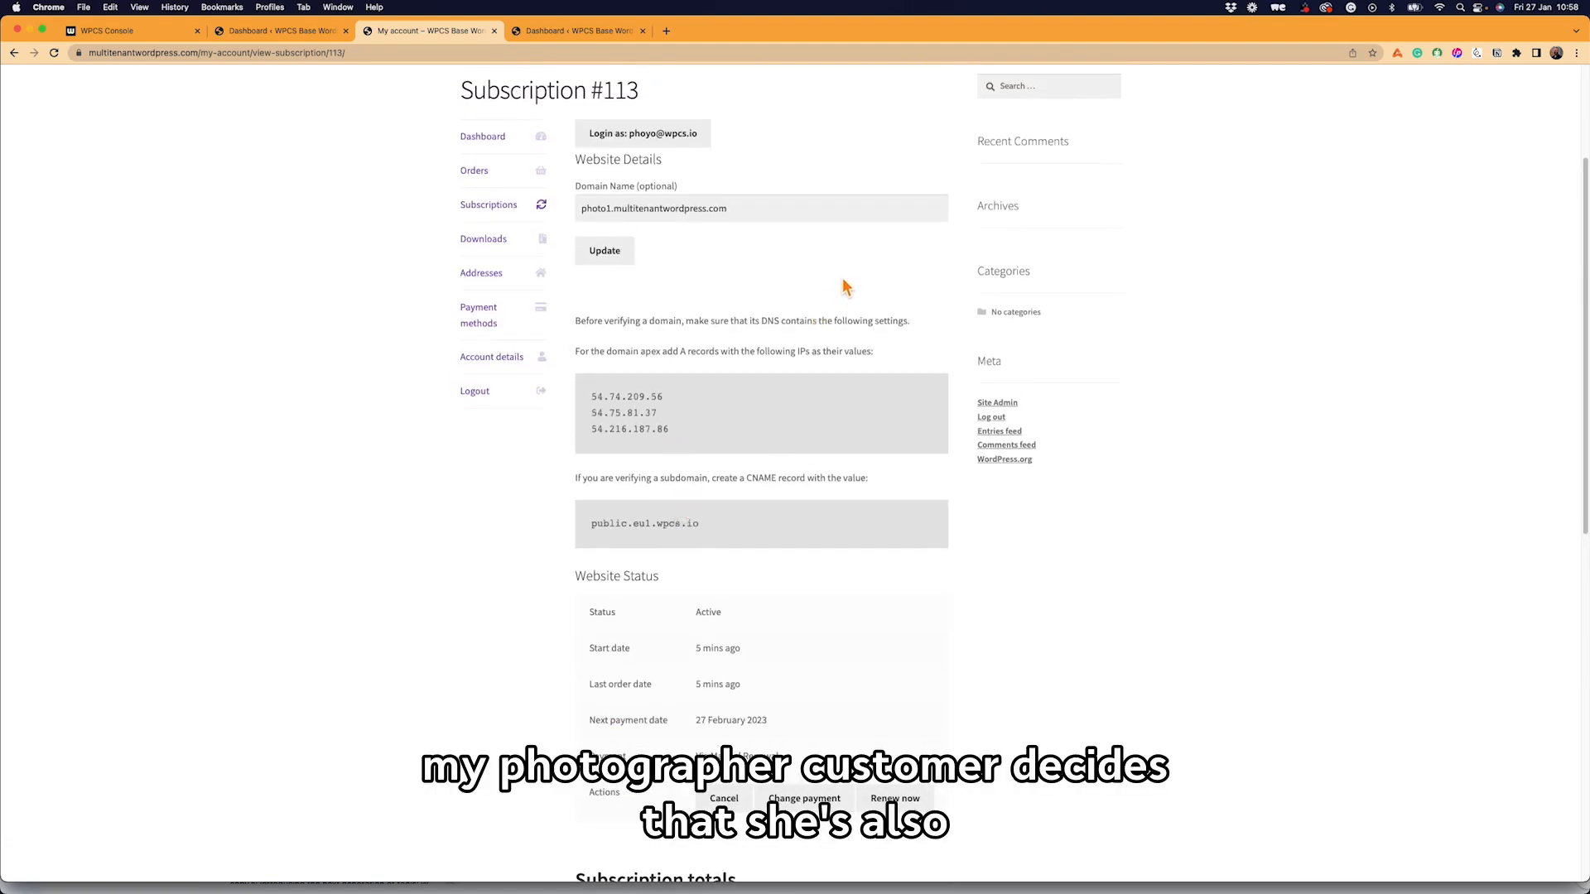
mouse_move(766, 356)
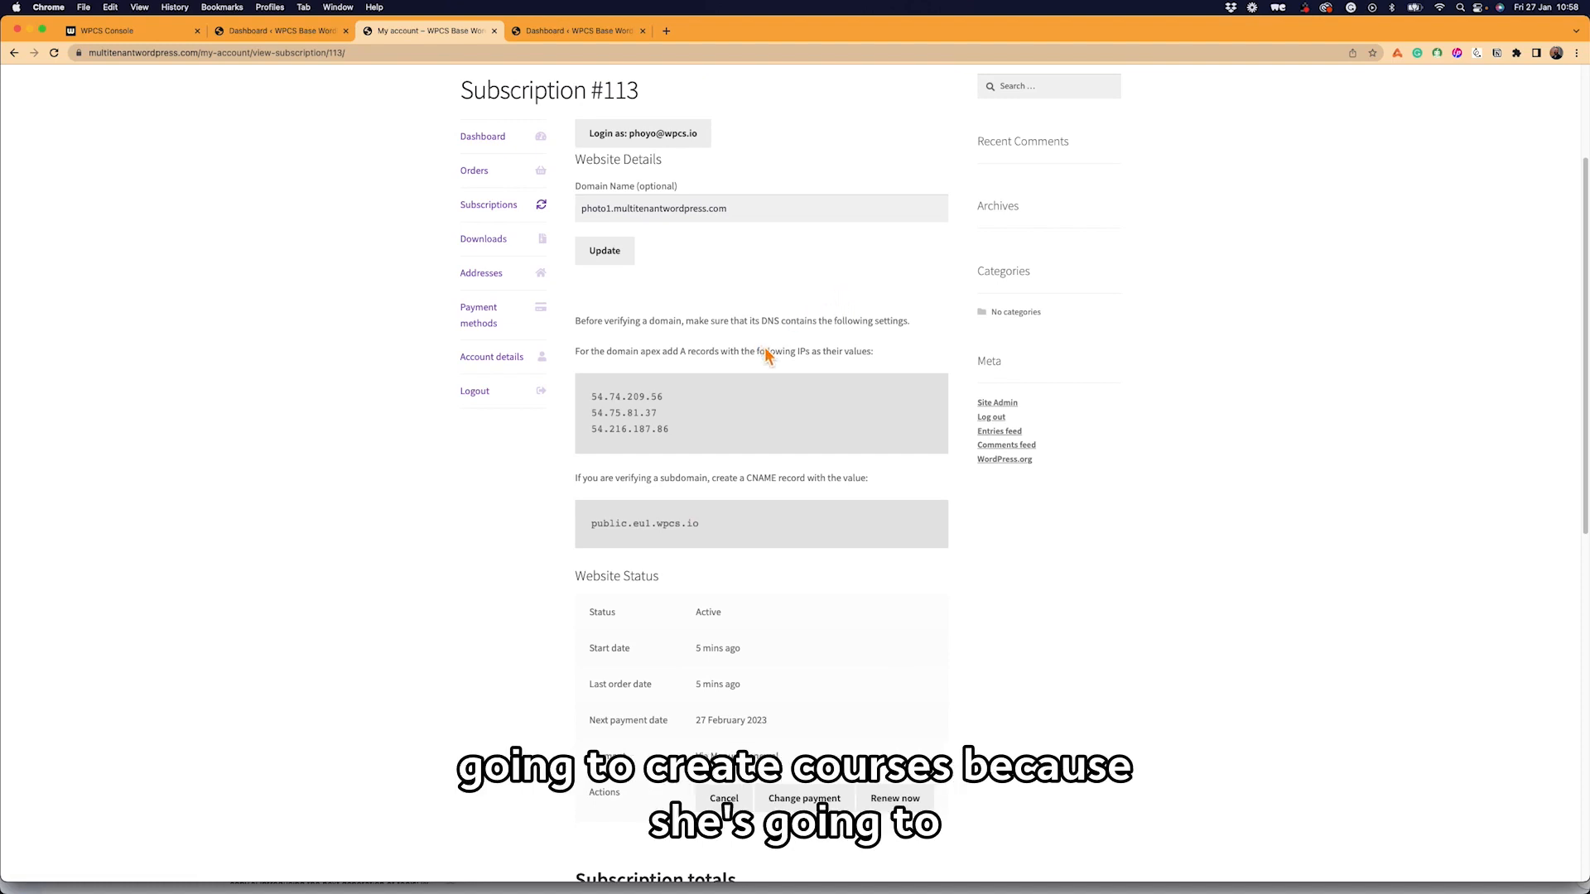
scroll(down, 3)
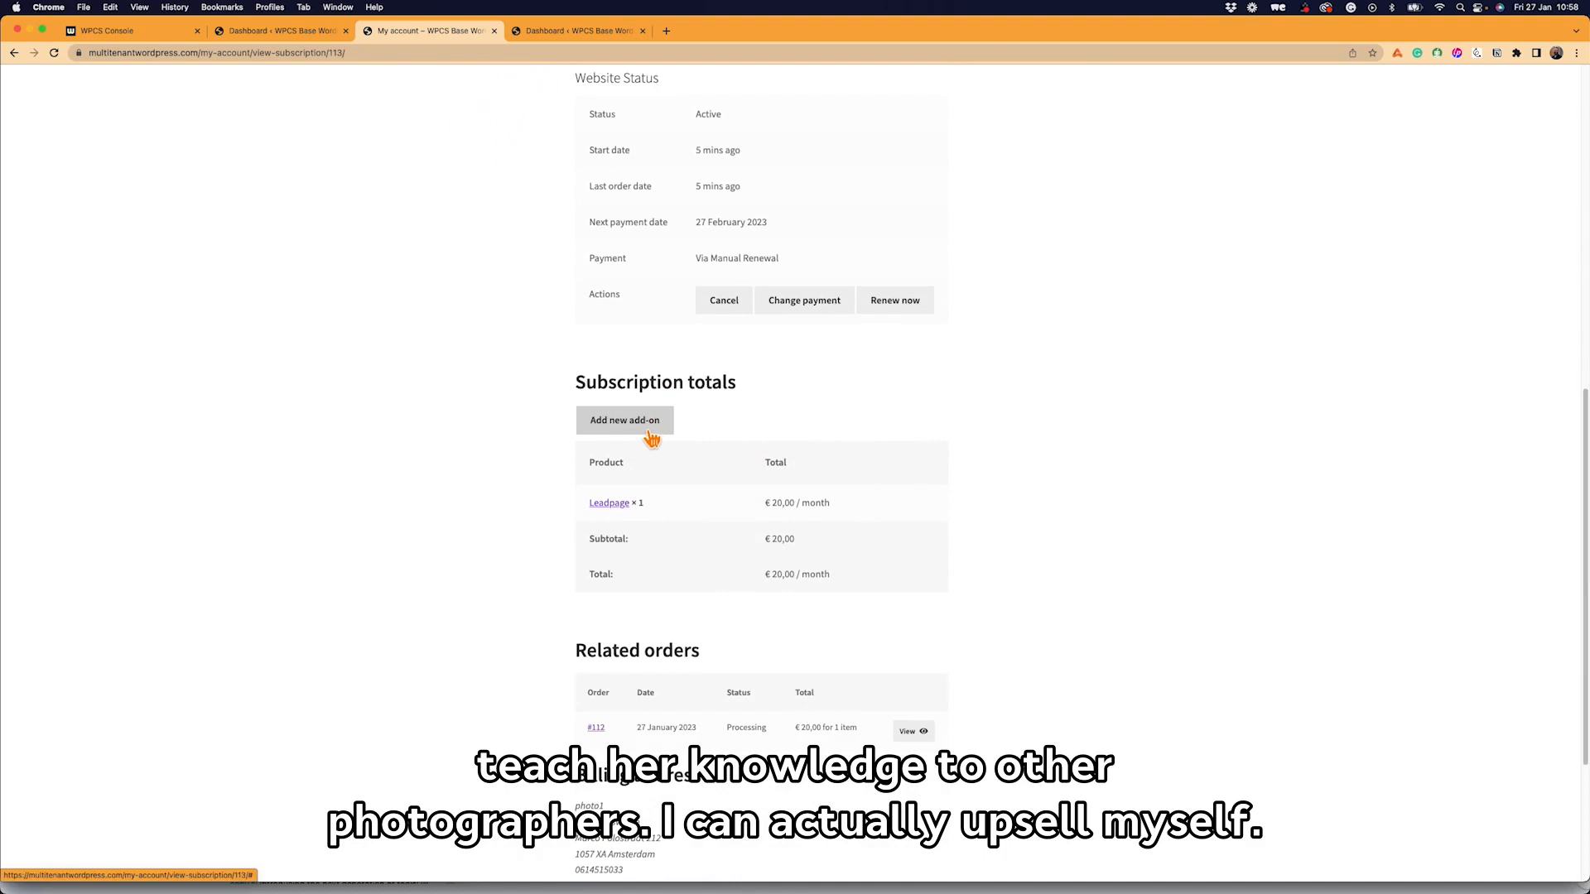
Add the €40/month LMS add-on from the add-on list to Subscription #113
click(625, 420)
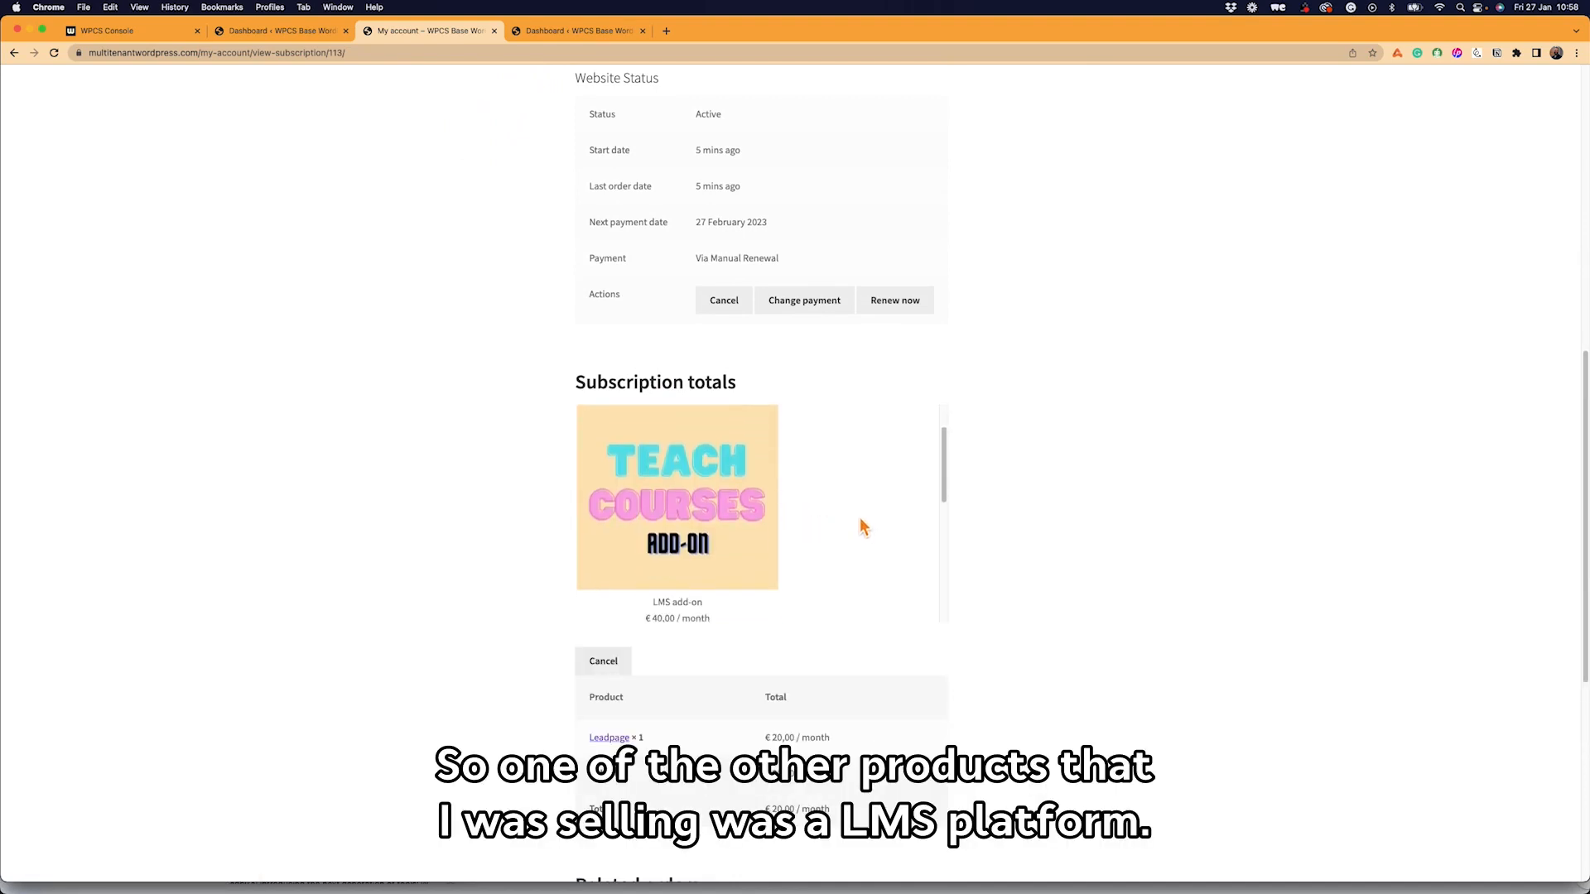
mouse_move(807, 537)
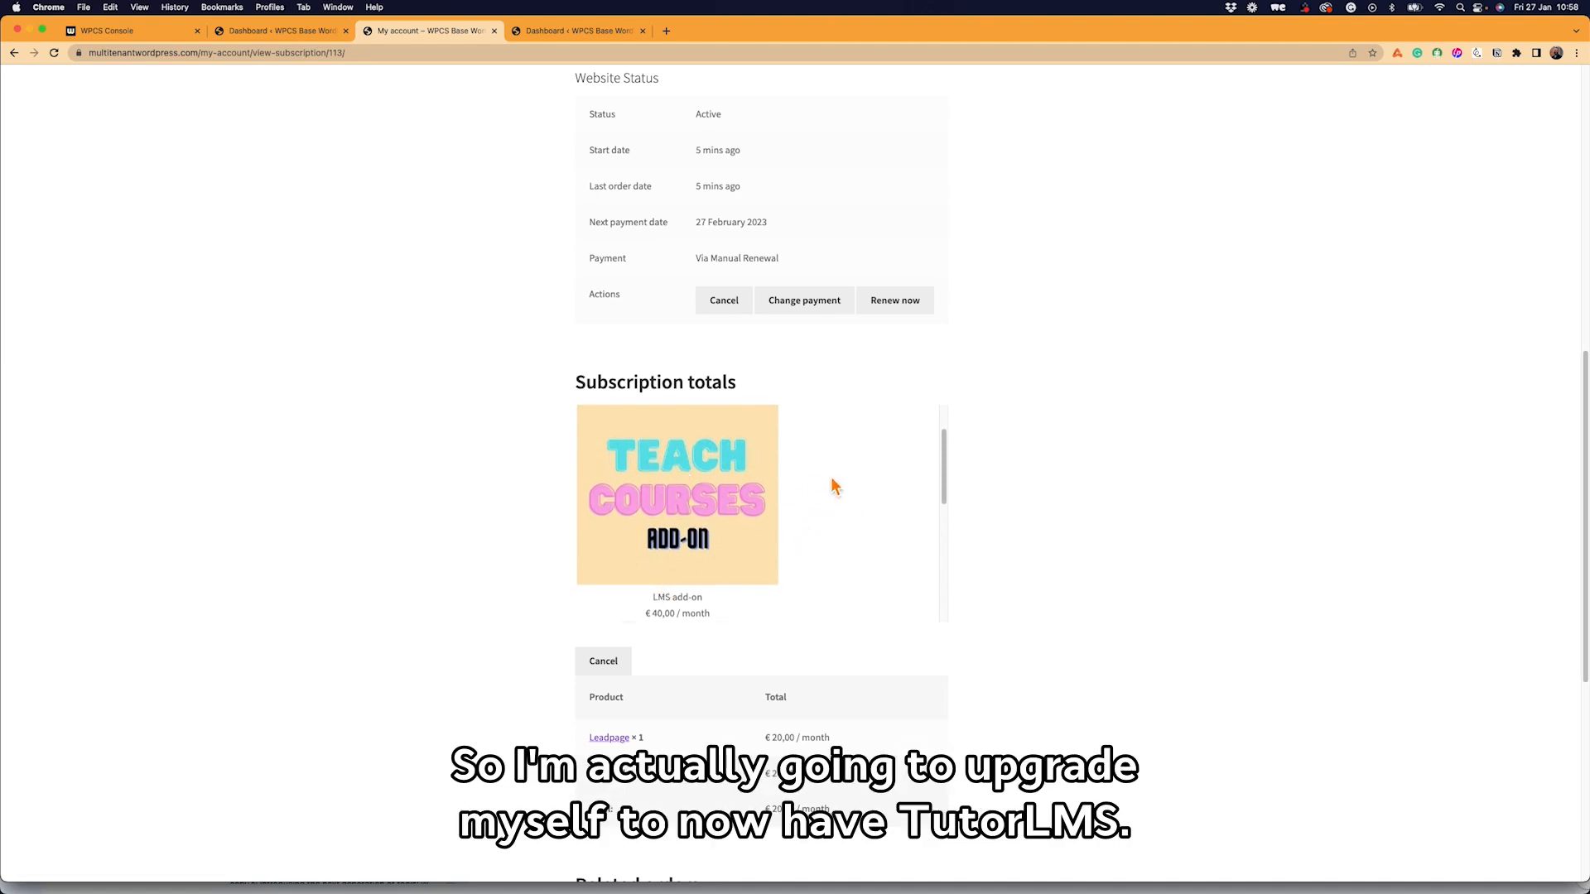
scroll(down, 3)
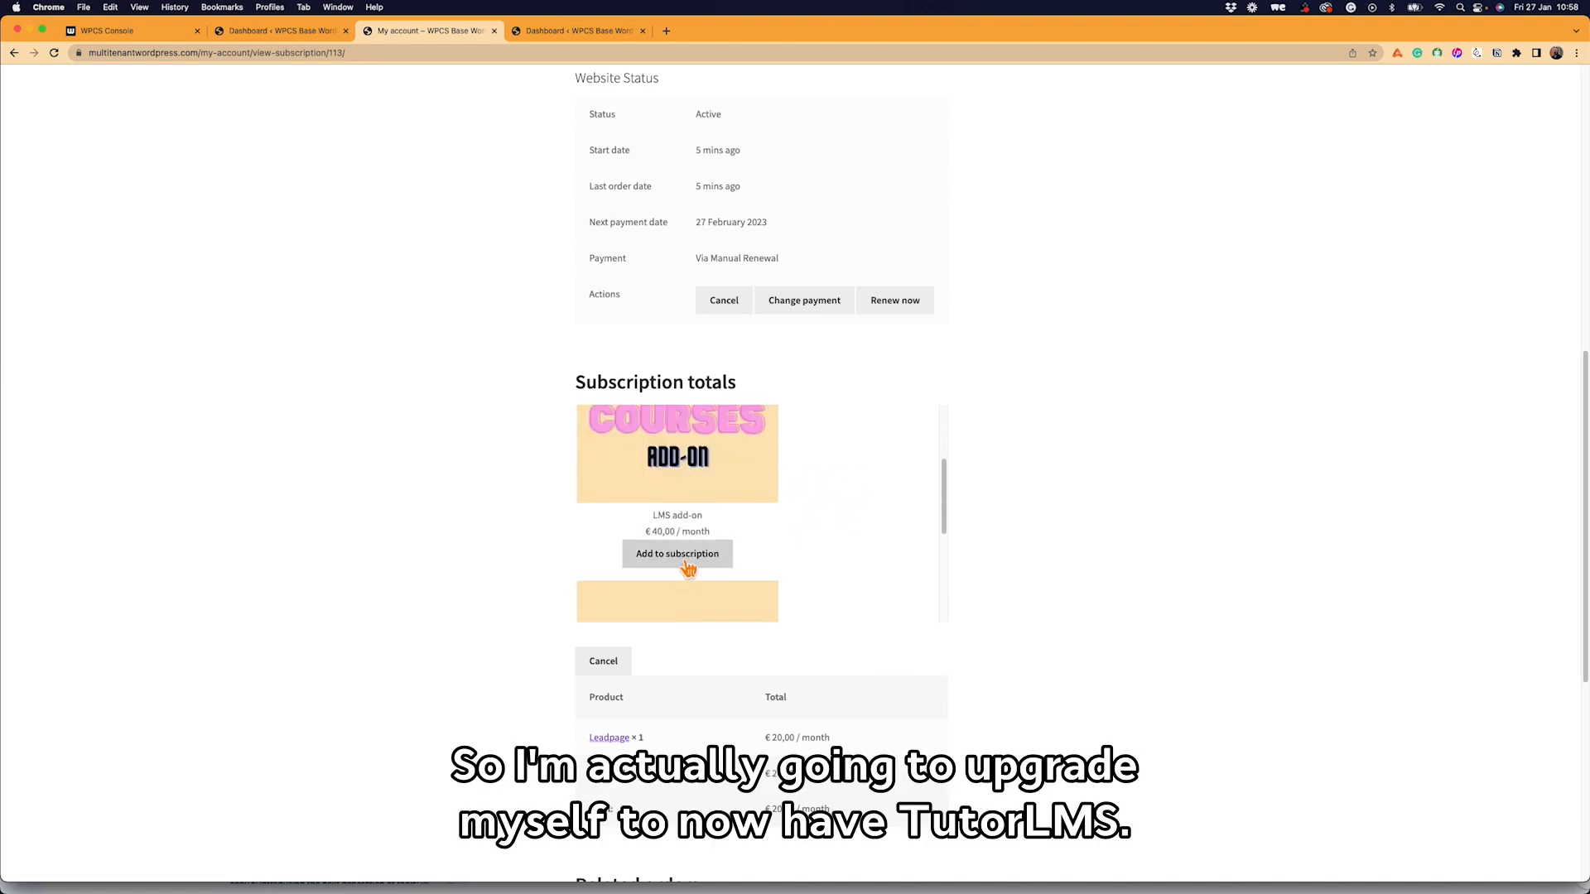
click(677, 554)
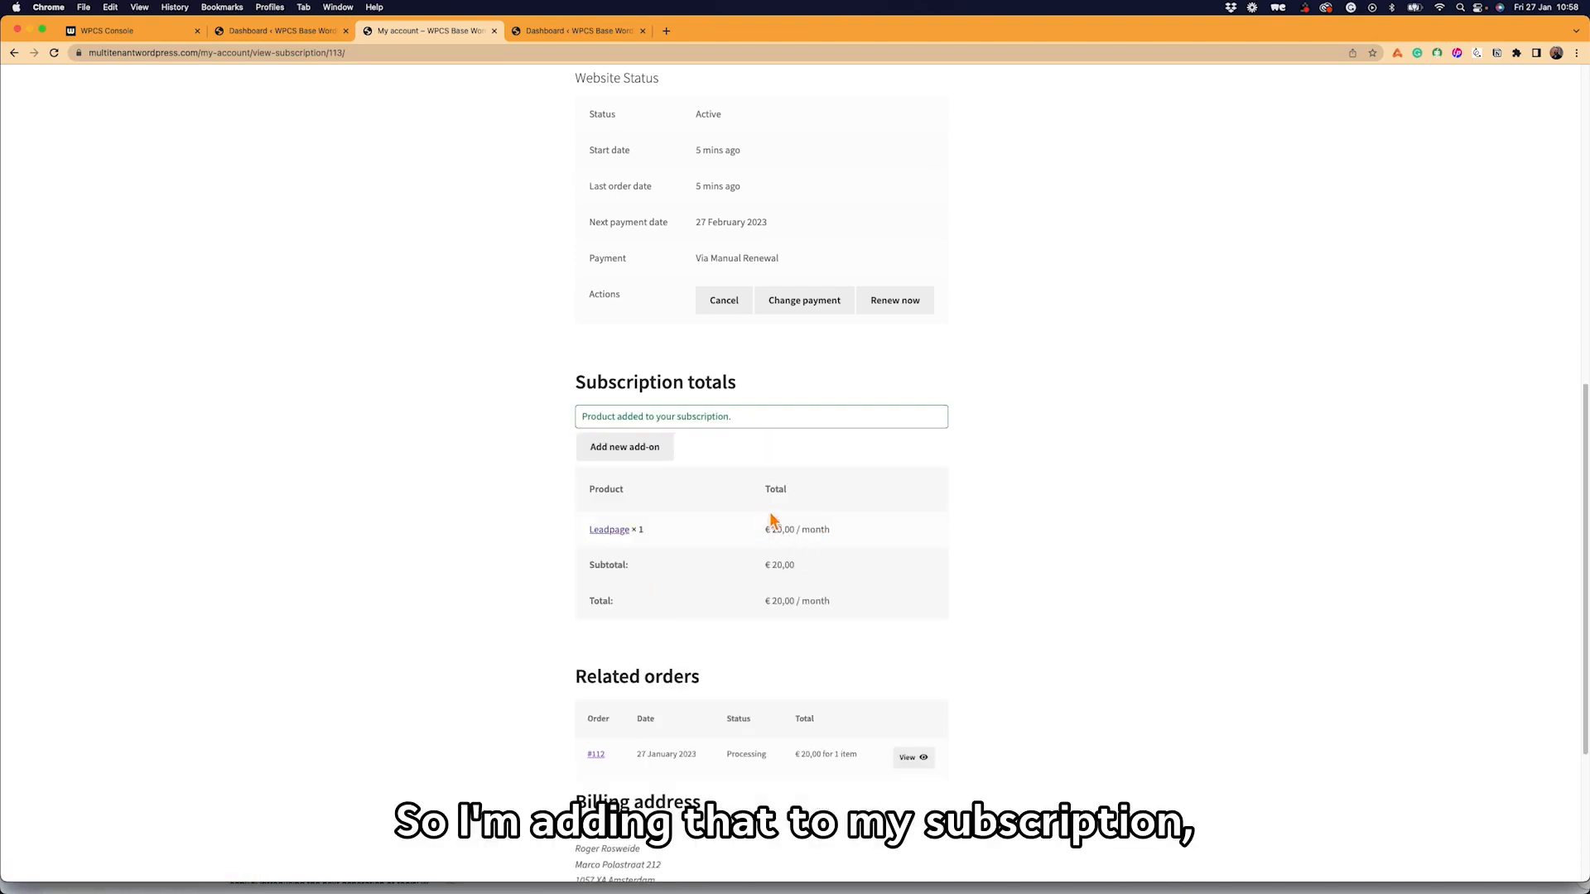
scroll(up, 3)
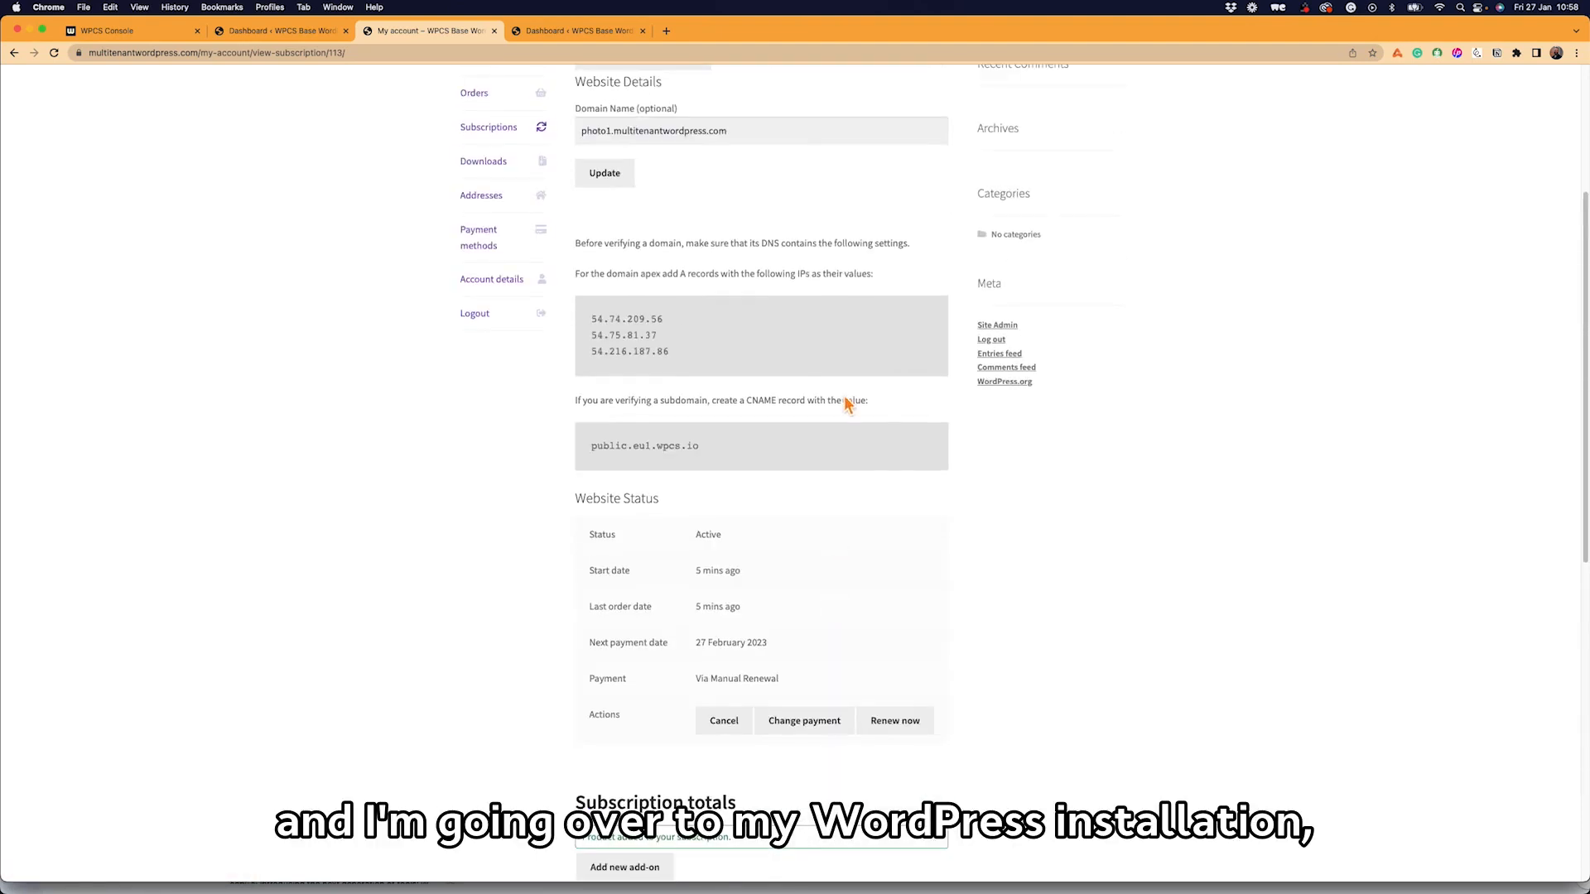
Confirm Tutor LMS in the photo1 dashboard, then return through the tabs to WPCS Console
click(574, 31)
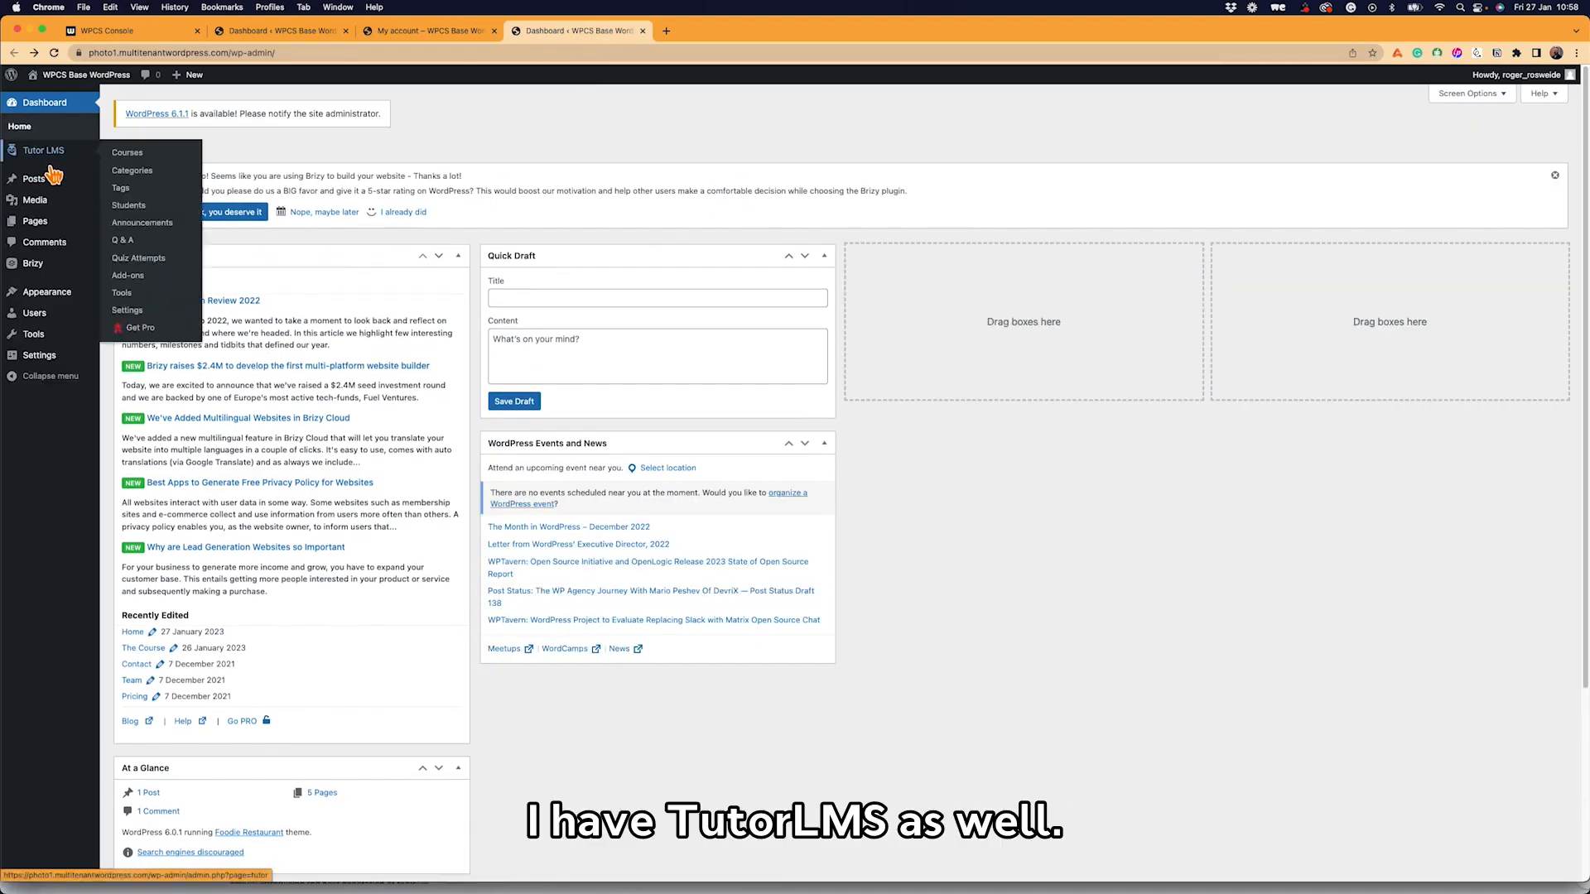
mouse_move(625, 147)
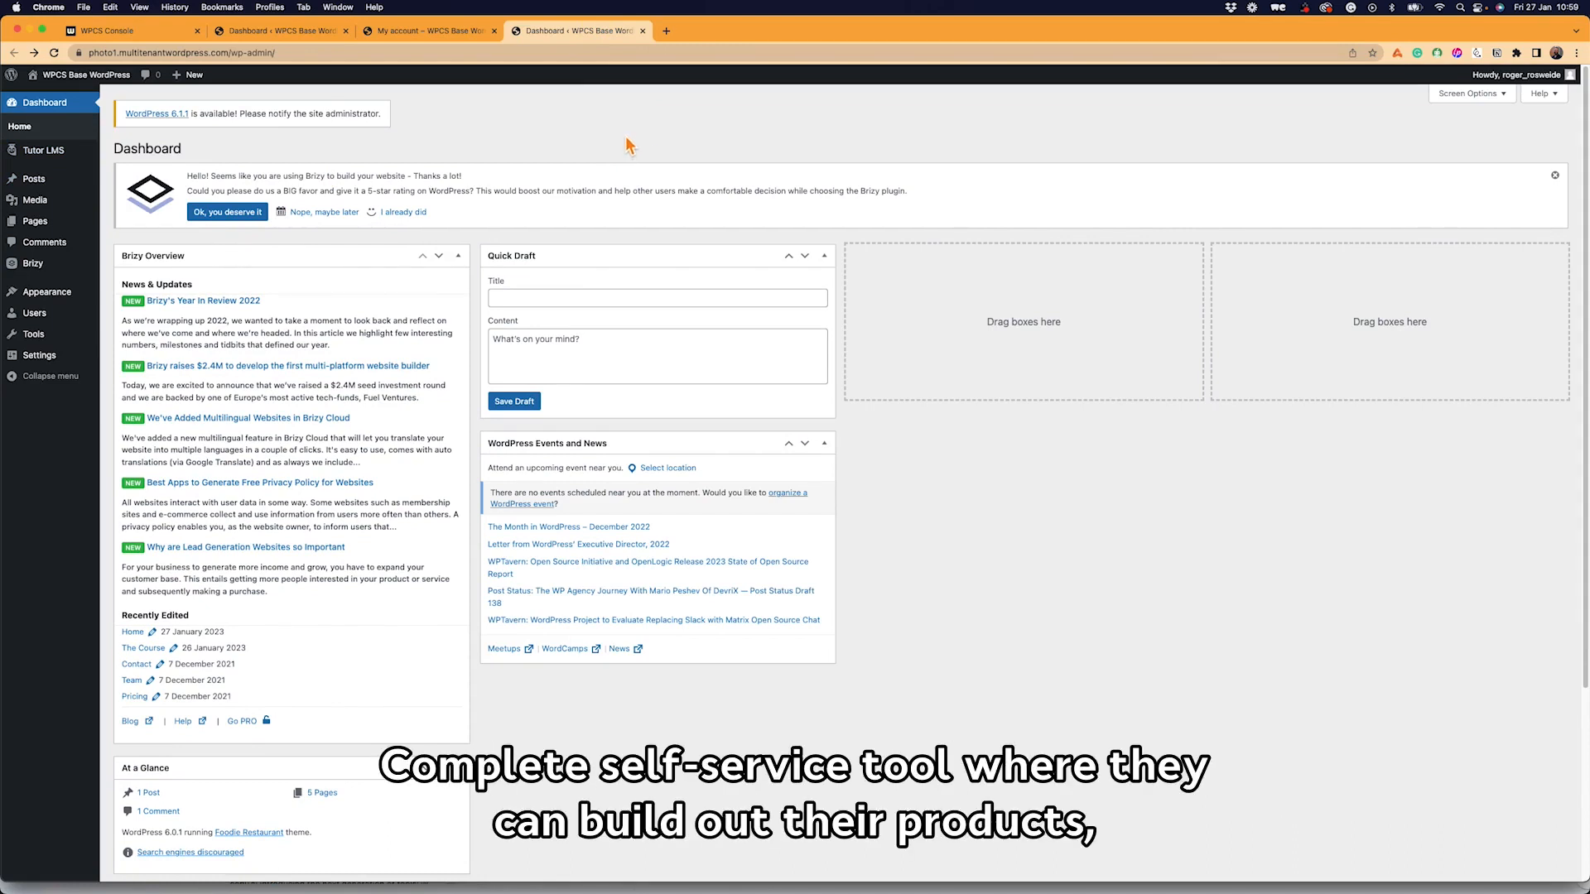
mouse_move(438, 77)
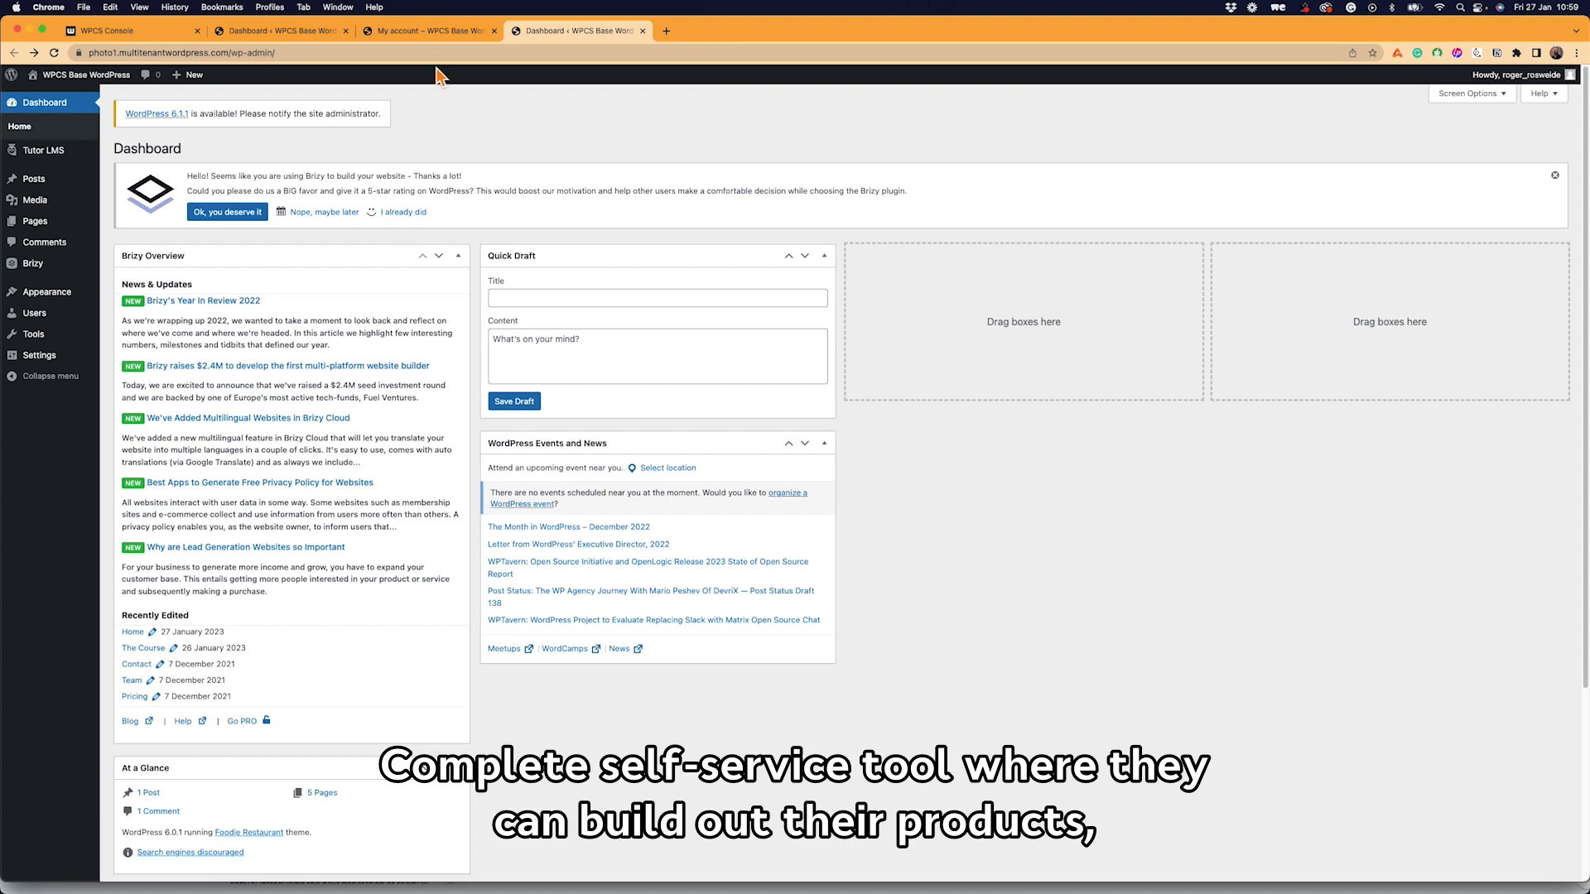
click(434, 32)
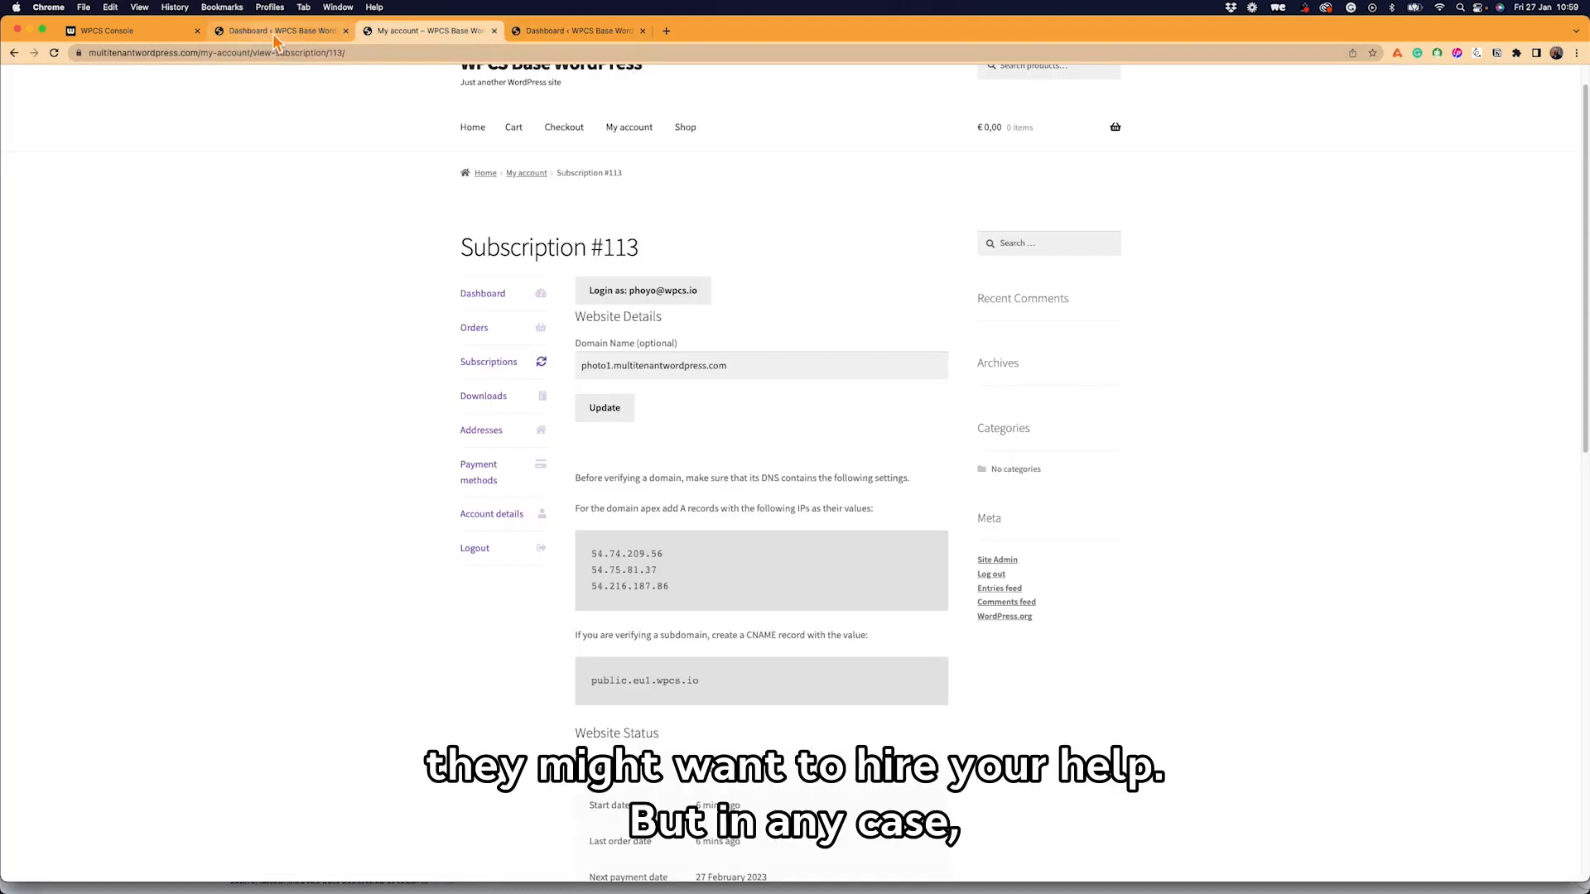
click(281, 30)
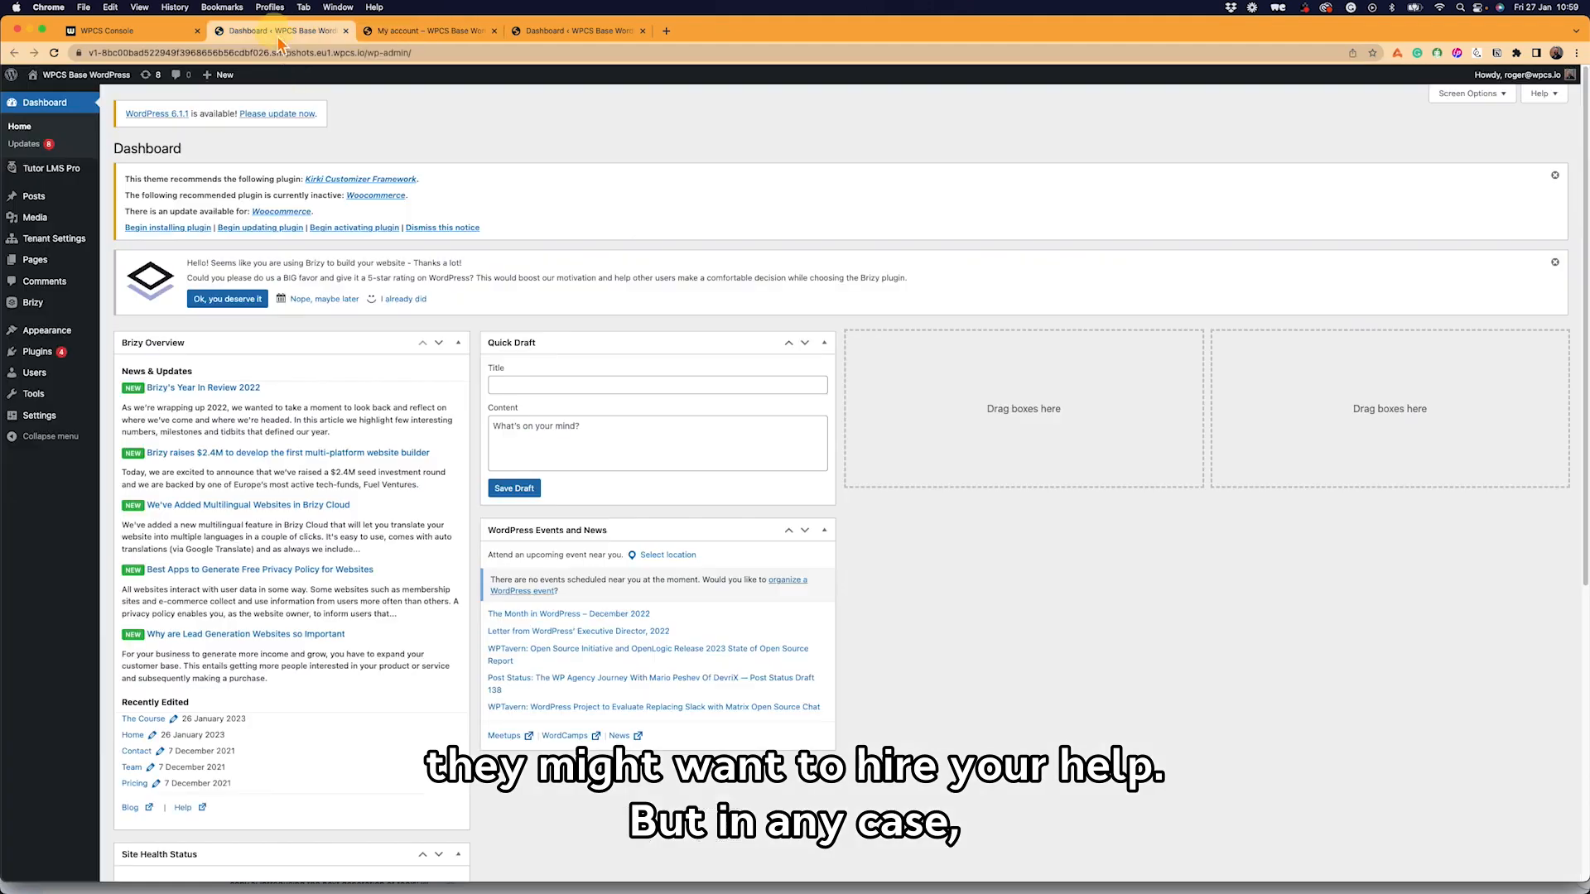
click(108, 31)
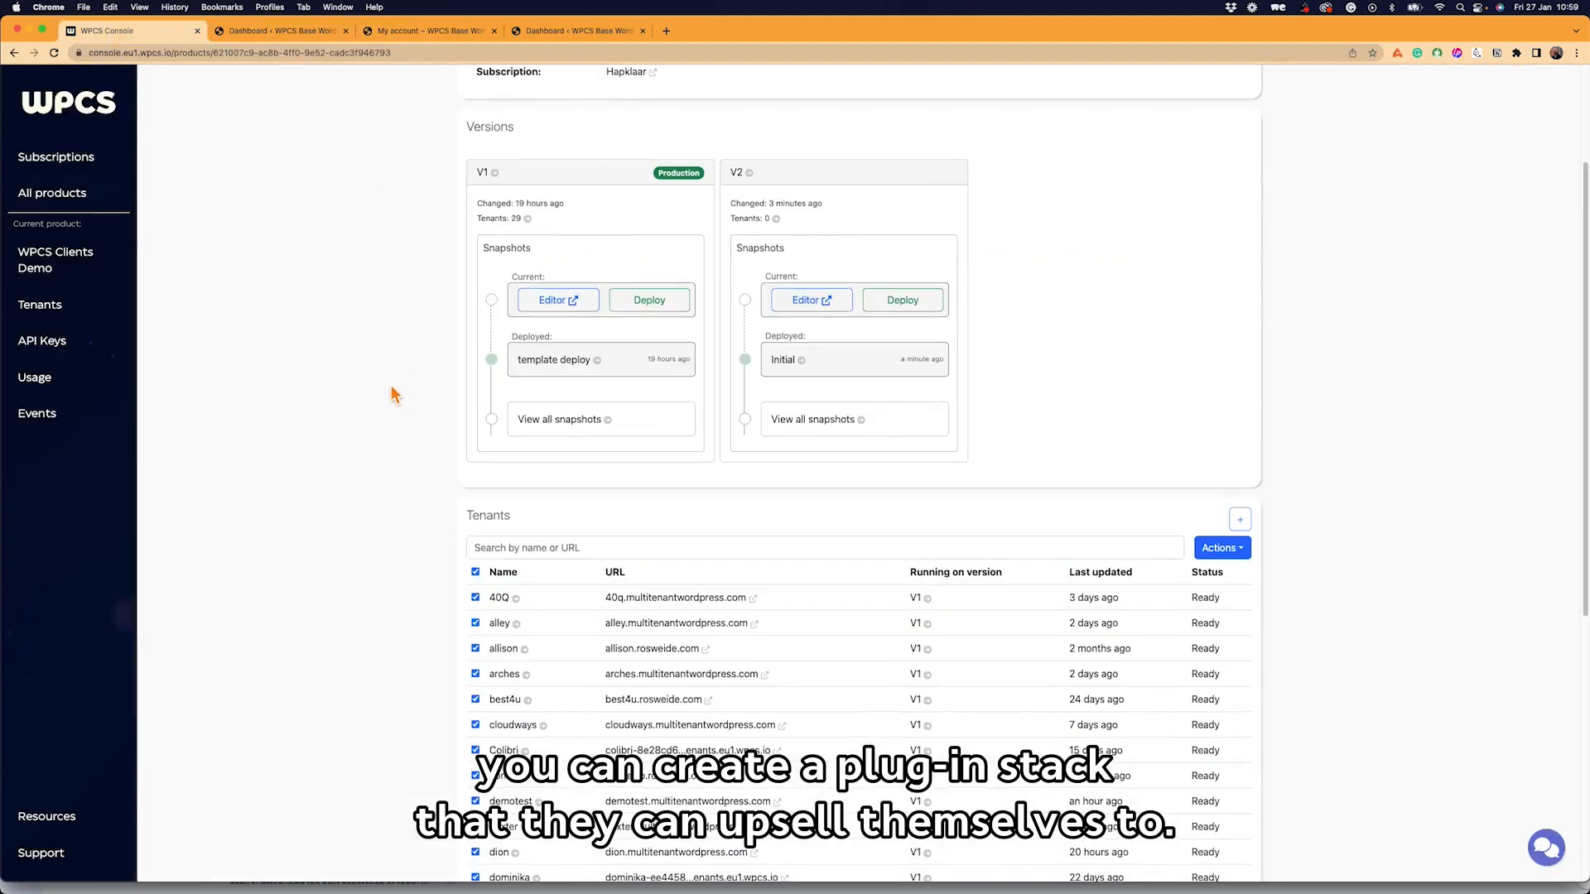
scroll(up, 3)
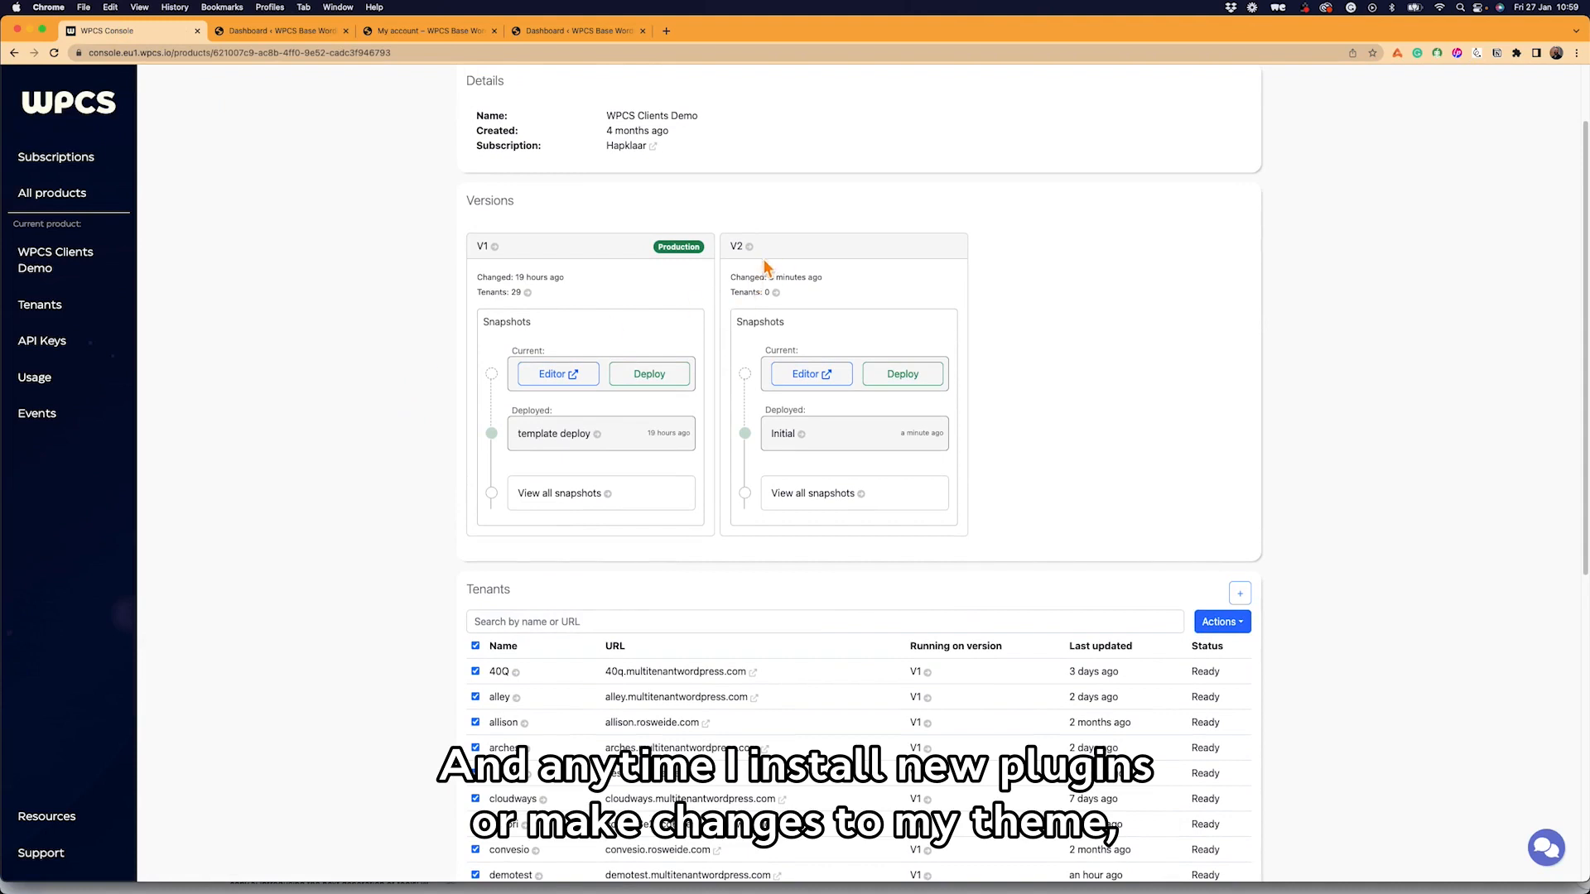
mouse_move(780, 252)
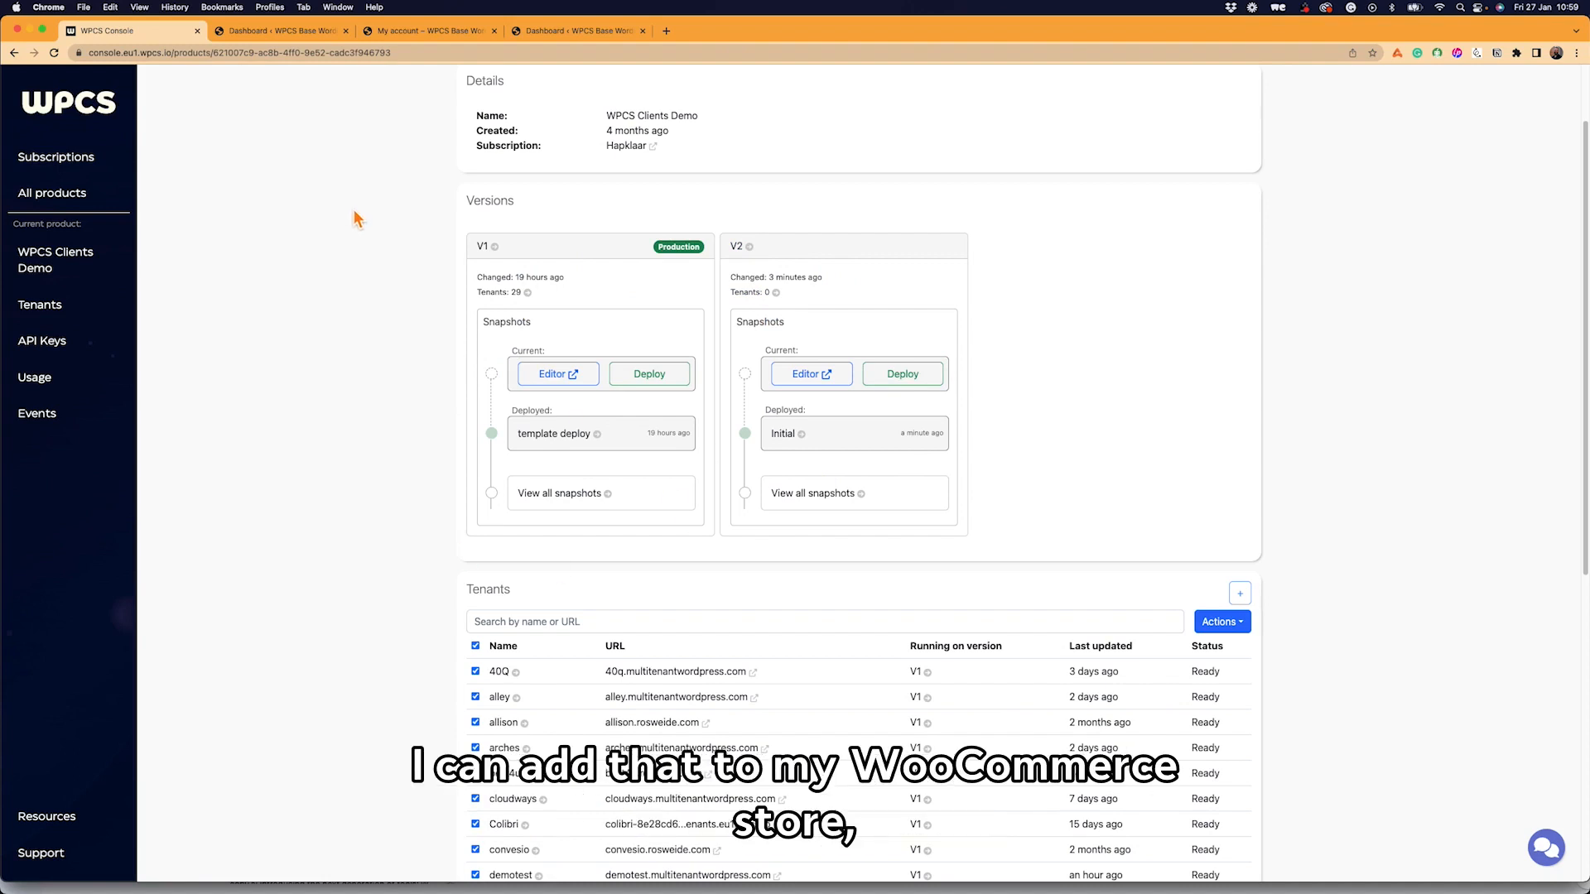
mouse_move(368, 225)
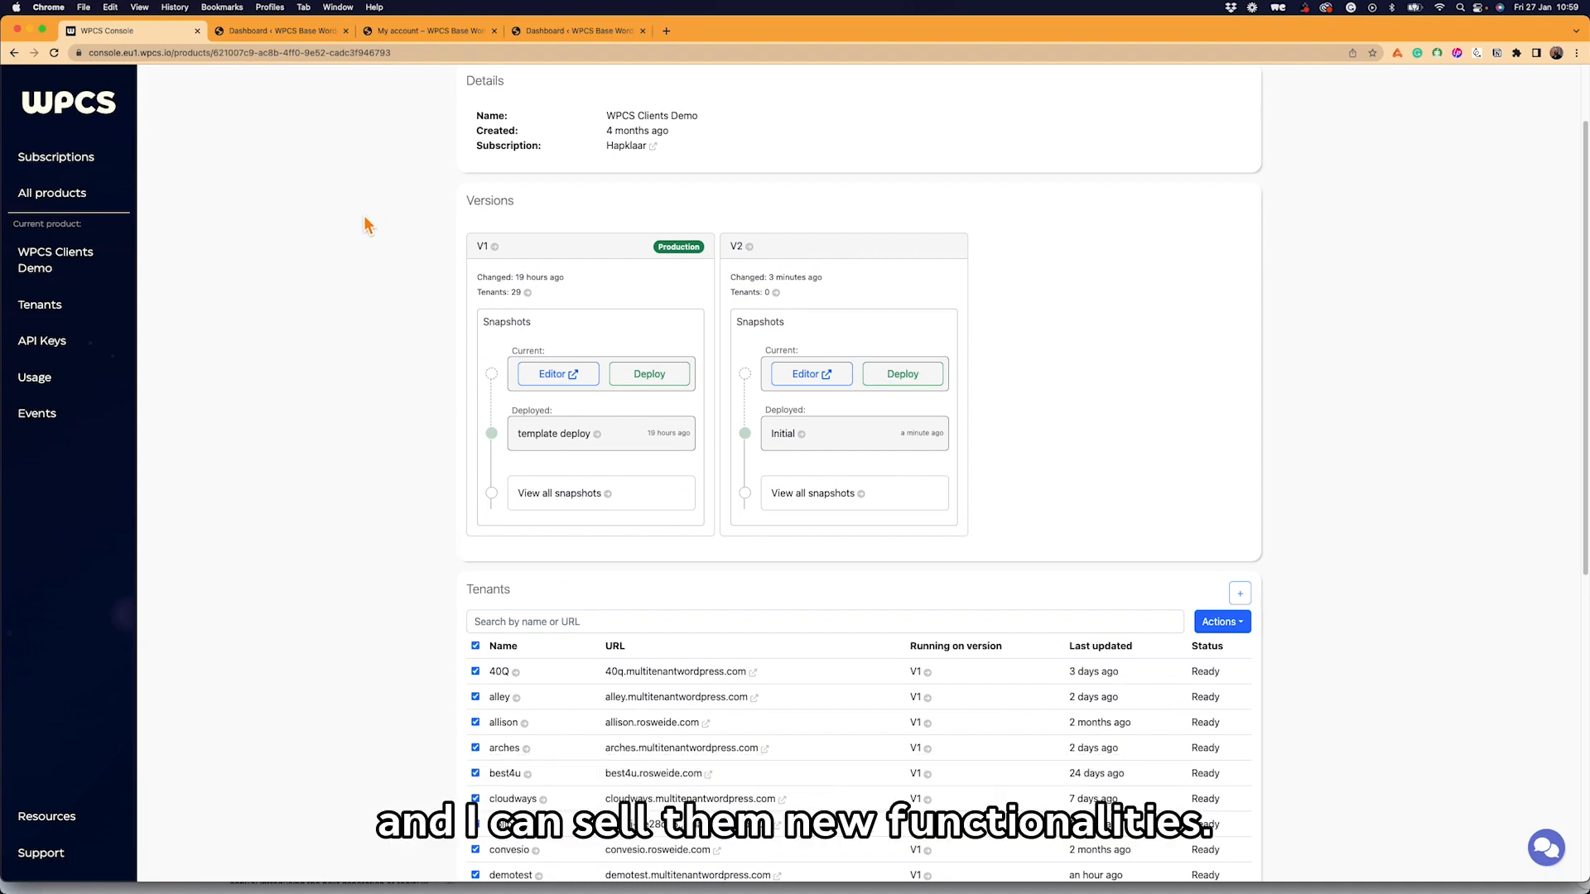
mouse_move(400, 241)
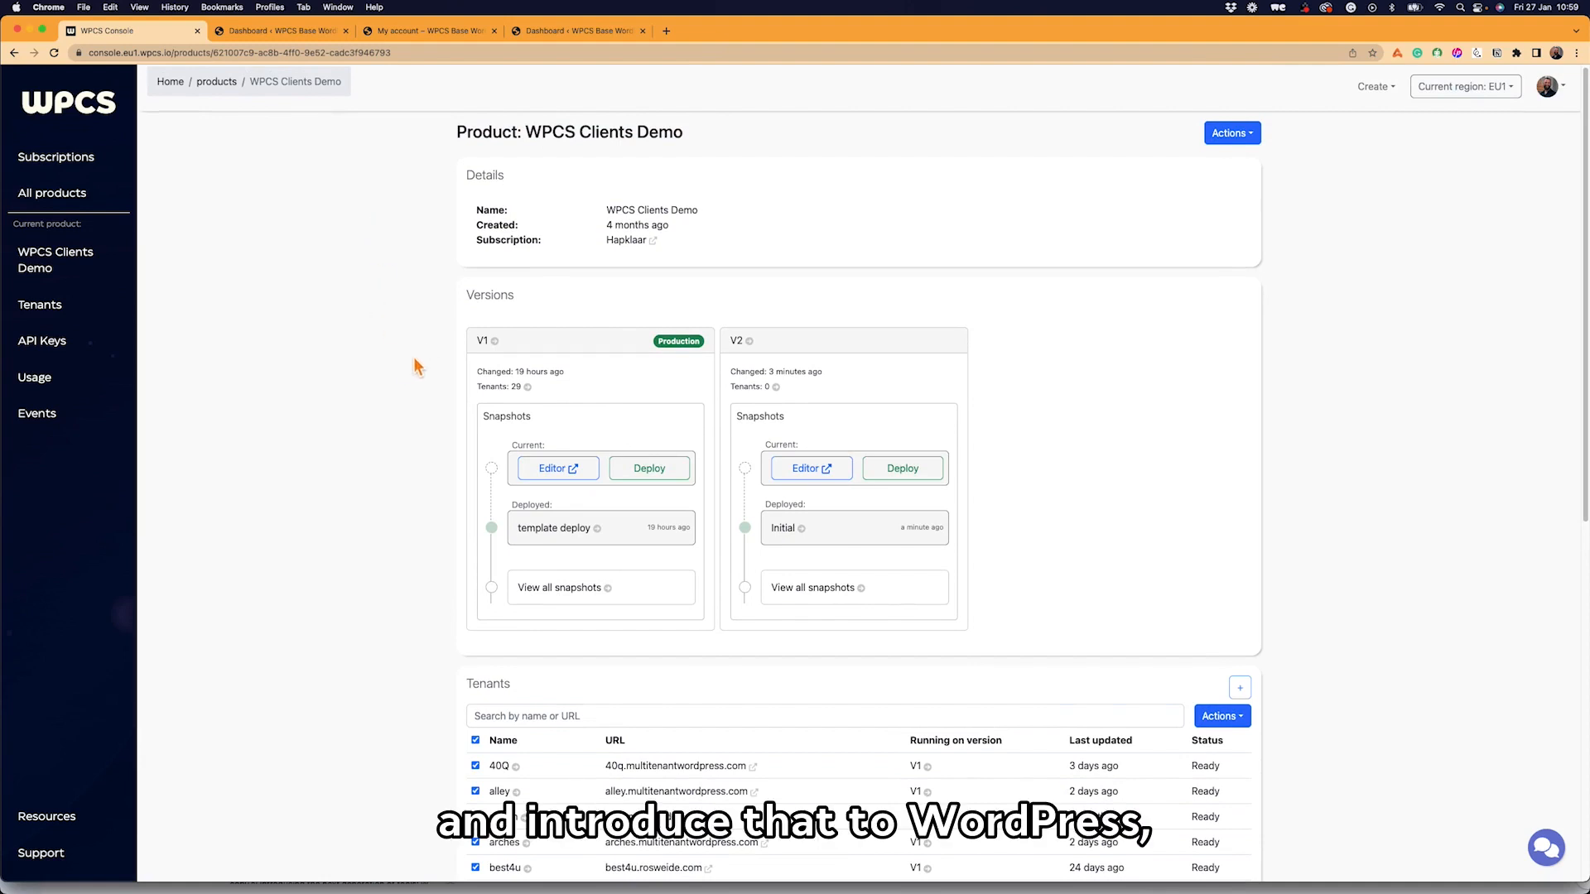
mouse_move(439, 368)
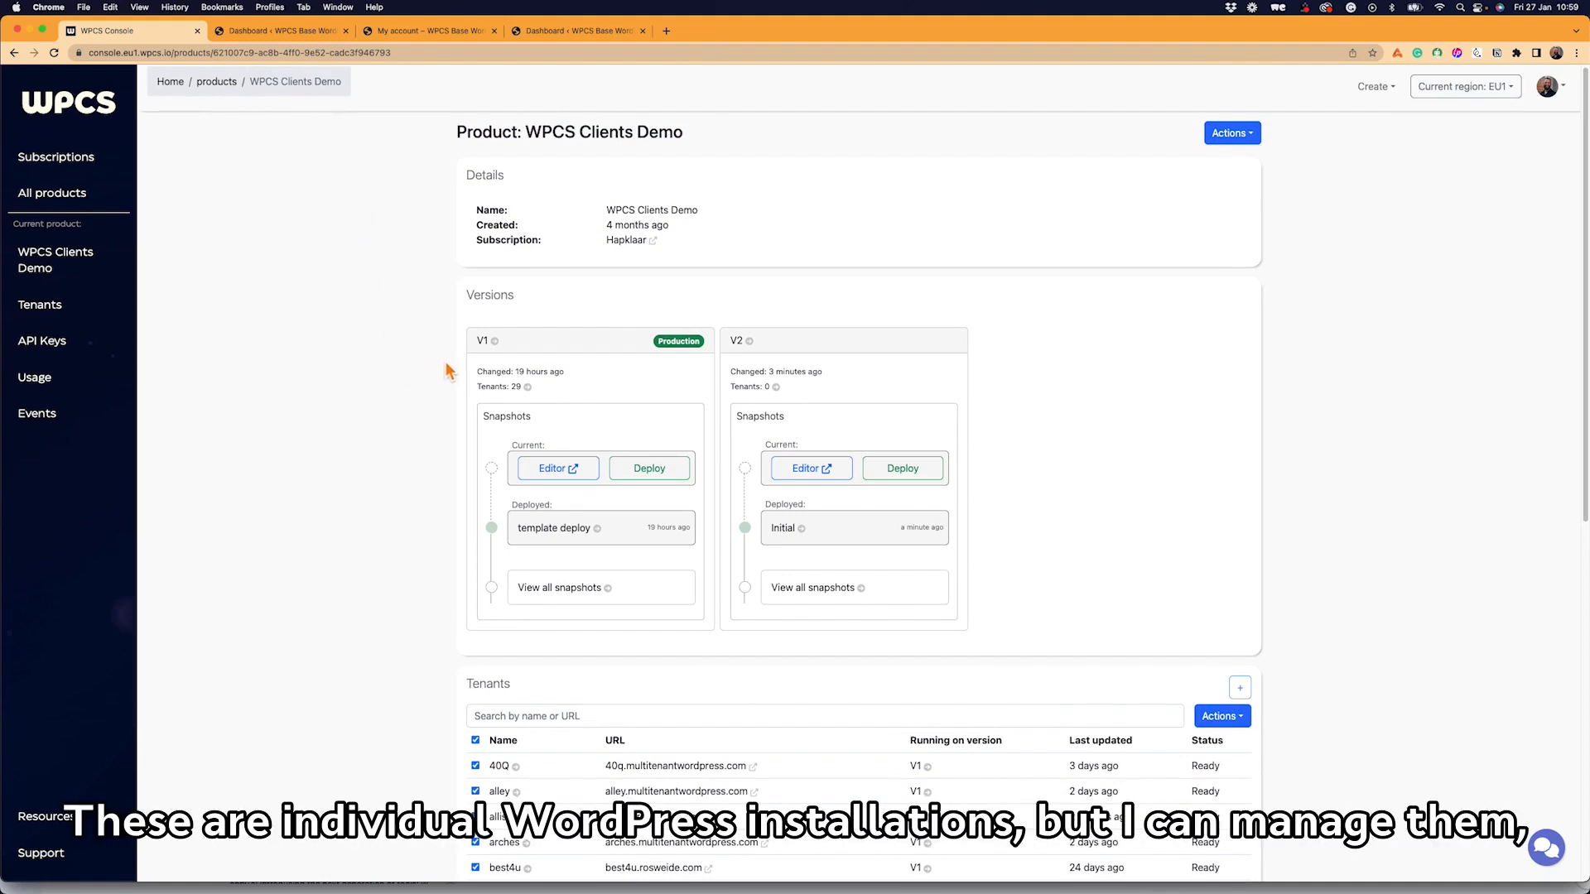
mouse_move(431, 426)
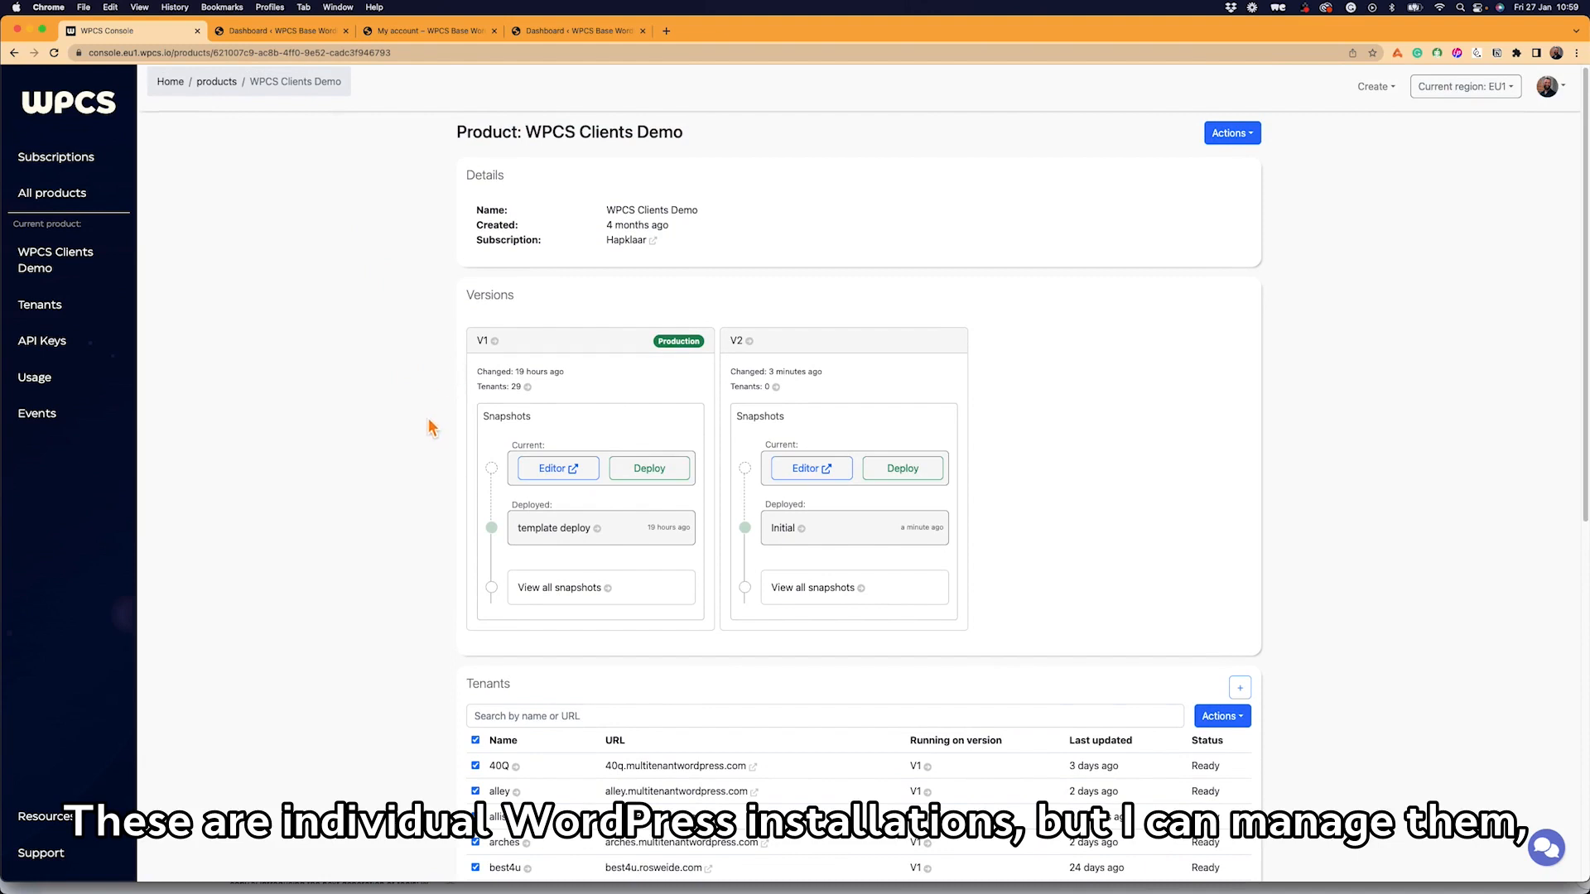